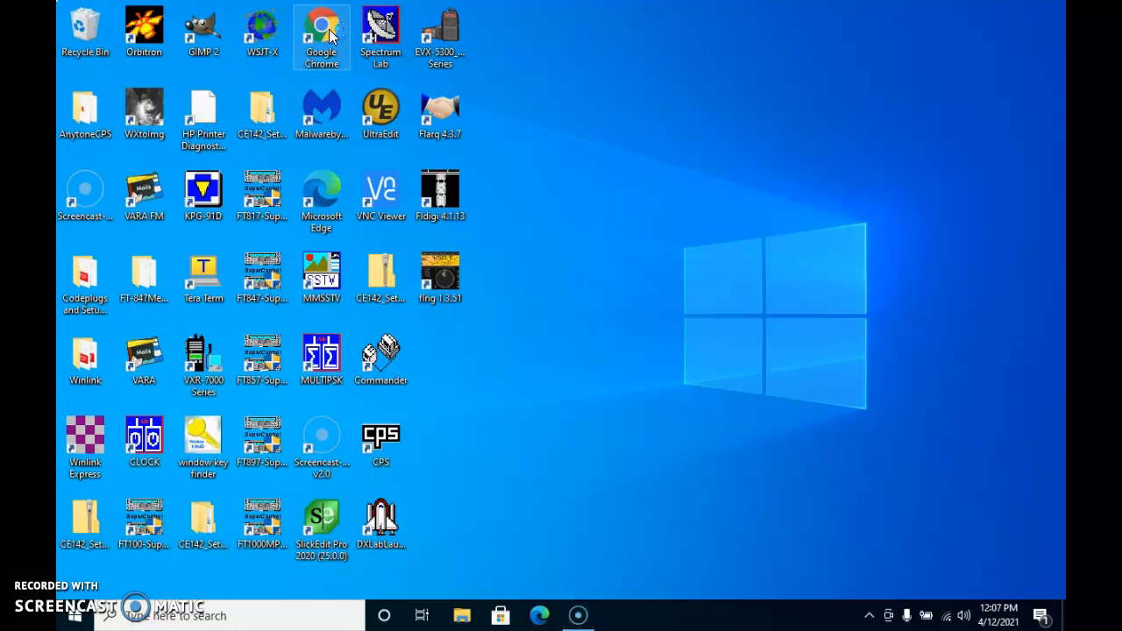
{"action": "mouse_move", "coordinate": [322, 26]}
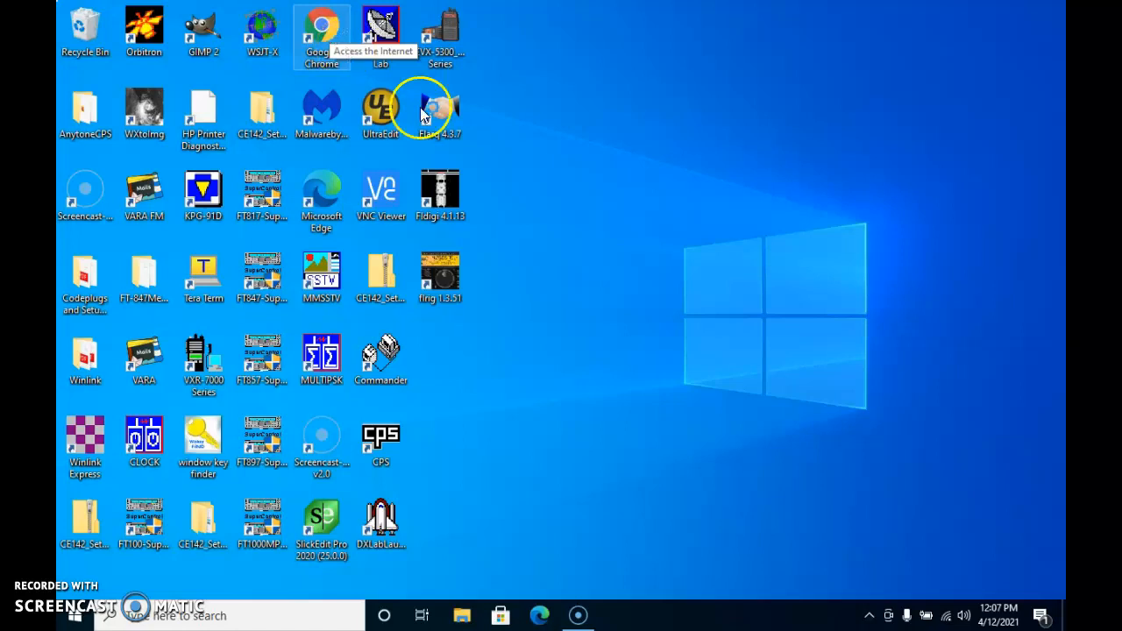
{"action": "mouse_move", "coordinate": [770, 411]}
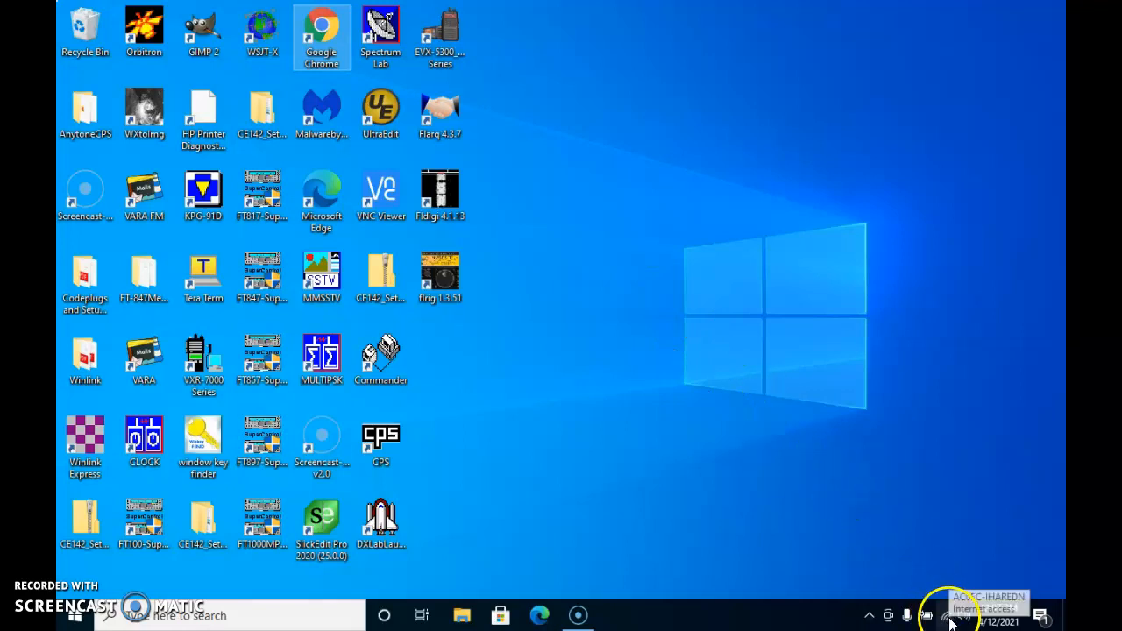
{"action": "mouse_move", "coordinate": [732, 377]}
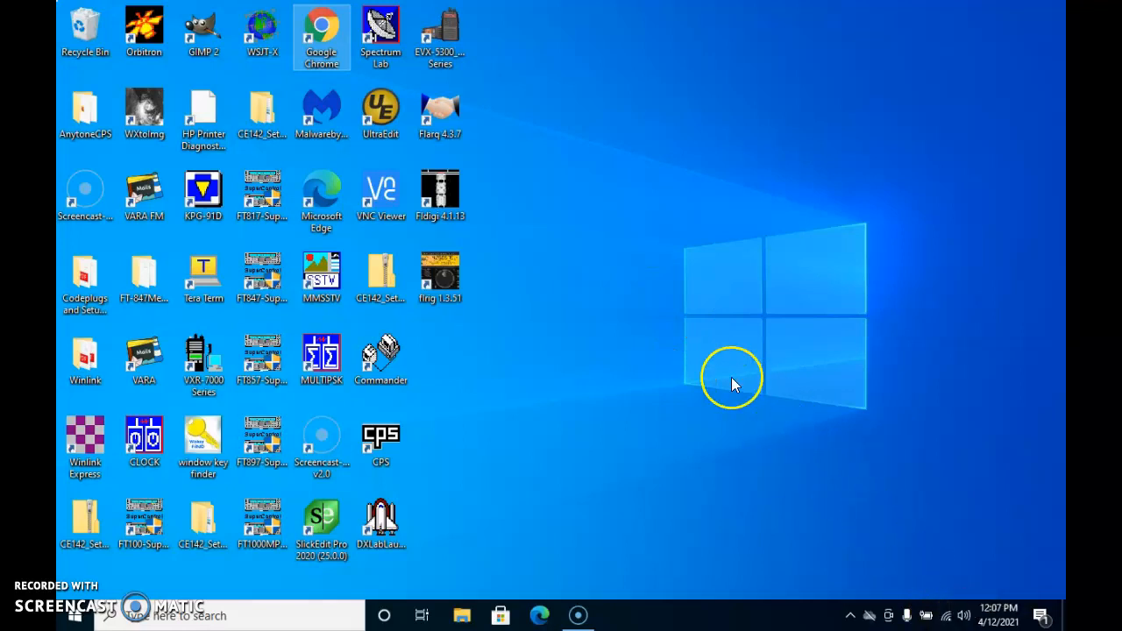
{"action": "mouse_move", "coordinate": [734, 384]}
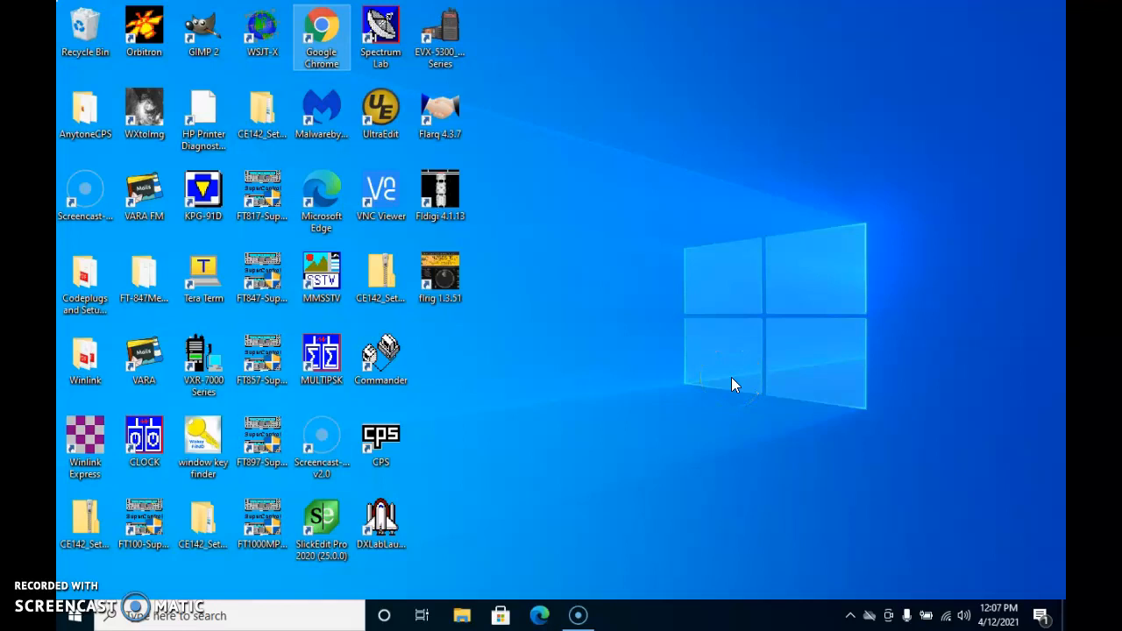
{"action": "mouse_move", "coordinate": [645, 417]}
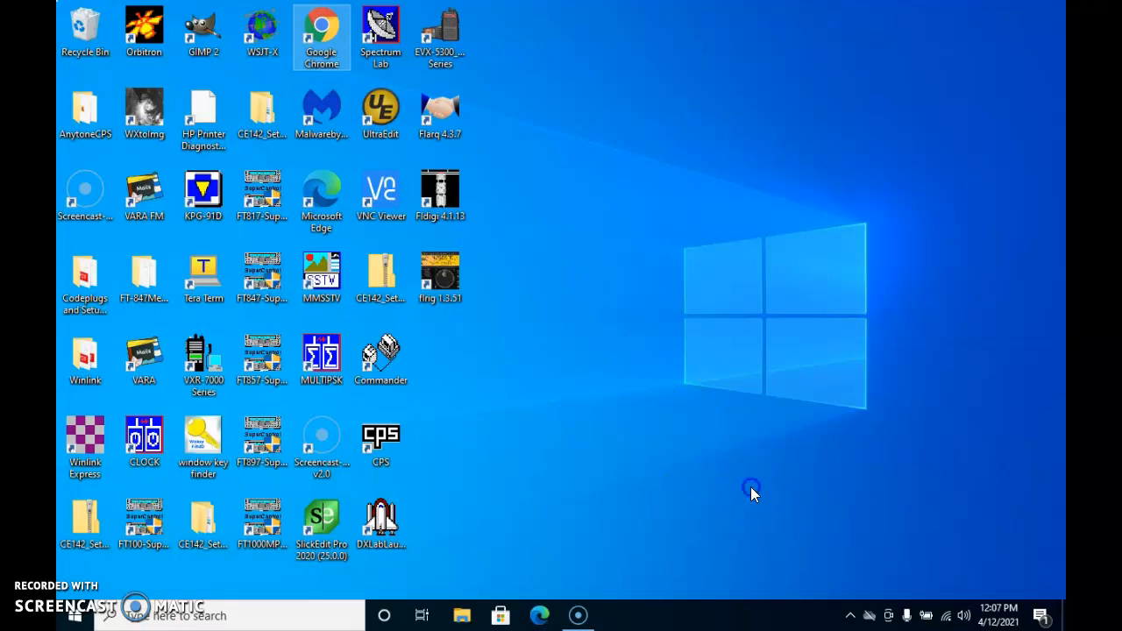
{"action": "mouse_move", "coordinate": [841, 561]}
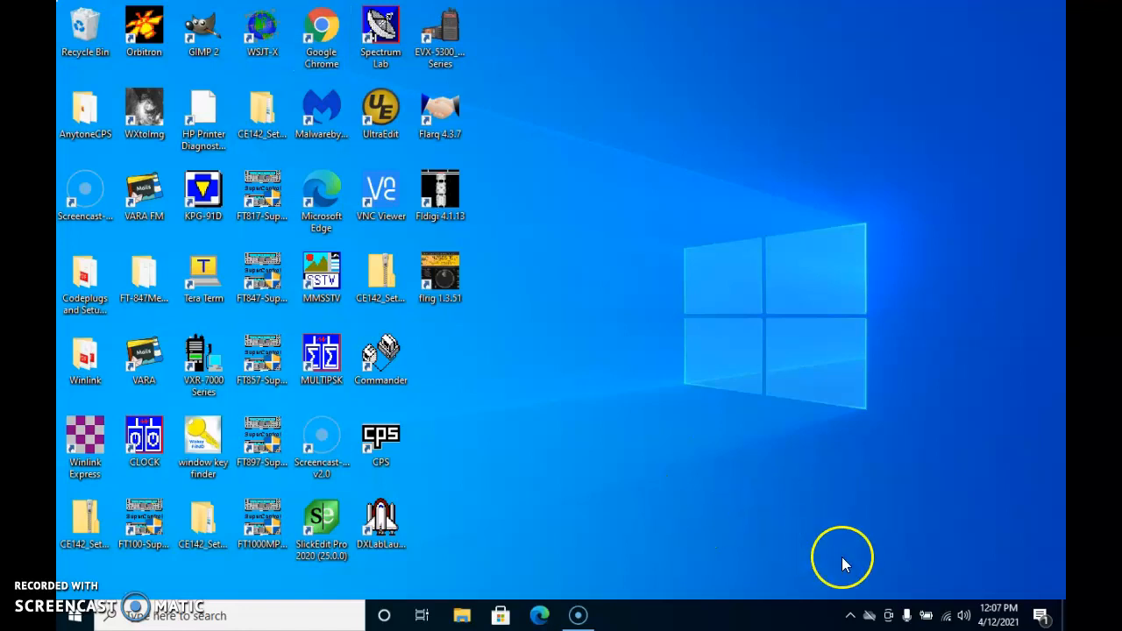
{"action": "mouse_move", "coordinate": [925, 613]}
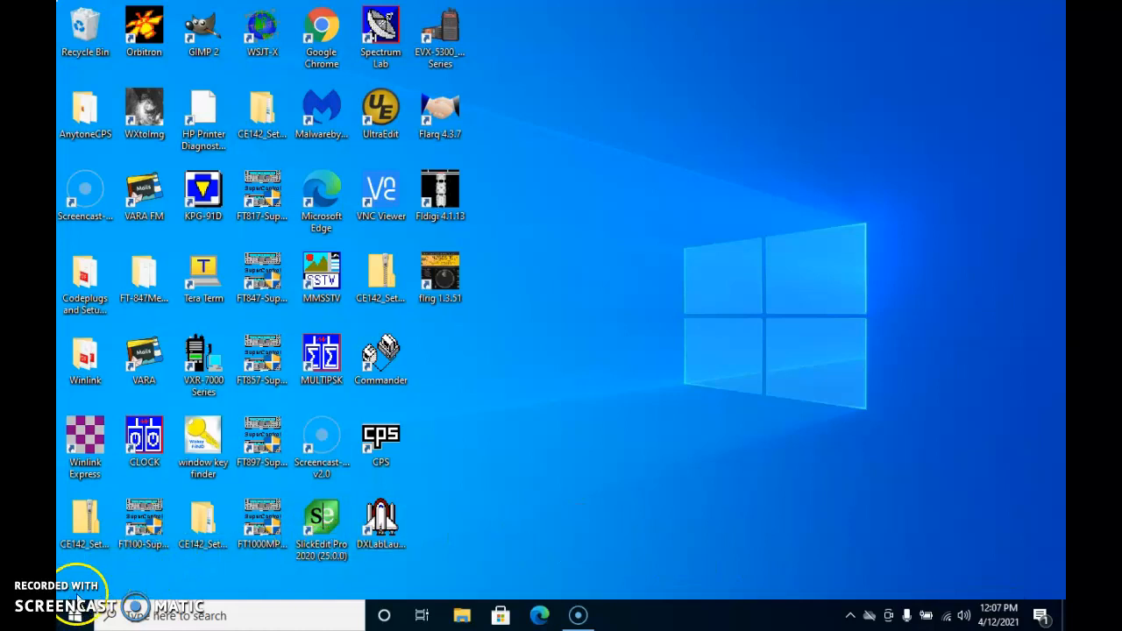
{"action": "mouse_move", "coordinate": [91, 599]}
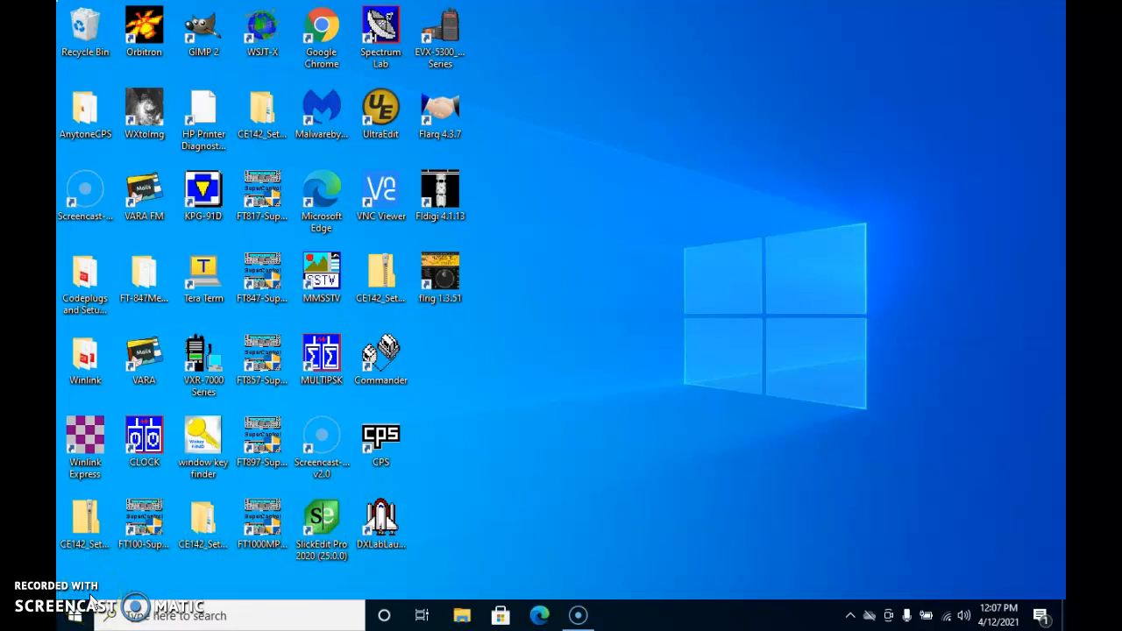
{"action": "double_click", "coordinate": [320, 35]}
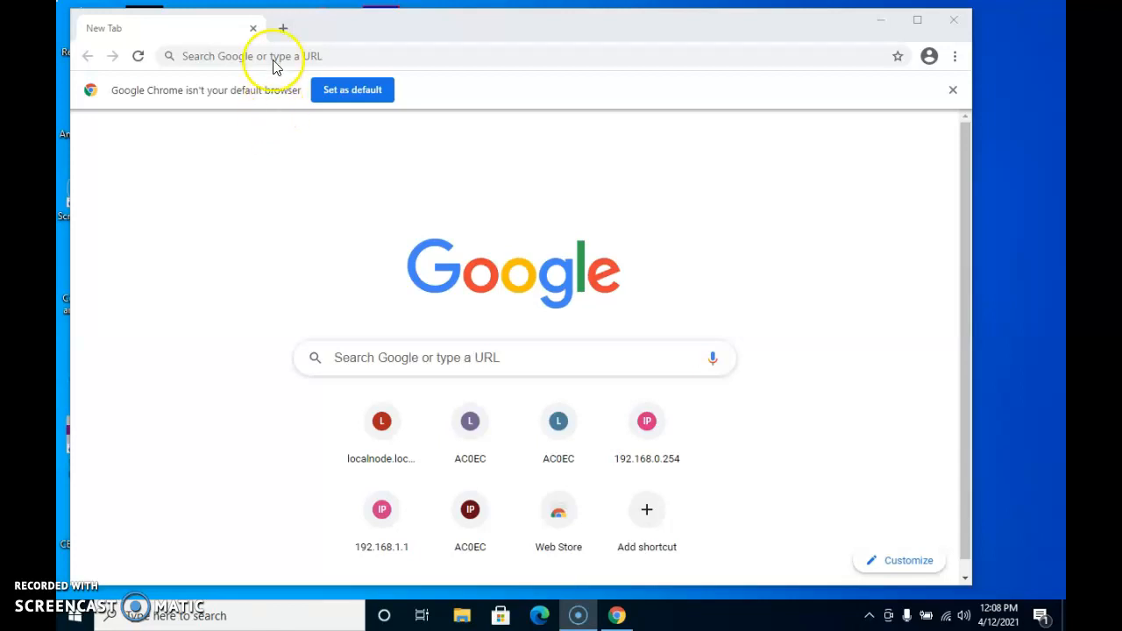
{"action": "left_click", "coordinate": [272, 57]}
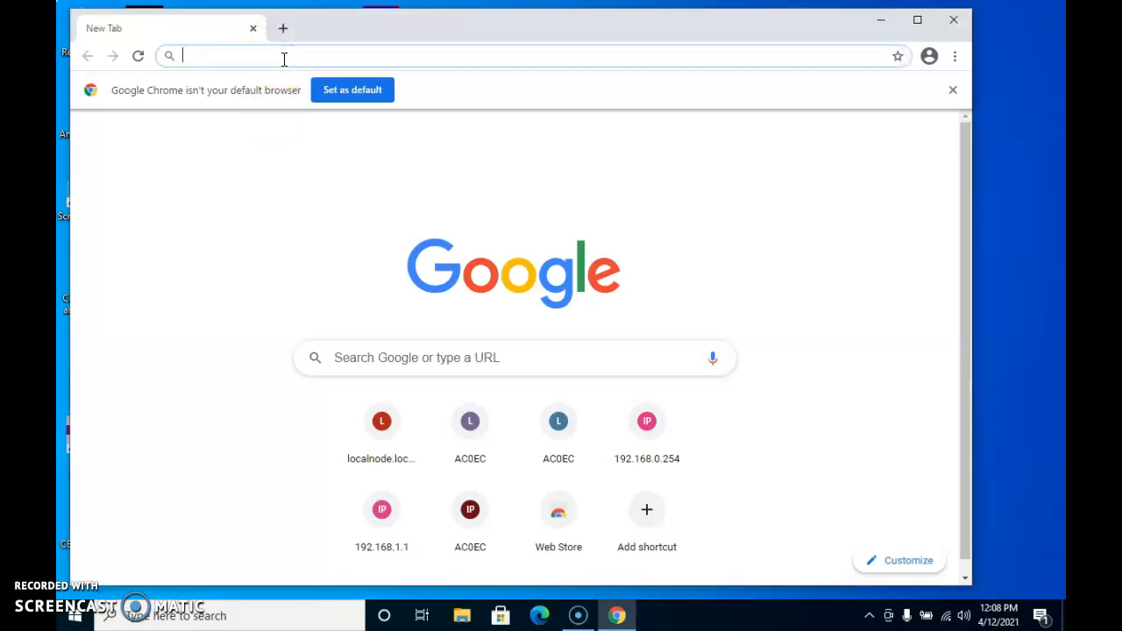
{"action": "type", "text": "www.bea"}
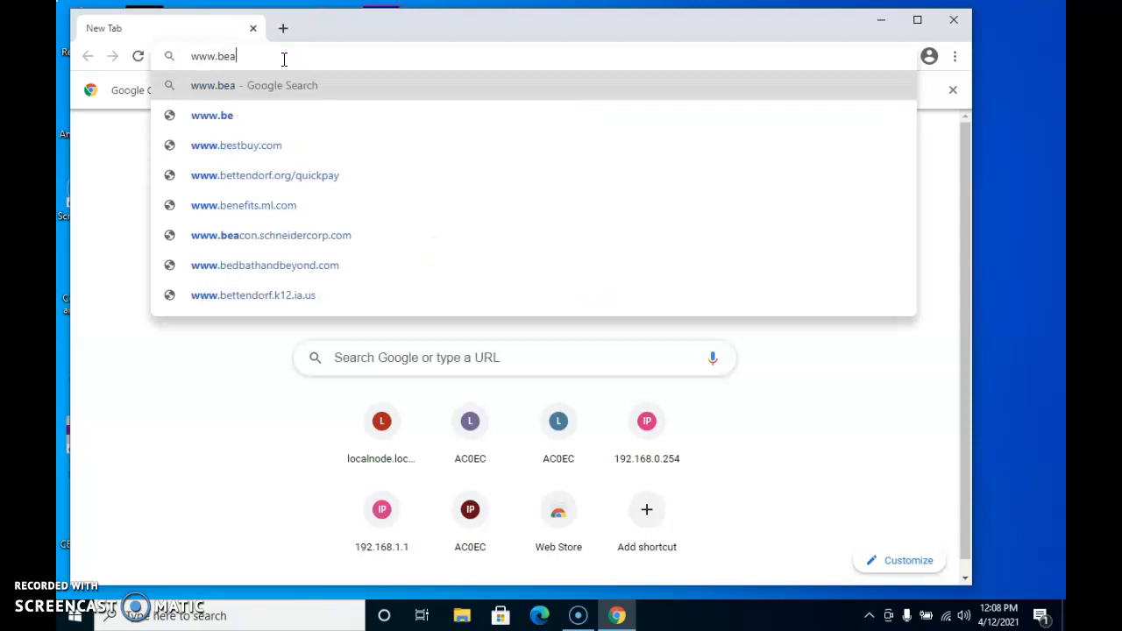
{"action": "type", "text": "rware.d"}
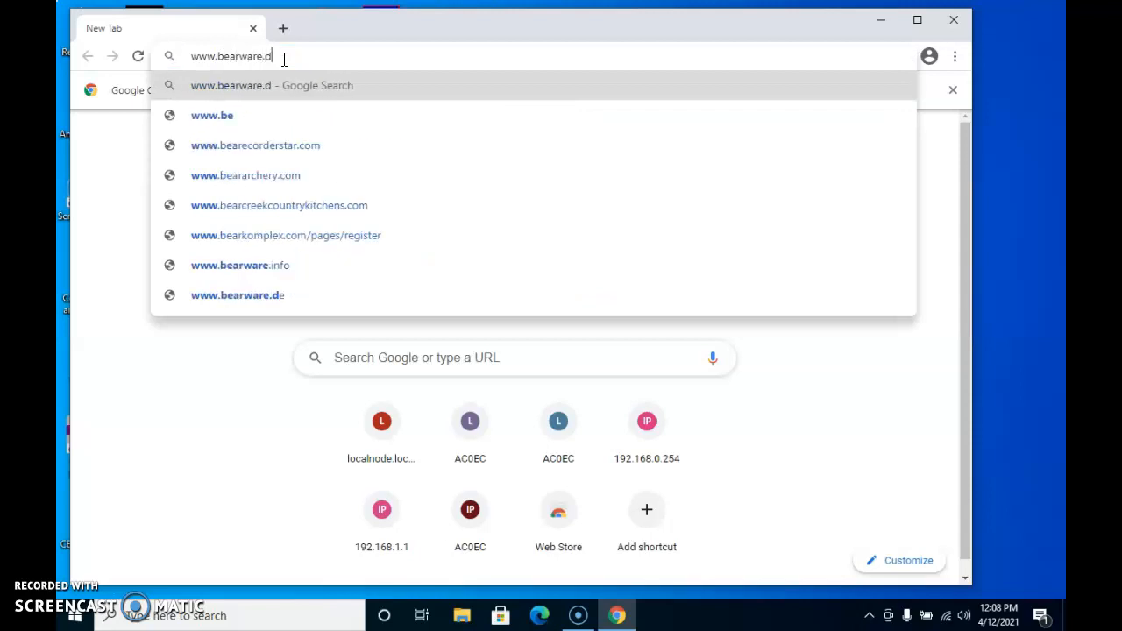
{"action": "type", "text": "k"}
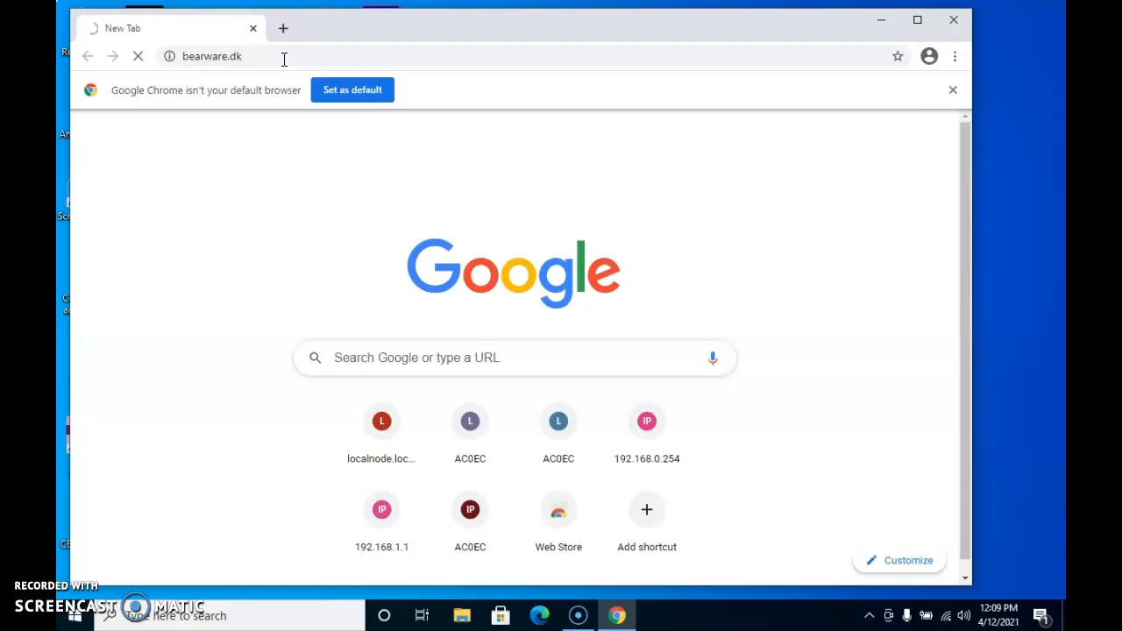
{"action": "key", "text": "Return"}
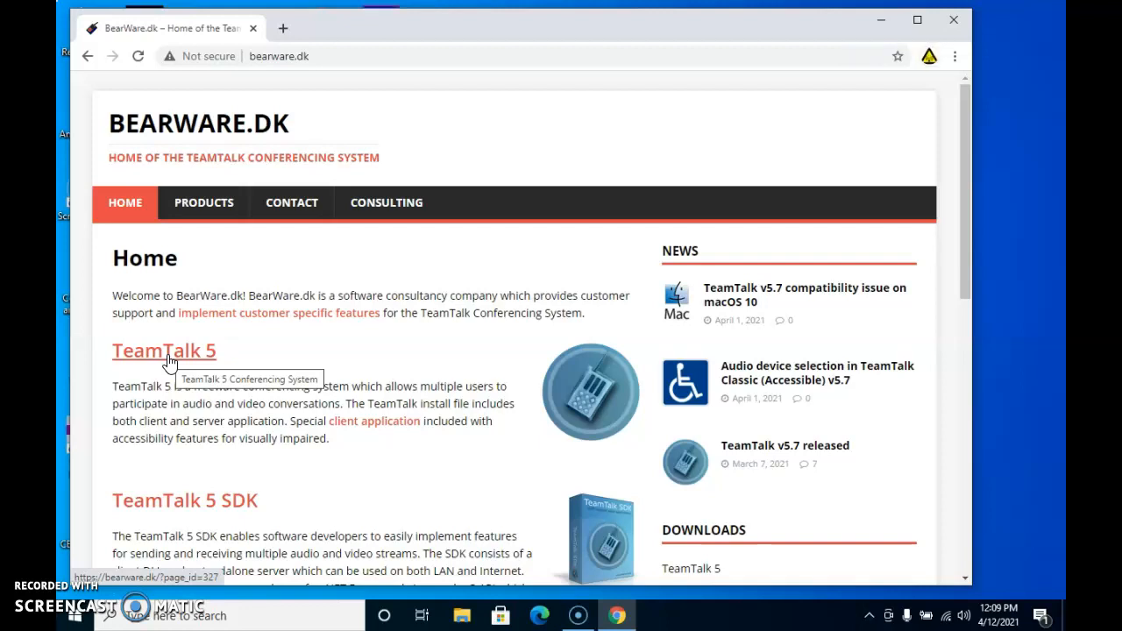
{"action": "mouse_move", "coordinate": [389, 422]}
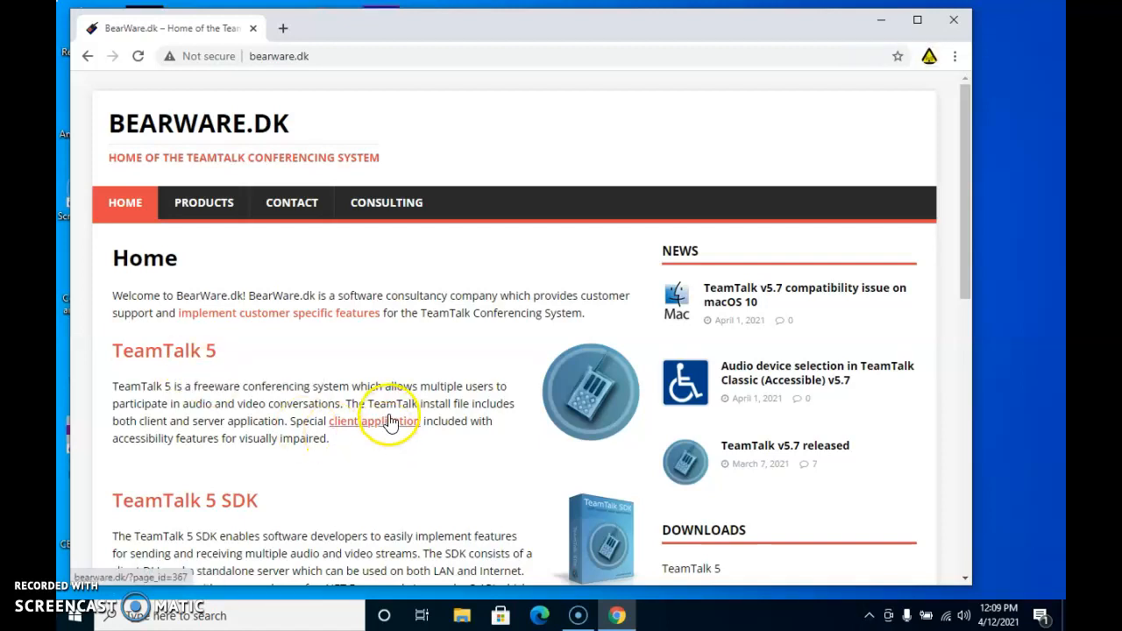
{"action": "mouse_move", "coordinate": [375, 420]}
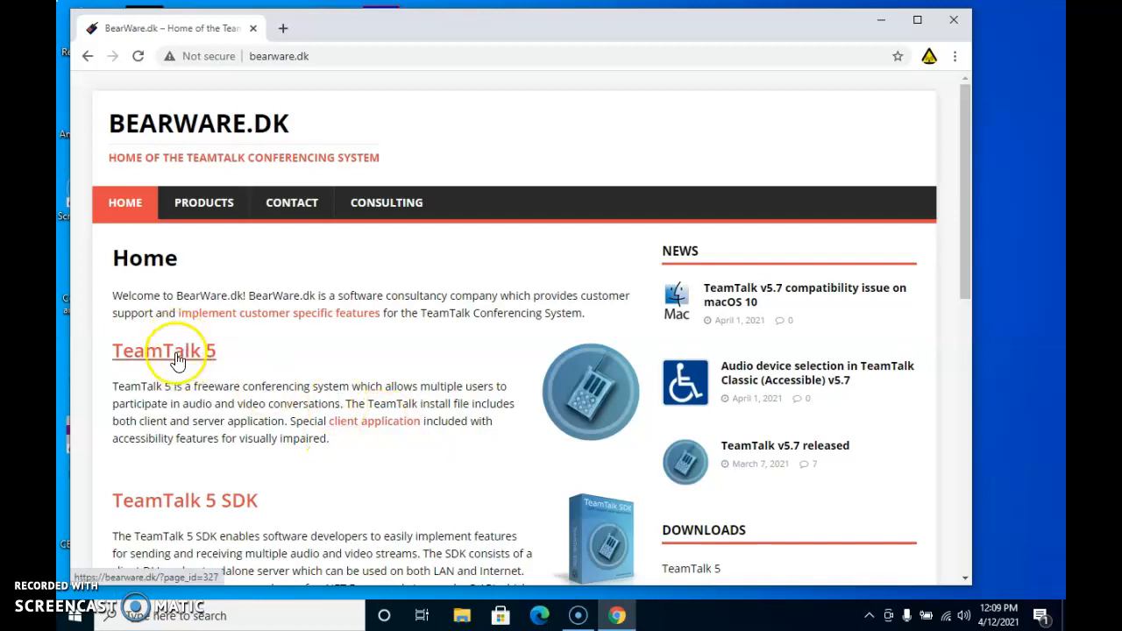
Follow the TeamTalk 5 heading link to its Conferencing System overview page.
{"action": "left_click", "coordinate": [163, 351]}
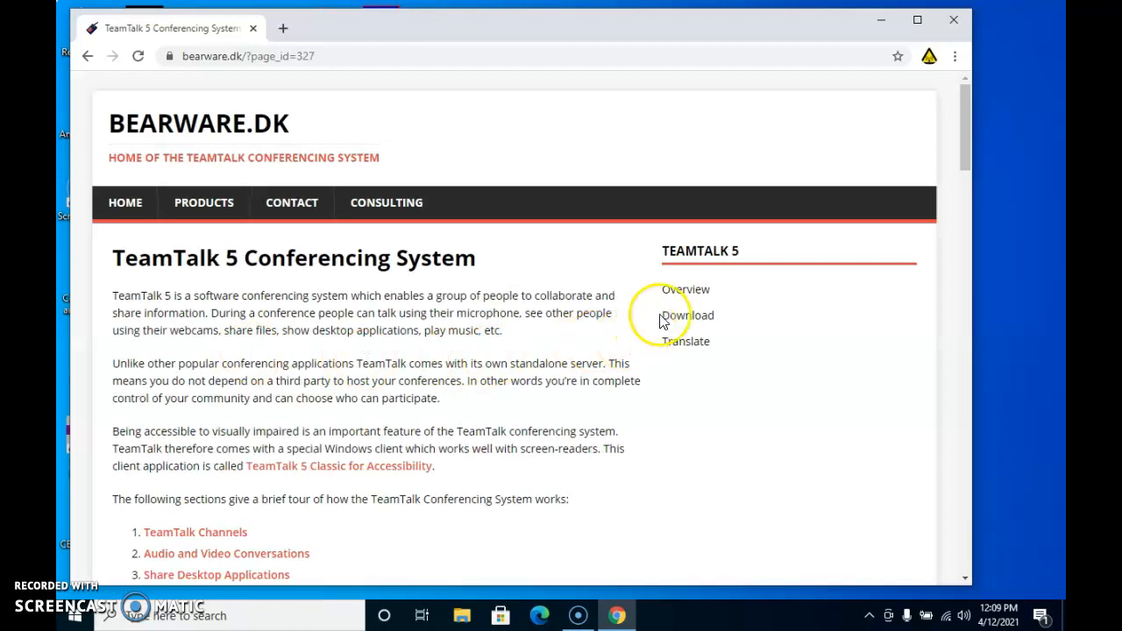
{"action": "mouse_move", "coordinate": [687, 315]}
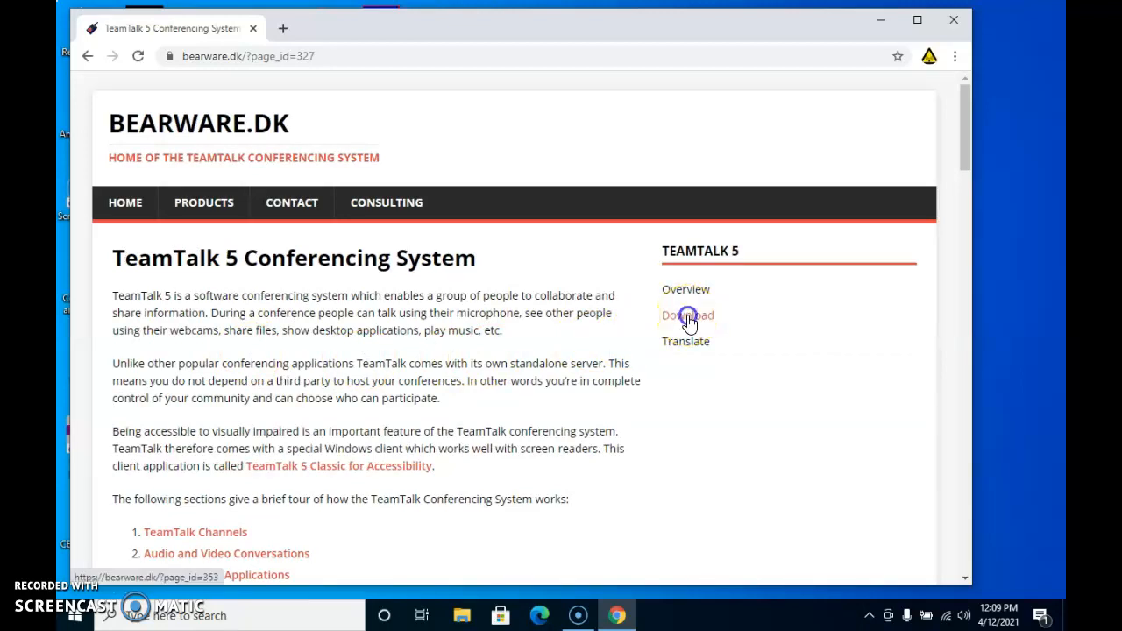
Go to the Download TeamTalk 5 page and scroll to the v5.7 installers table.
{"action": "left_click", "coordinate": [687, 315]}
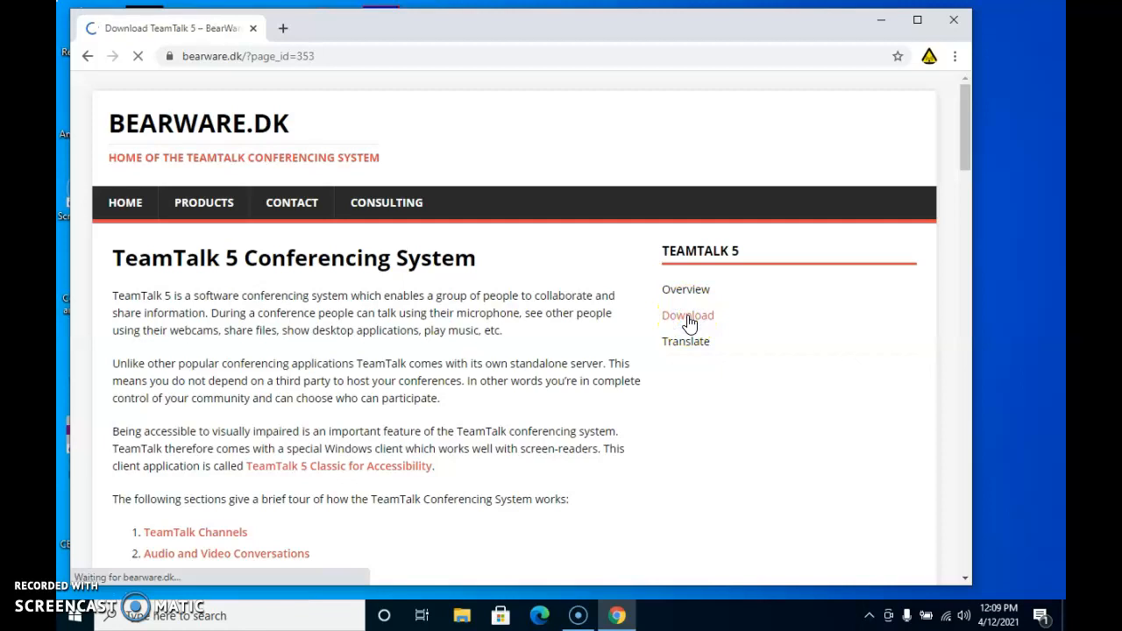
{"action": "left_click", "coordinate": [687, 315]}
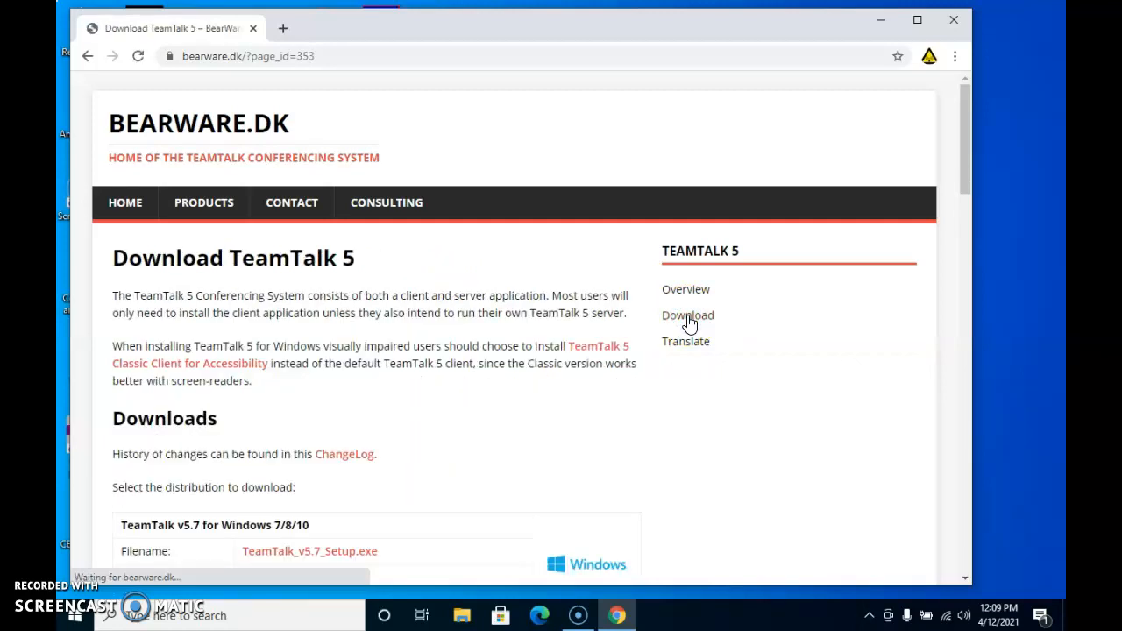
{"action": "mouse_move", "coordinate": [937, 175]}
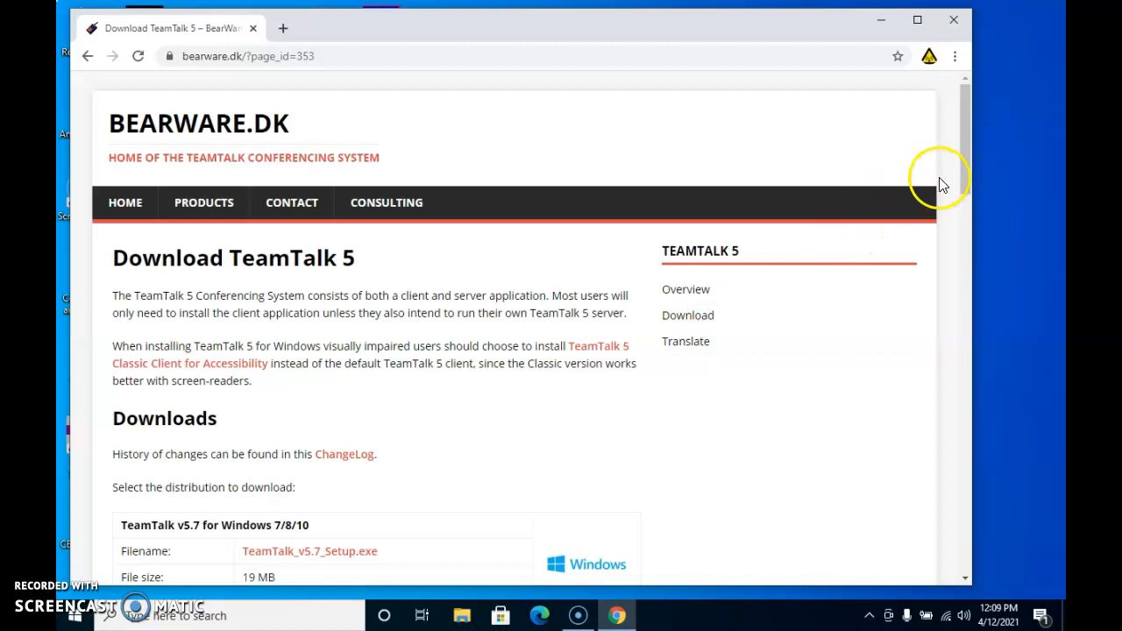
{"action": "scroll", "scroll_direction": "down", "scroll_amount": 3}
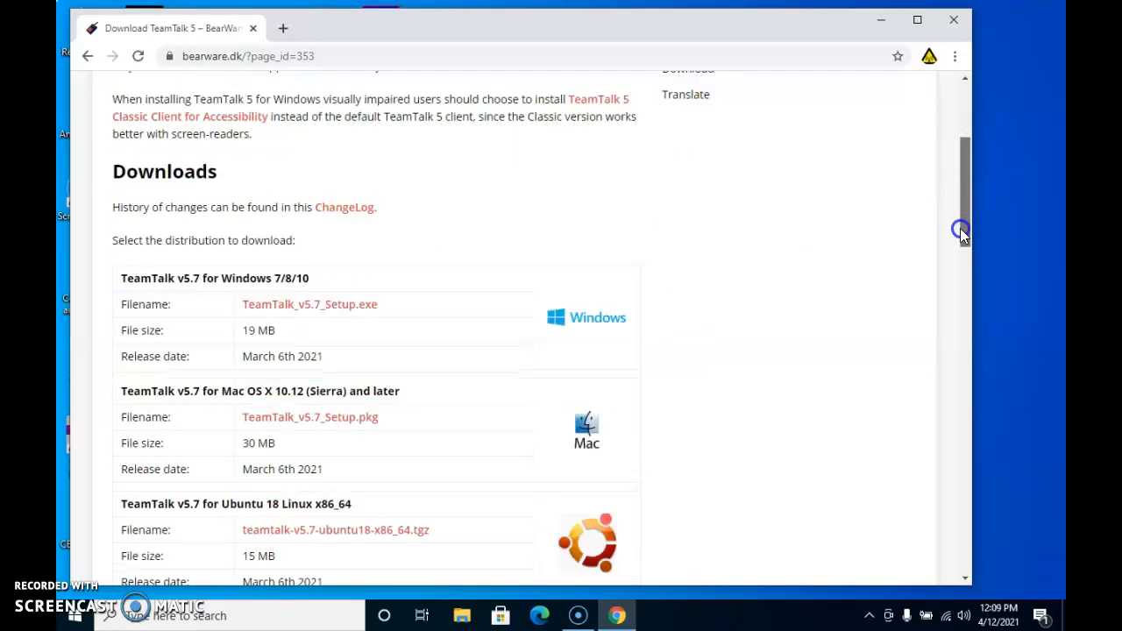
{"action": "scroll", "scroll_direction": "down", "scroll_amount": 3}
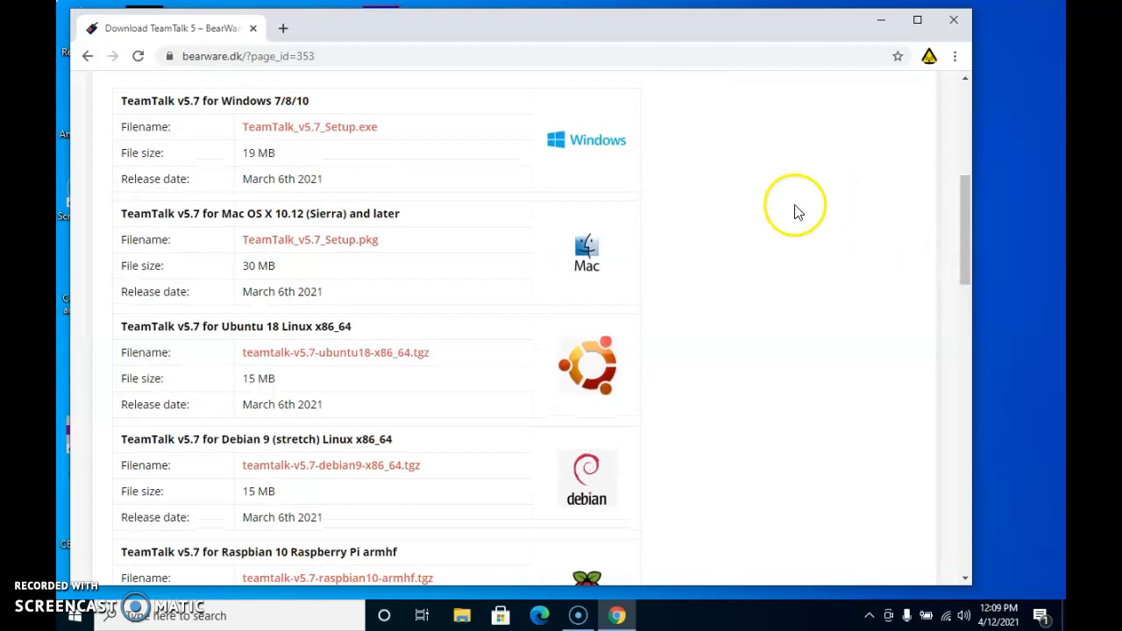
{"action": "mouse_move", "coordinate": [675, 288]}
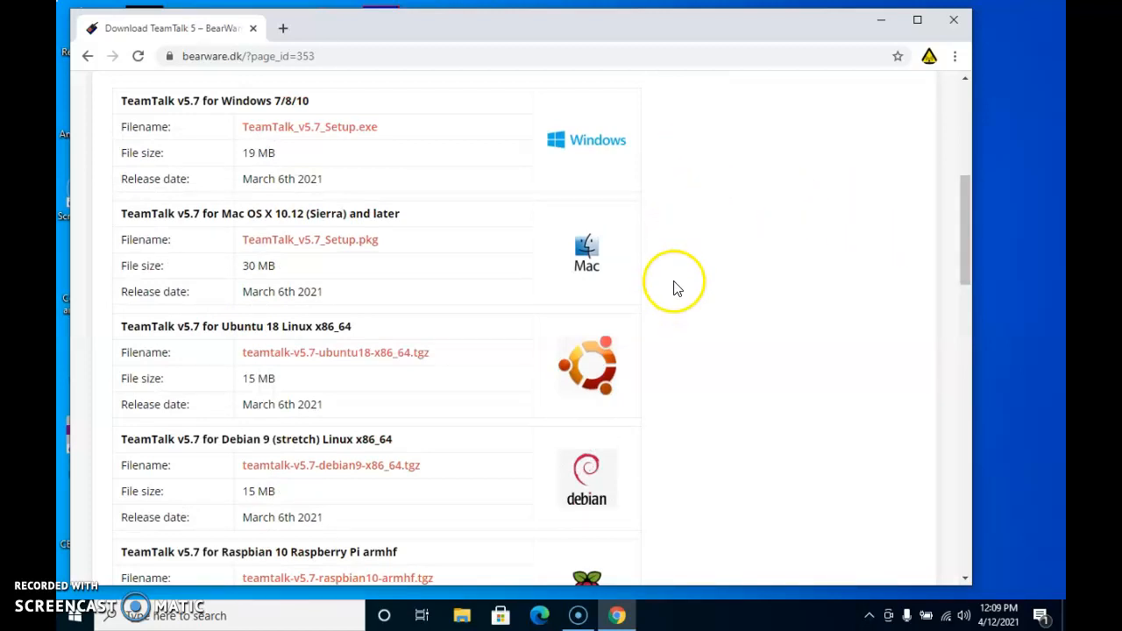
{"action": "mouse_move", "coordinate": [669, 280]}
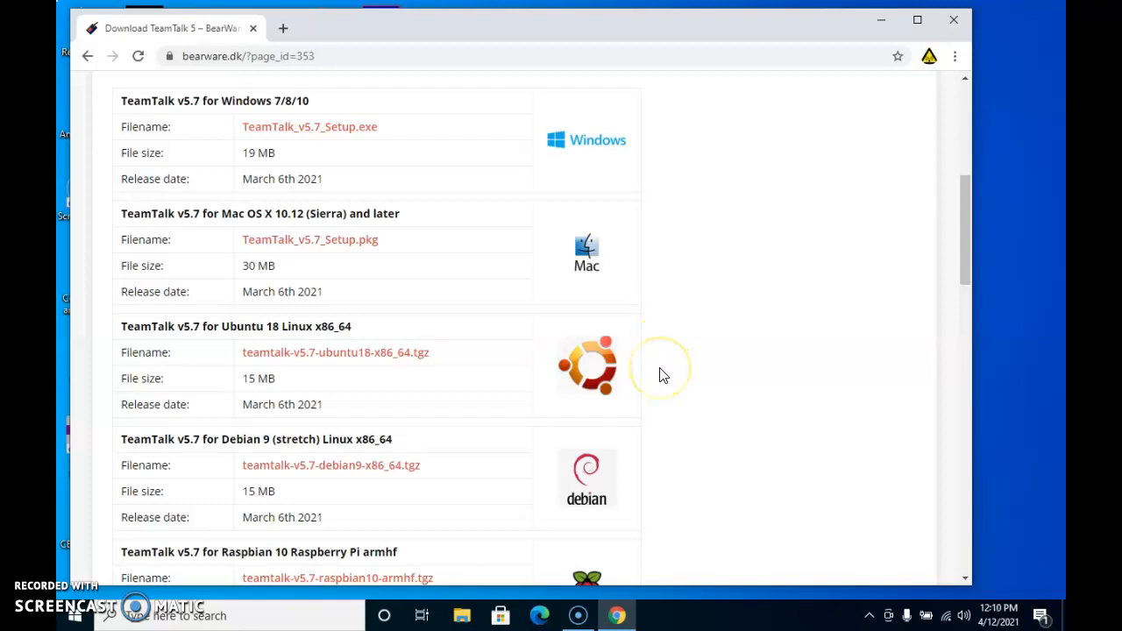
{"action": "mouse_move", "coordinate": [662, 382]}
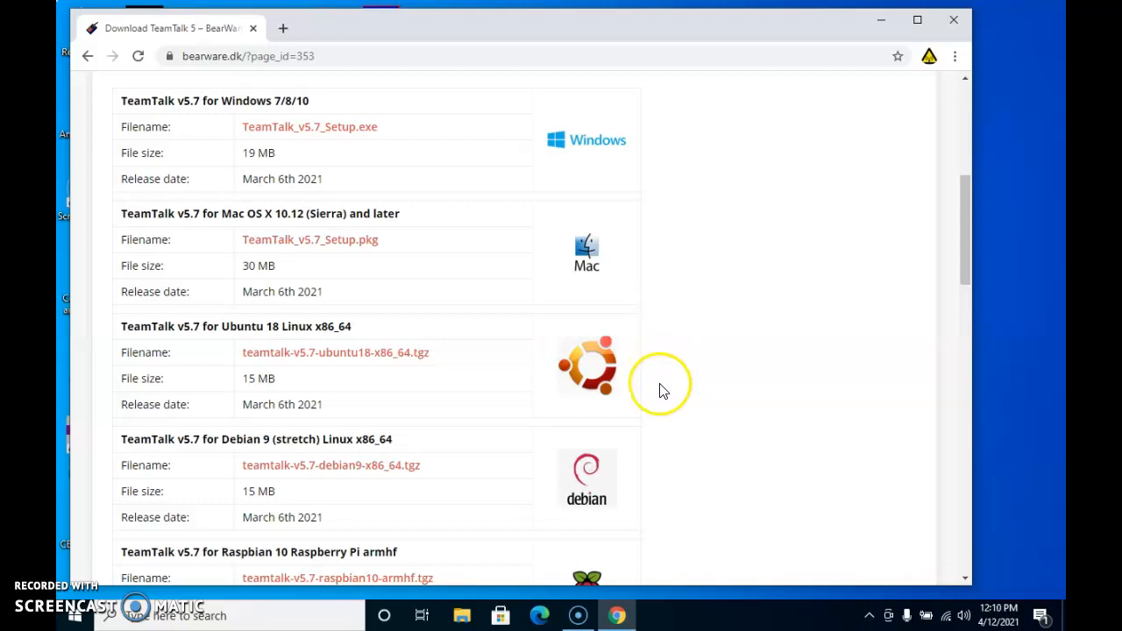
{"action": "mouse_move", "coordinate": [508, 158]}
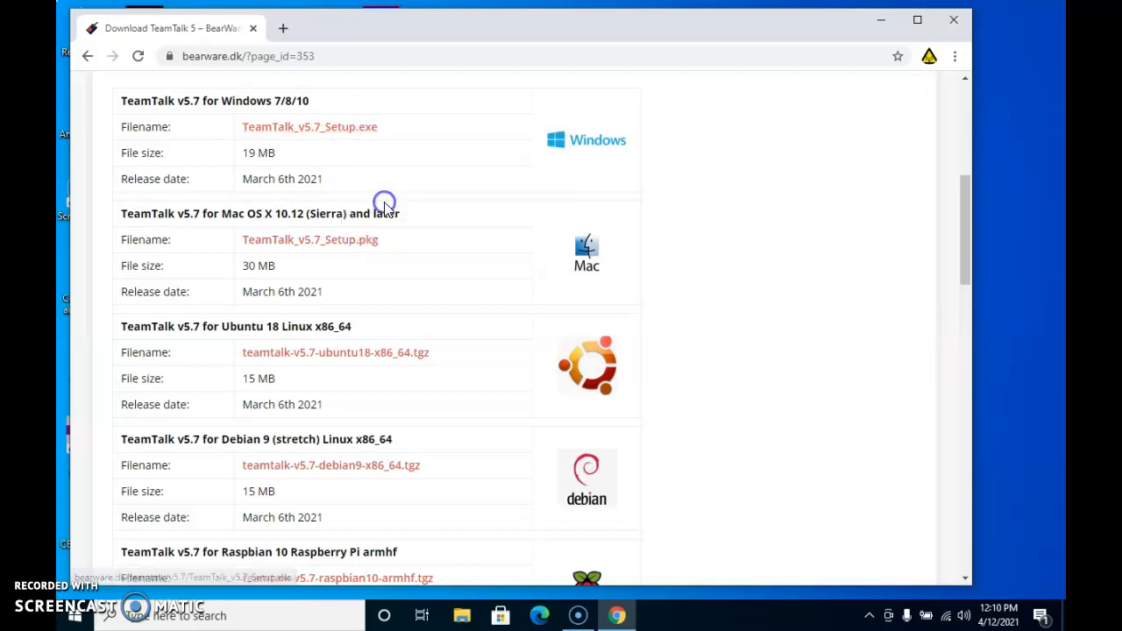
{"action": "mouse_move", "coordinate": [385, 209]}
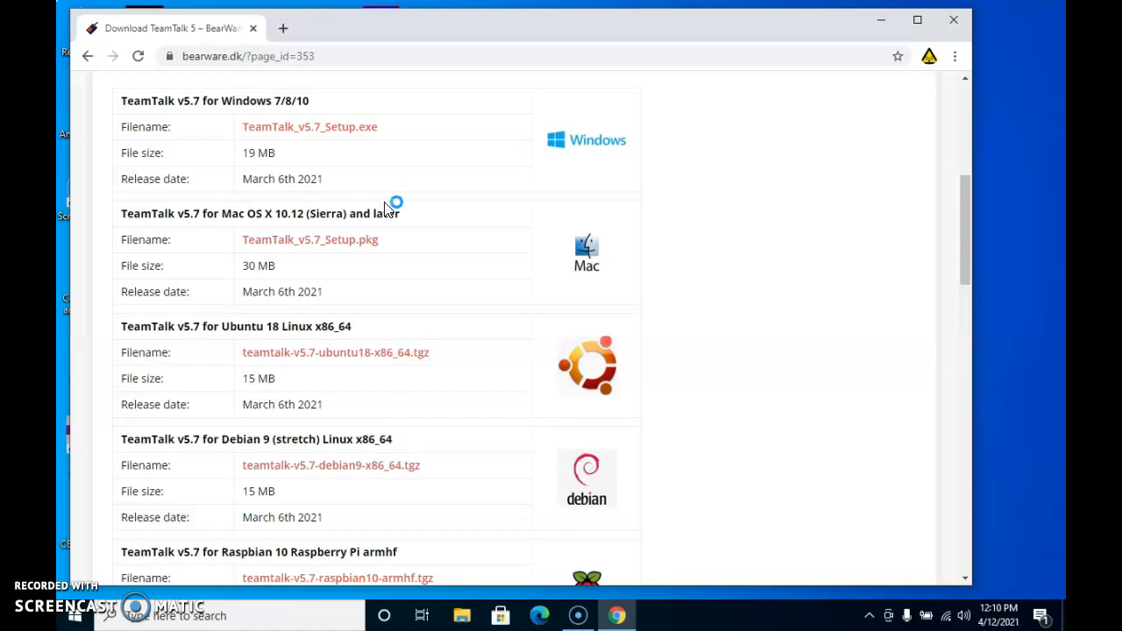
{"action": "mouse_move", "coordinate": [389, 208]}
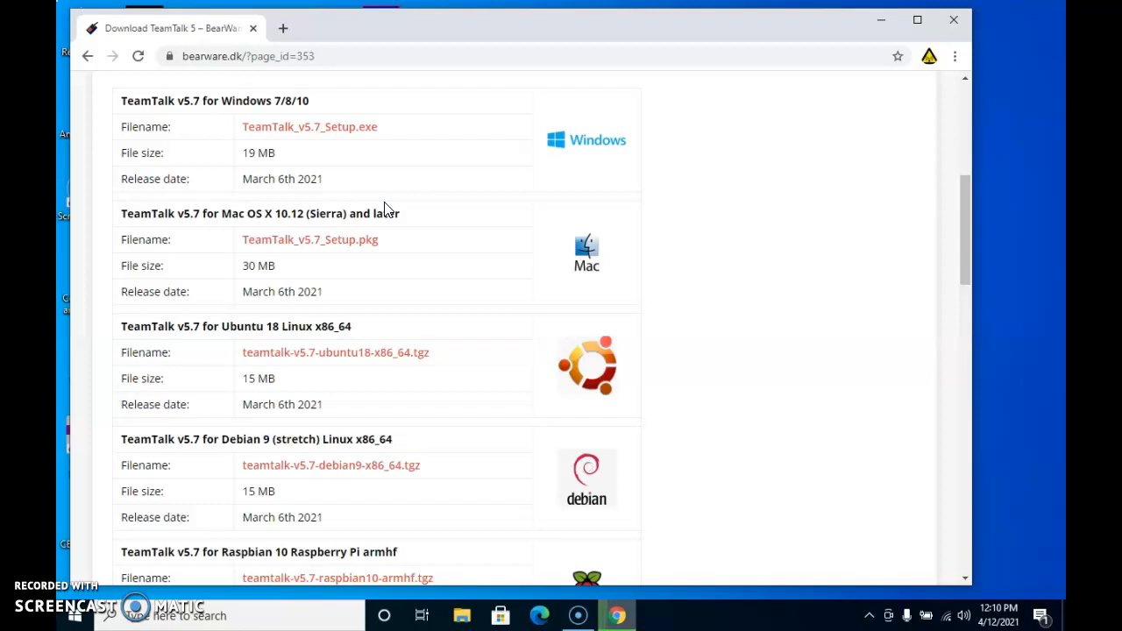
Download the TeamTalk v5.7 Windows installer, saving TeamTalk_v5.7_Setup into Downloads.
{"action": "left_click", "coordinate": [308, 126]}
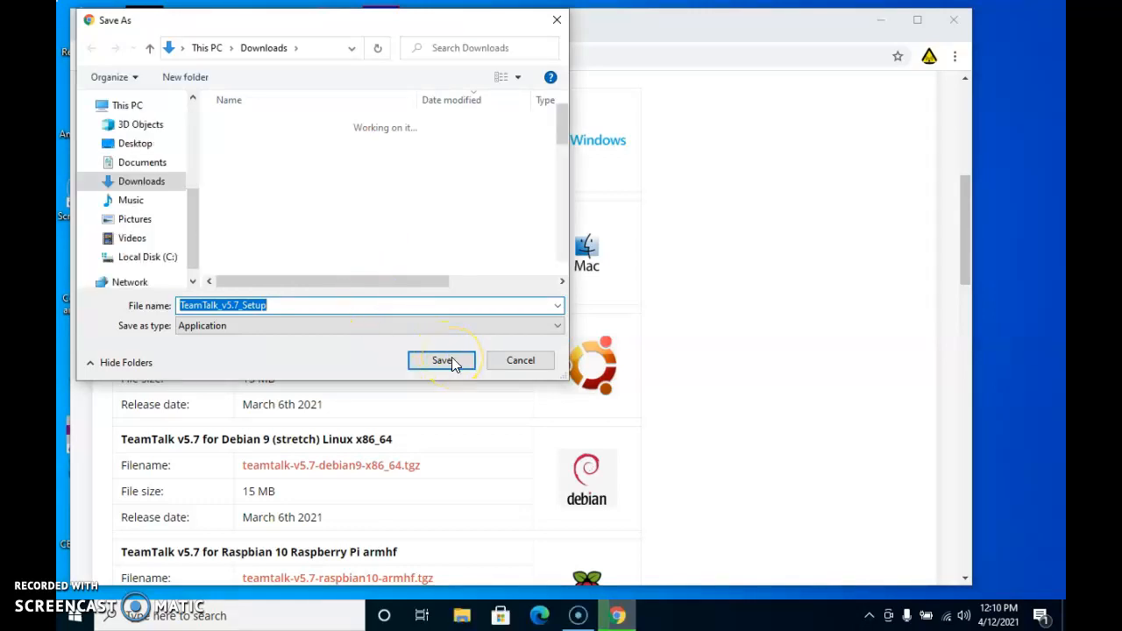
{"action": "mouse_move", "coordinate": [154, 154]}
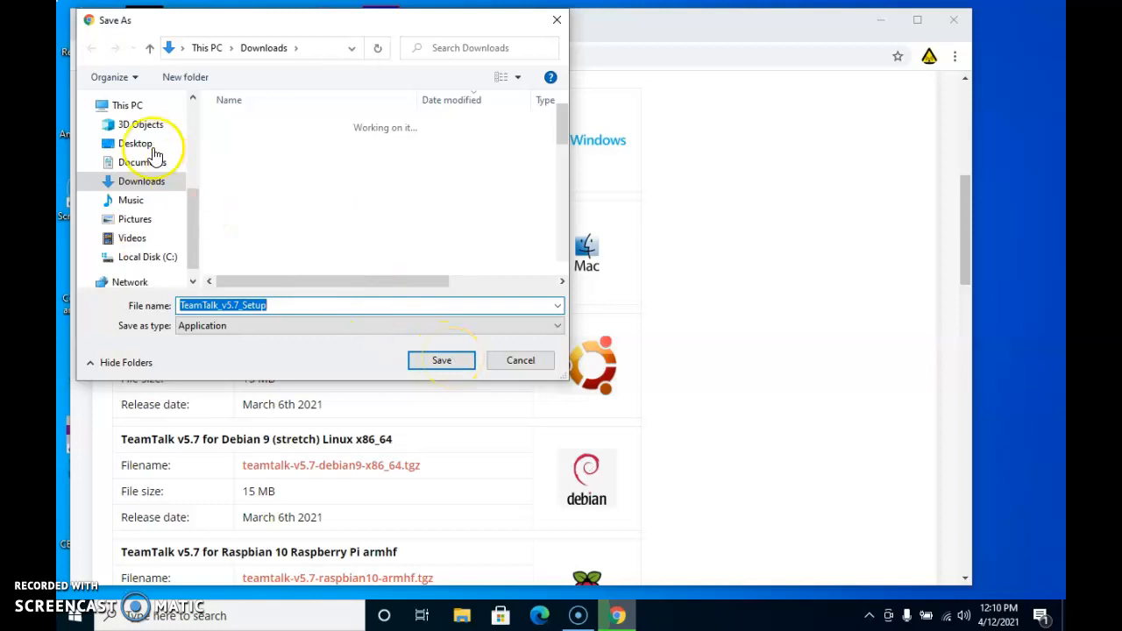
{"action": "mouse_move", "coordinate": [277, 217]}
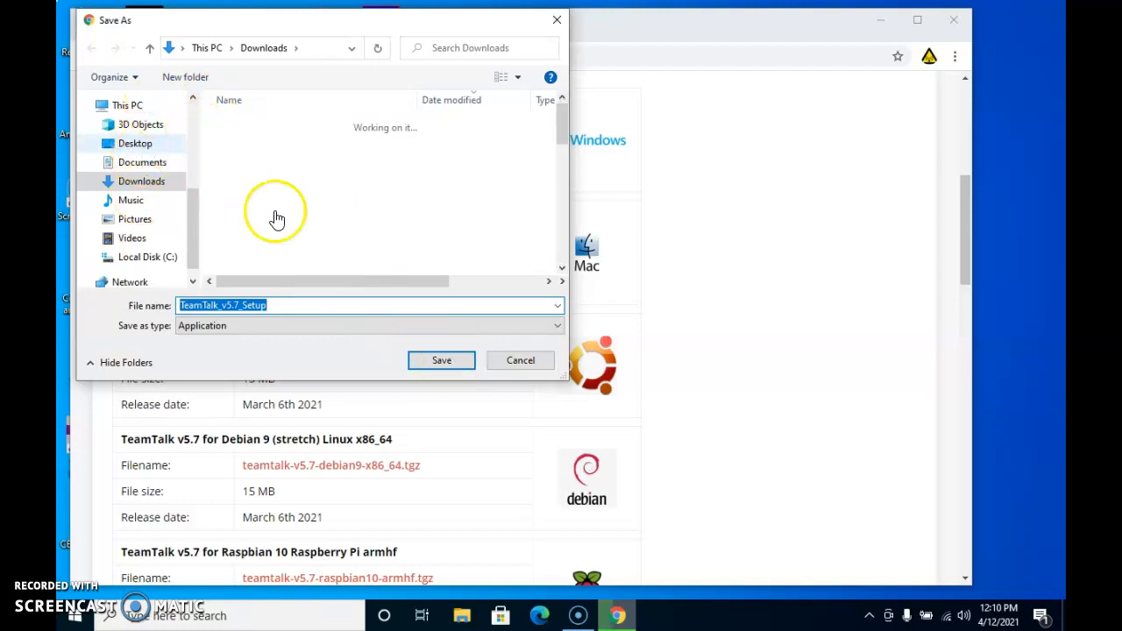
{"action": "mouse_move", "coordinate": [441, 361]}
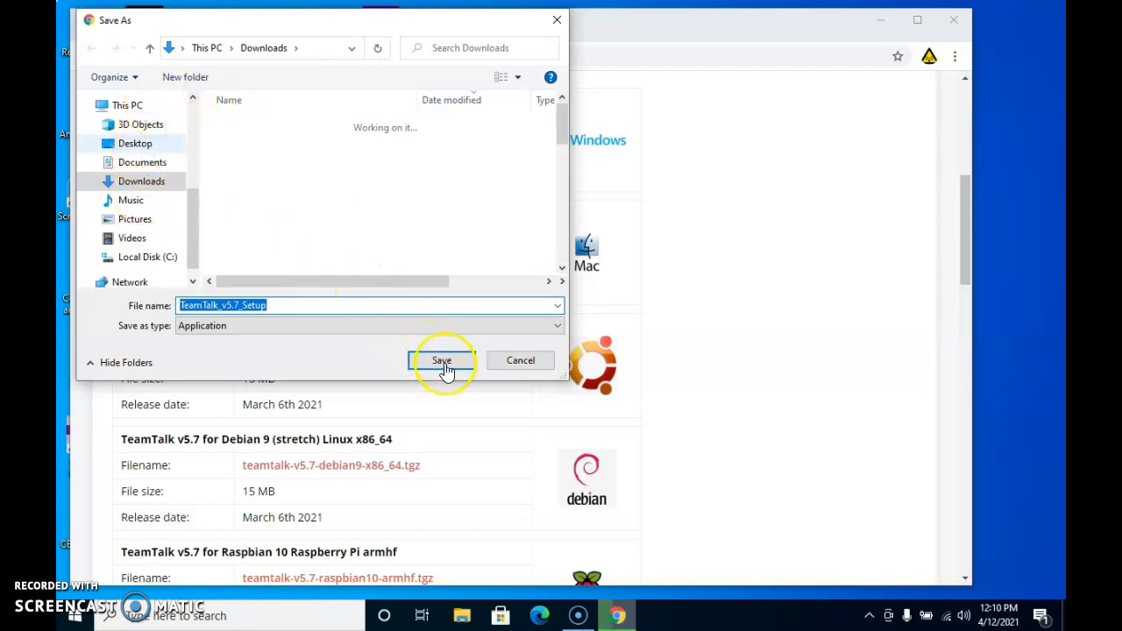
{"action": "left_click", "coordinate": [442, 361]}
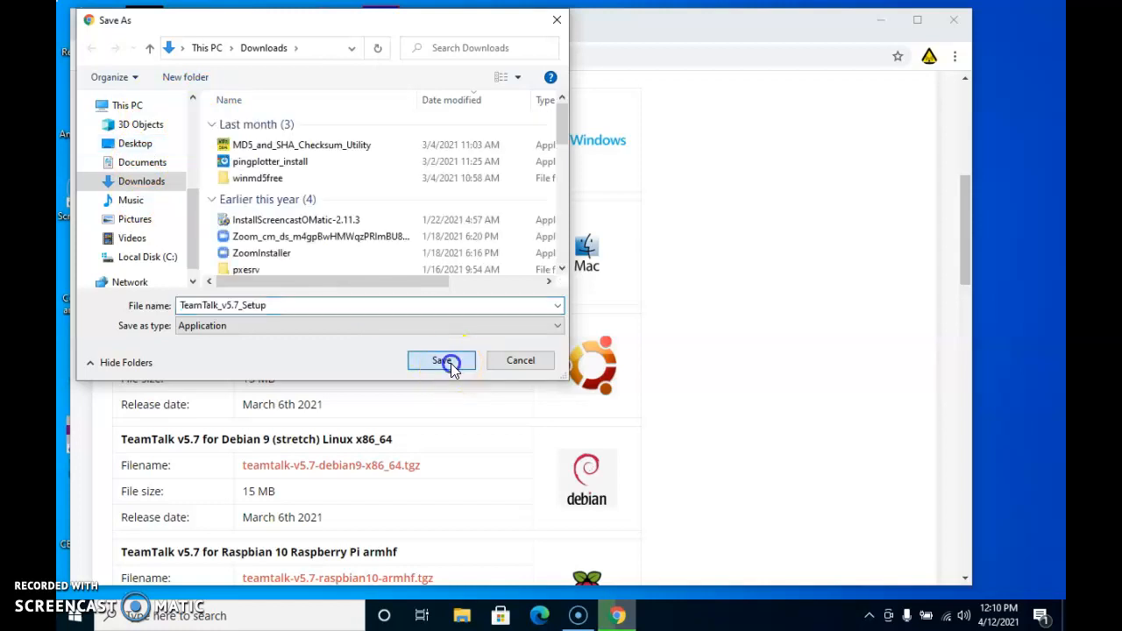
{"action": "left_click", "coordinate": [441, 361]}
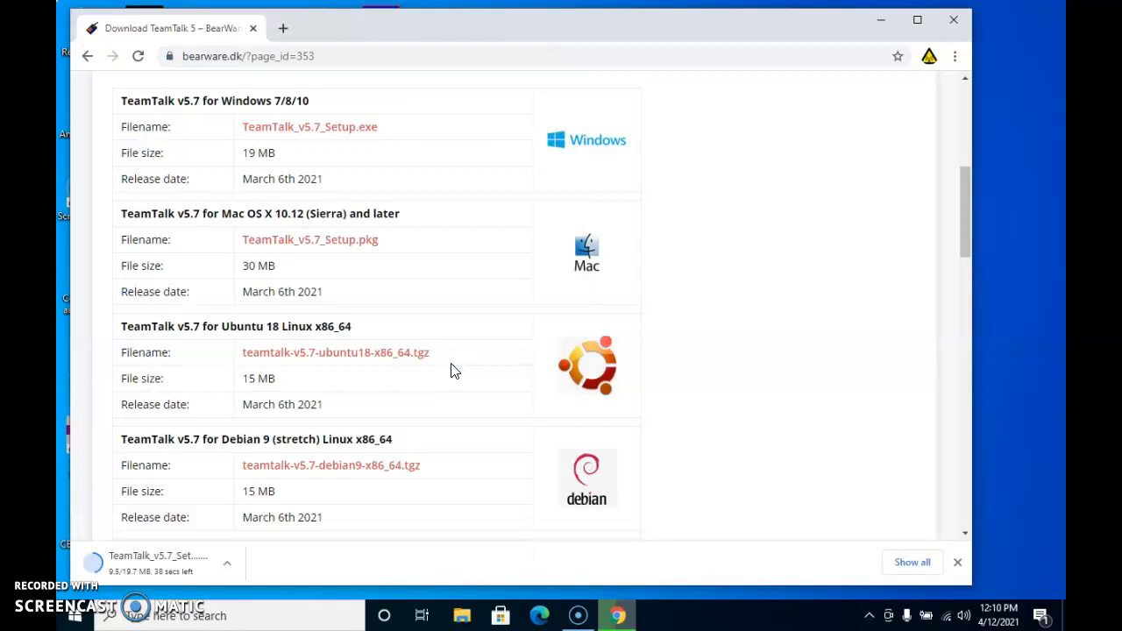
{"action": "mouse_move", "coordinate": [342, 459]}
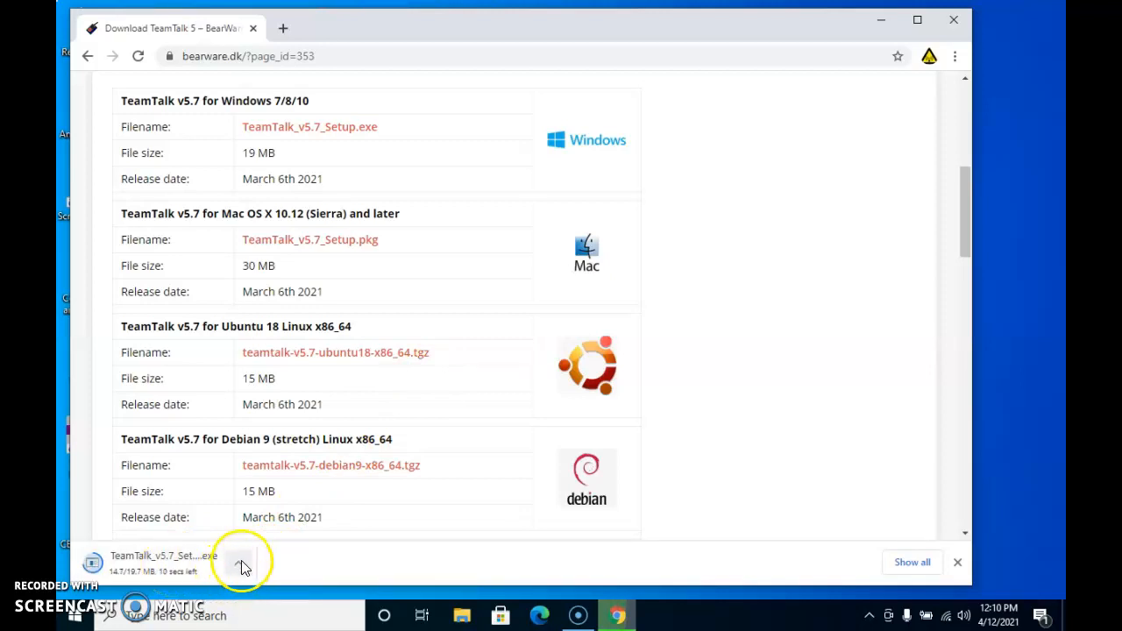
Check the options menu of the finished TeamTalk installer download.
{"action": "left_click", "coordinate": [239, 560]}
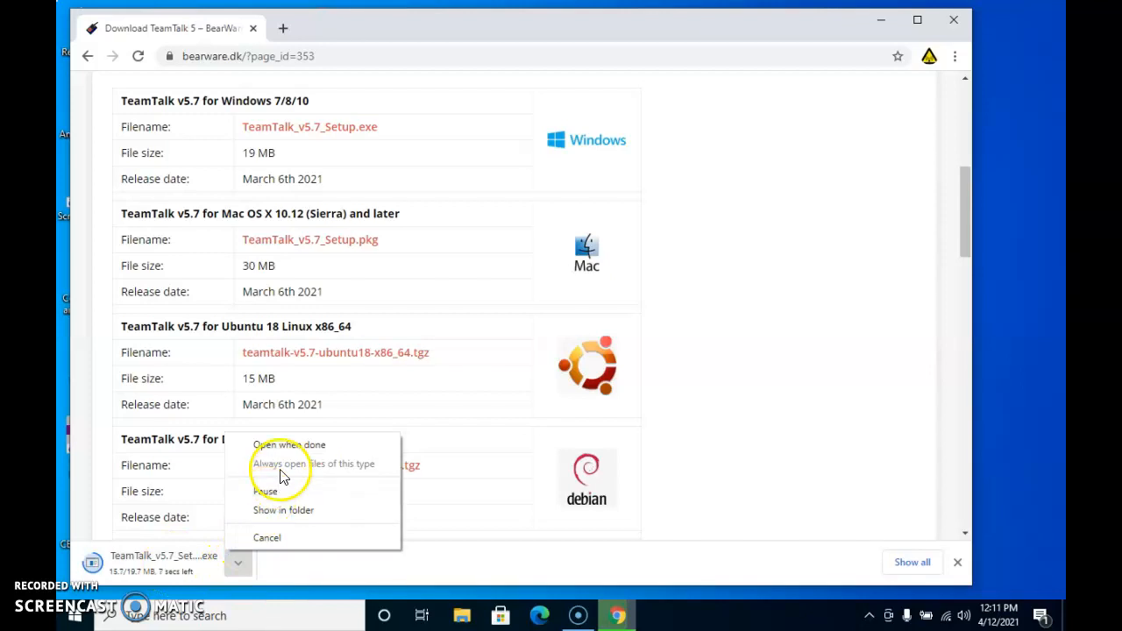
{"action": "mouse_move", "coordinate": [424, 554]}
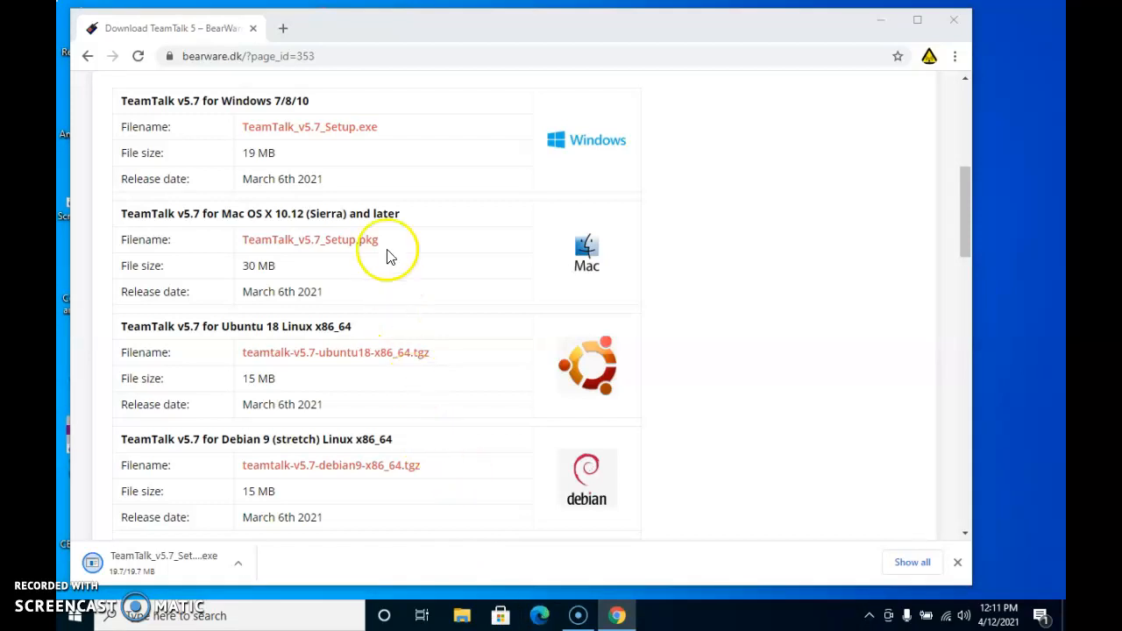
{"action": "mouse_move", "coordinate": [360, 33]}
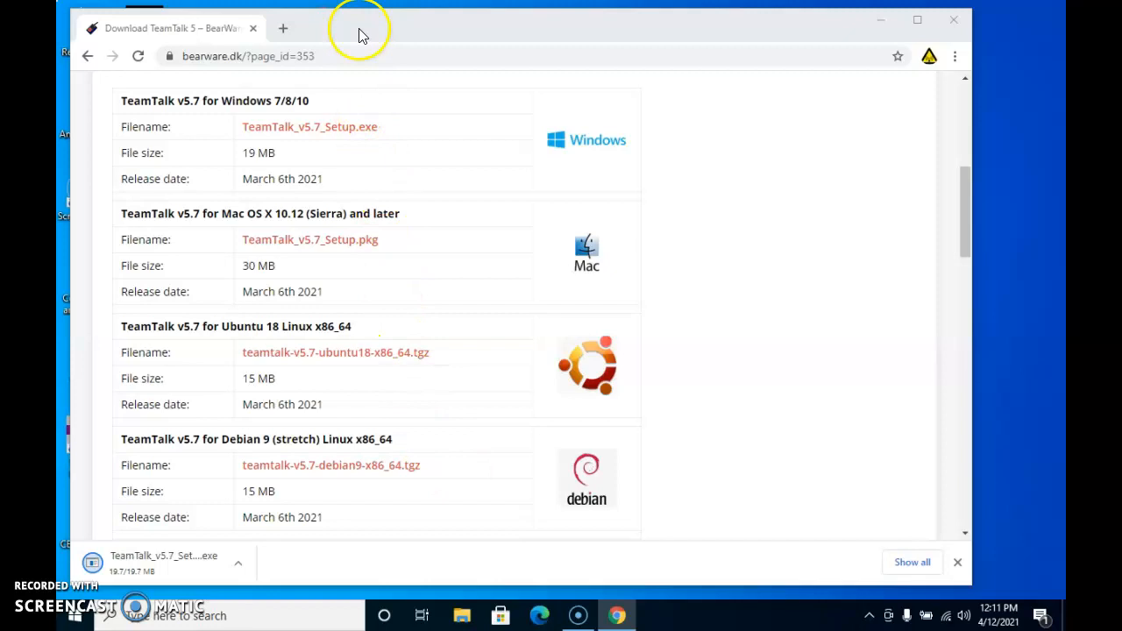
{"action": "mouse_move", "coordinate": [340, 35]}
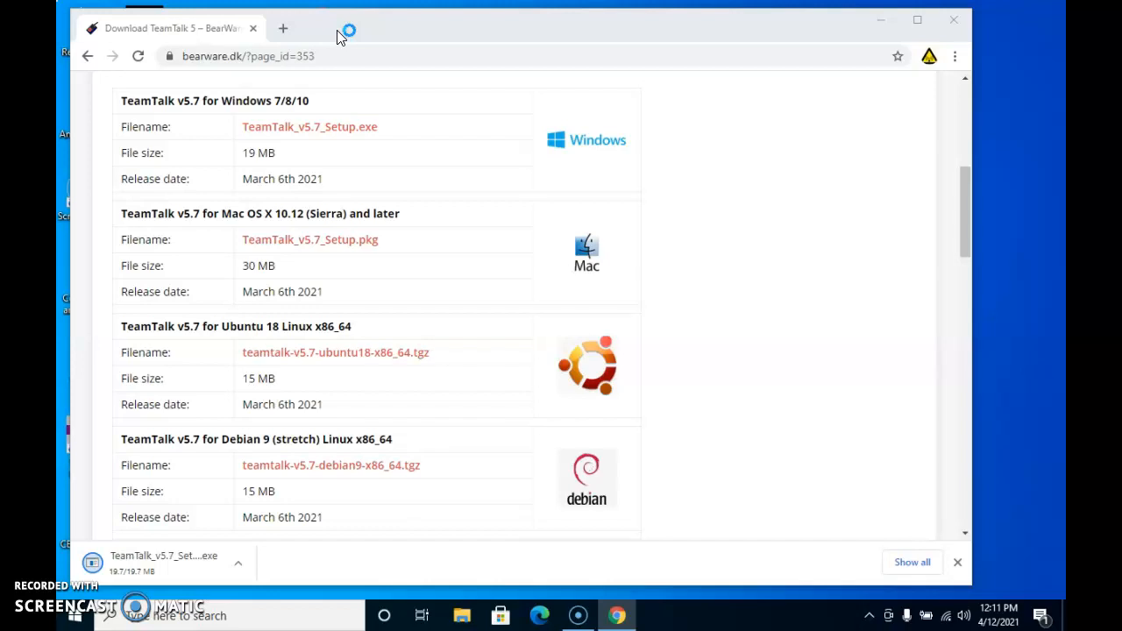
{"action": "mouse_move", "coordinate": [342, 32]}
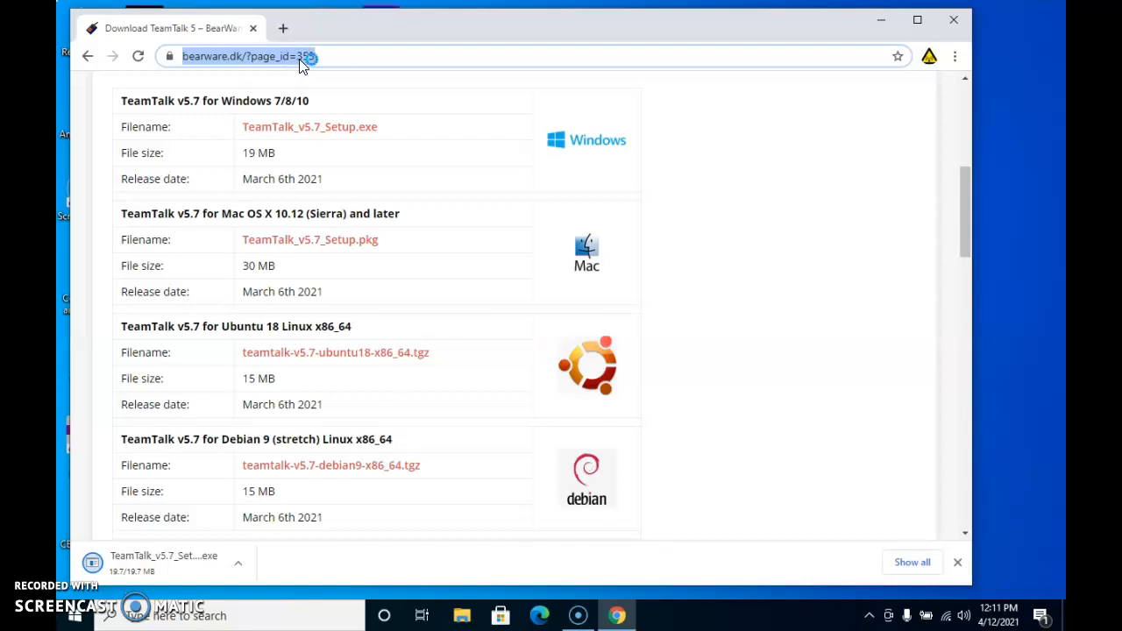
{"action": "mouse_move", "coordinate": [329, 368]}
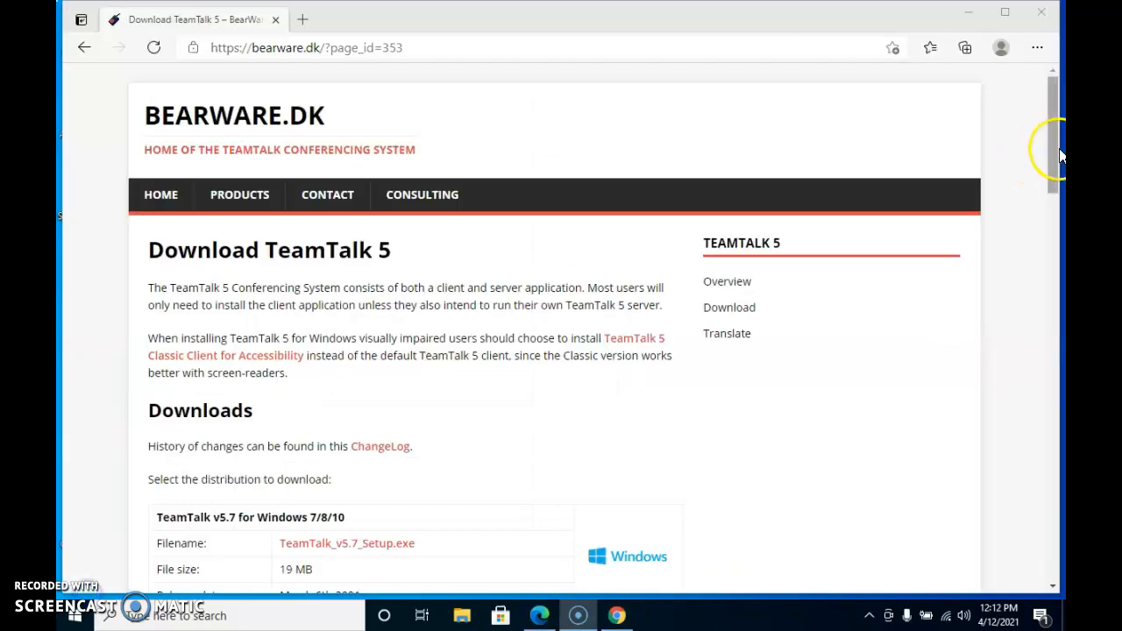
In Edge, save the TeamTalk_v5.7_Setup.exe link as a file into Downloads.
{"action": "scroll", "scroll_direction": "down", "scroll_amount": 3}
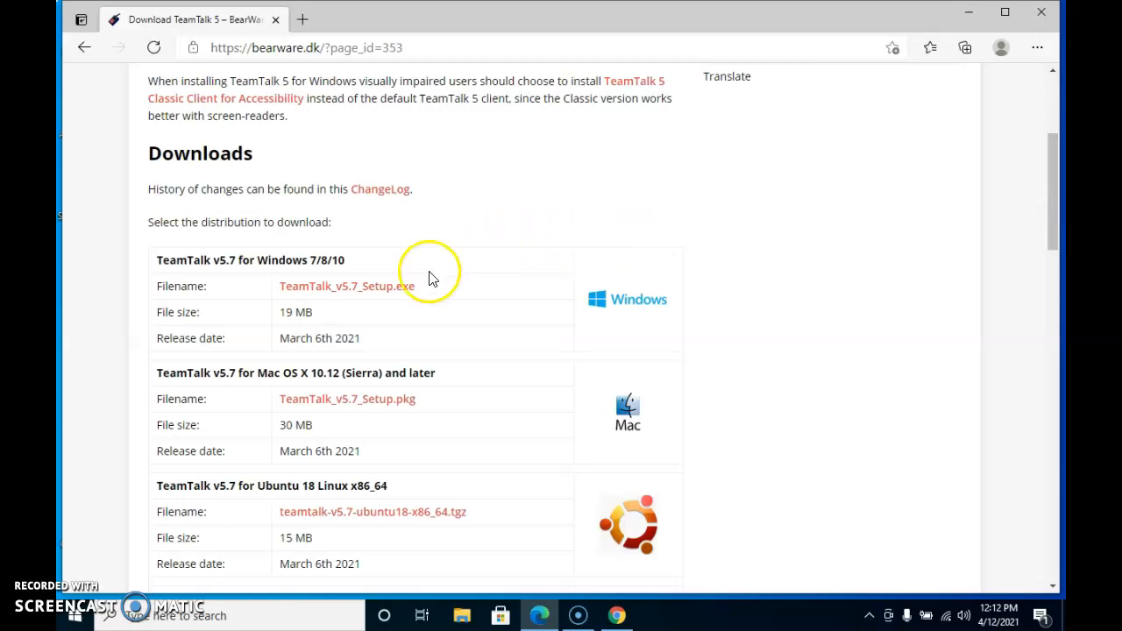
{"action": "mouse_move", "coordinate": [389, 291]}
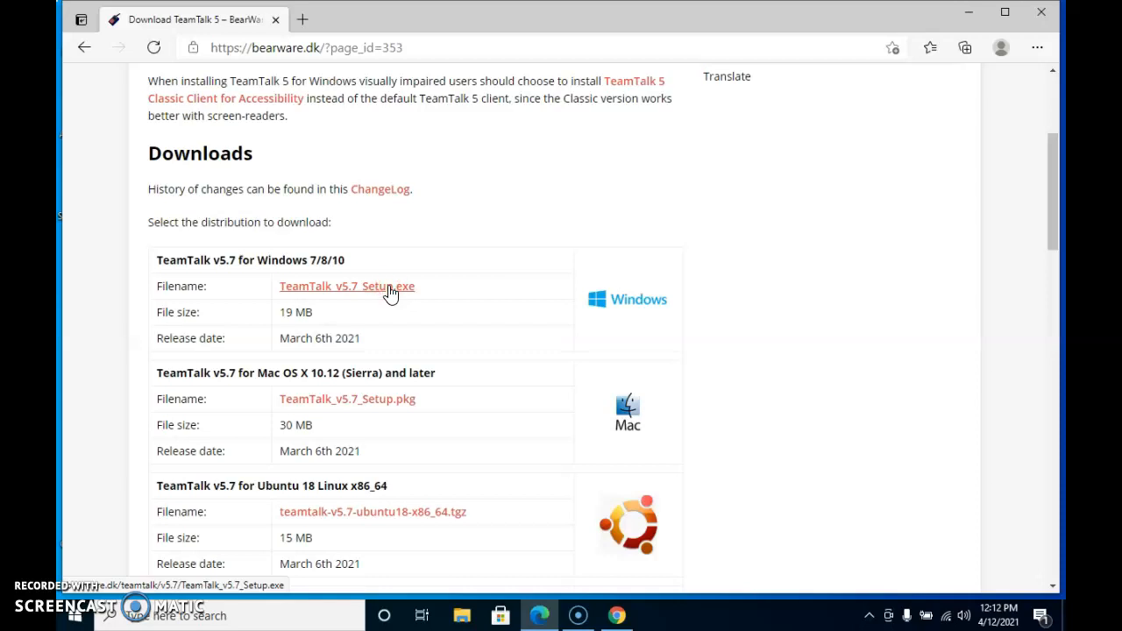
{"action": "right_click", "coordinate": [347, 285]}
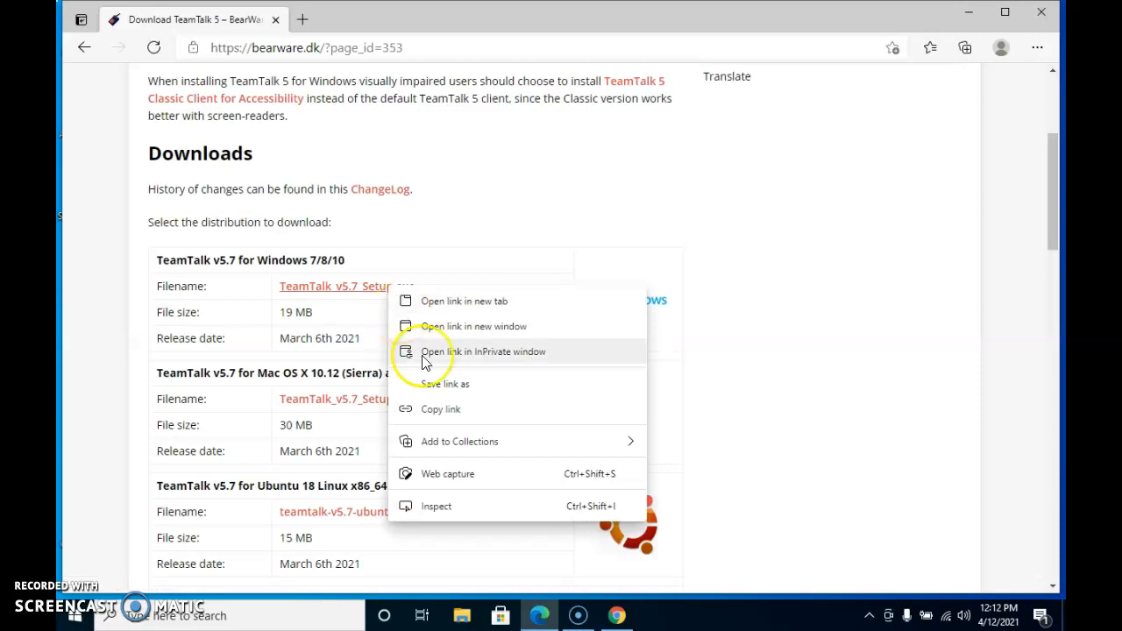
{"action": "left_click", "coordinate": [456, 389]}
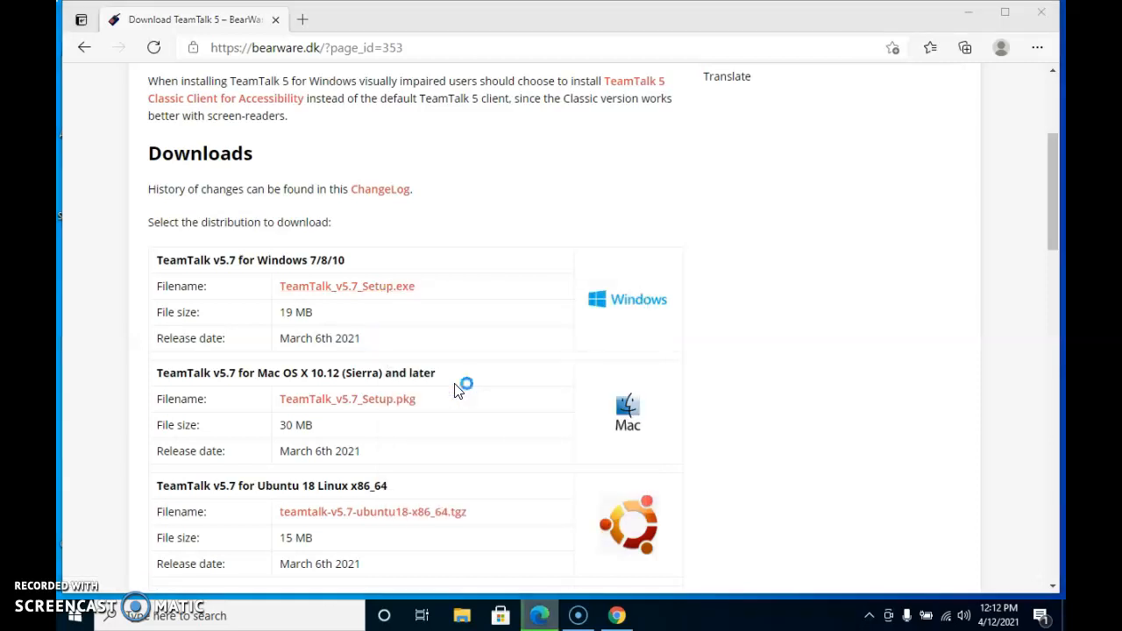
{"action": "left_click", "coordinate": [347, 286]}
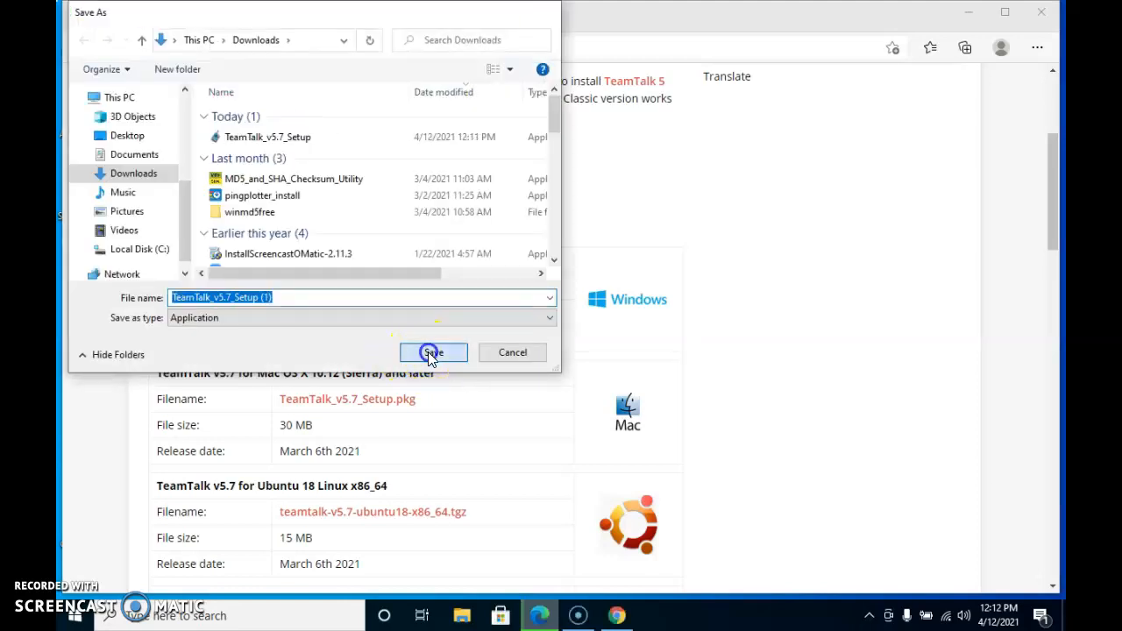
{"action": "left_click", "coordinate": [431, 353]}
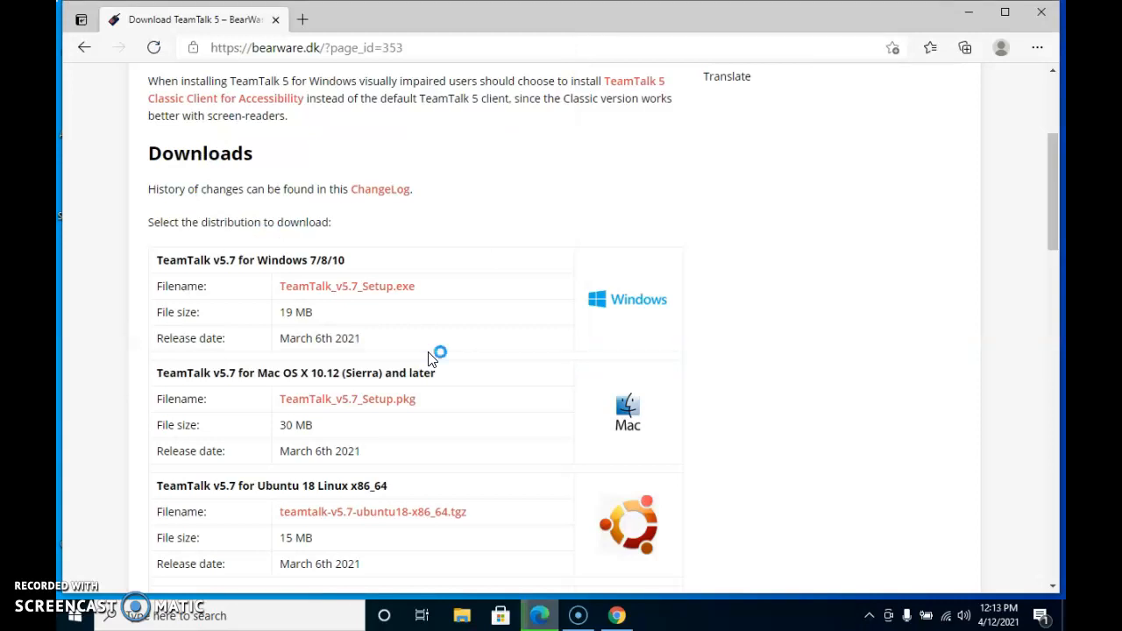
{"action": "left_click", "coordinate": [347, 286]}
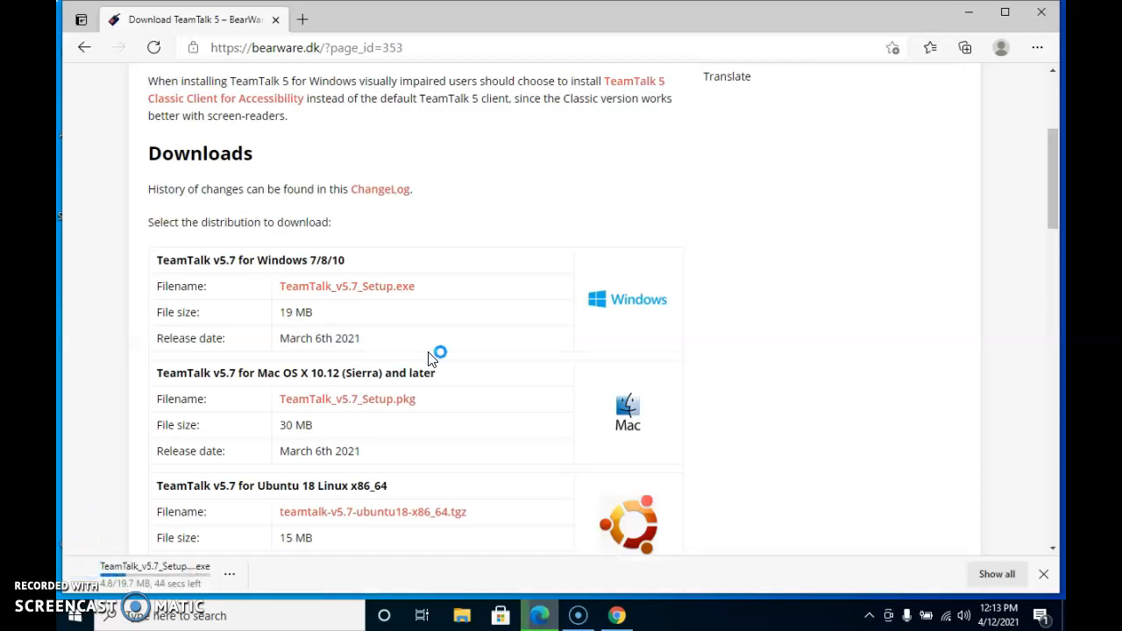
{"action": "mouse_move", "coordinate": [298, 512]}
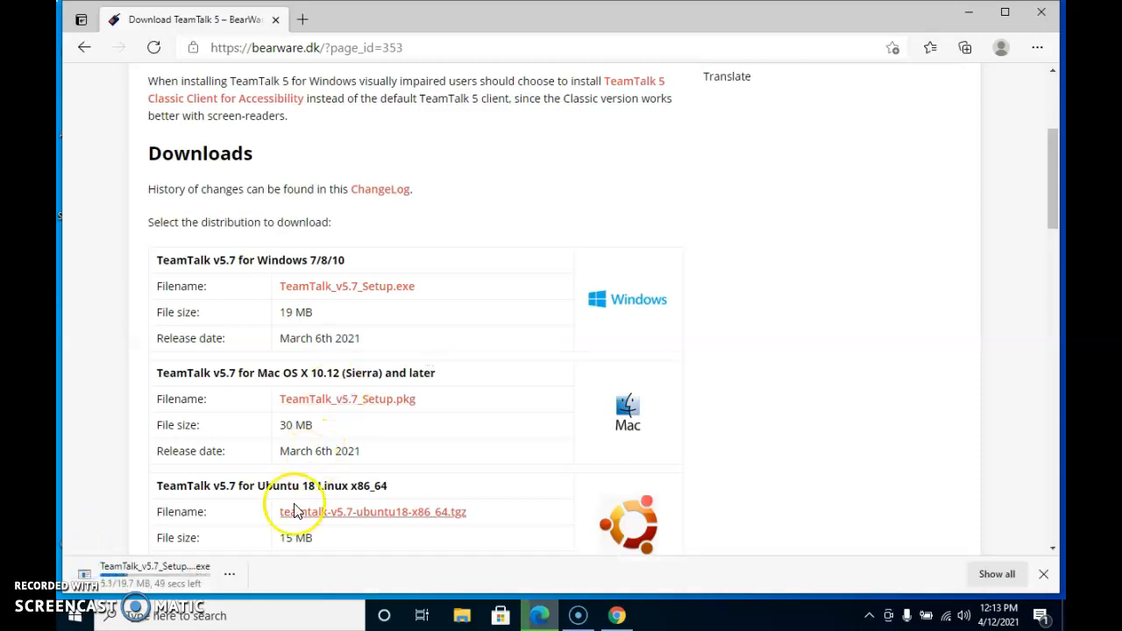
{"action": "mouse_move", "coordinate": [282, 582]}
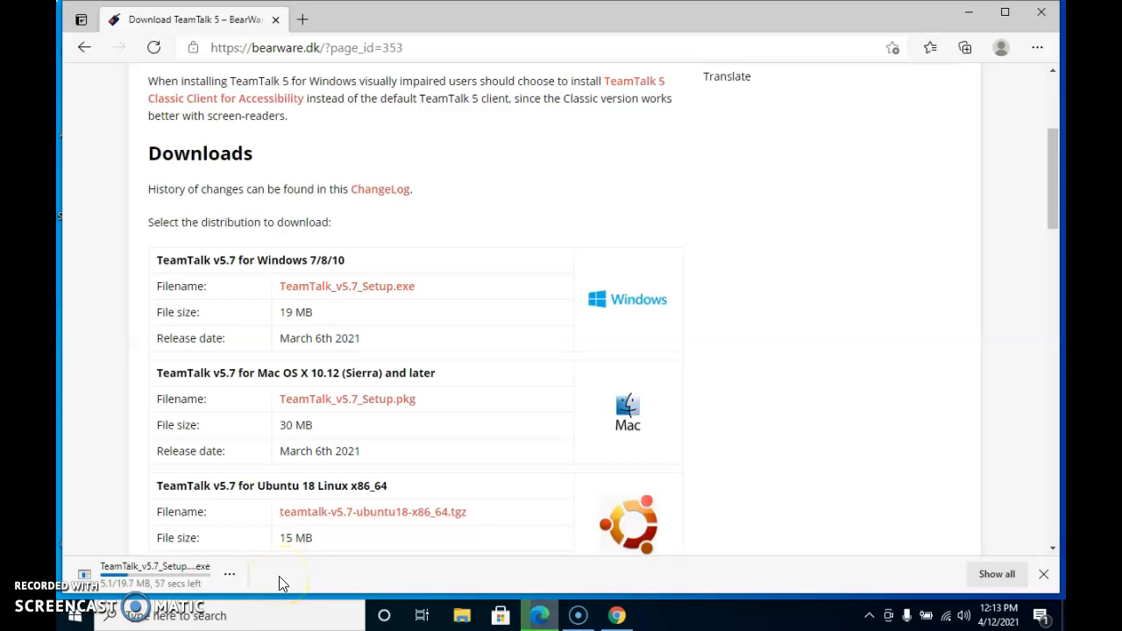
{"action": "mouse_move", "coordinate": [249, 585]}
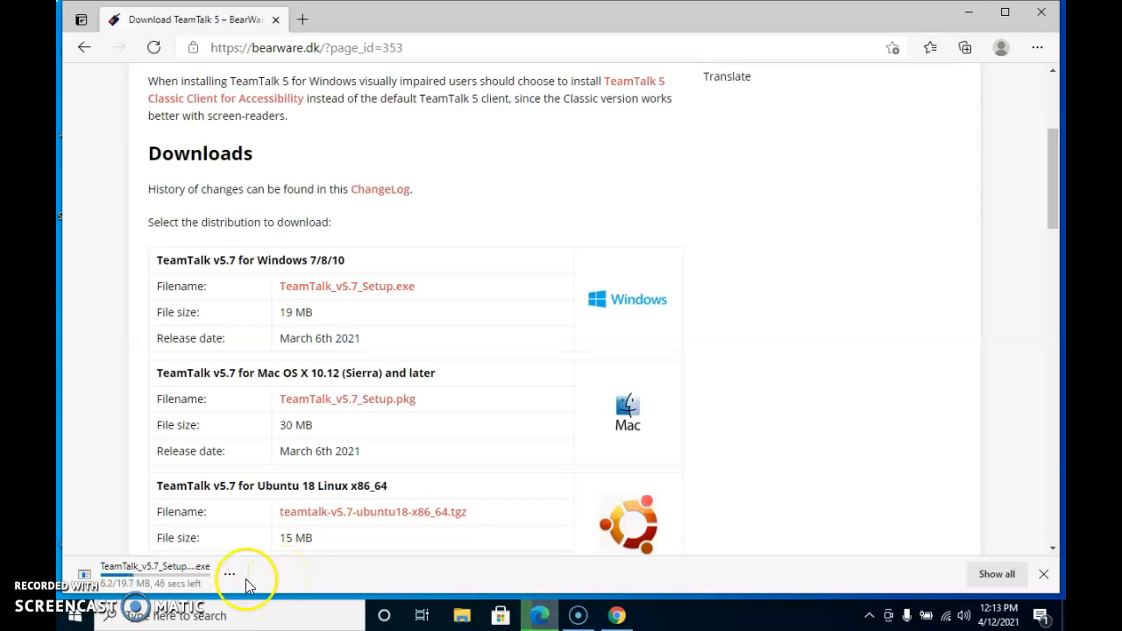
Cancel the in-progress installer download and close the Edge window.
{"action": "left_click", "coordinate": [228, 573]}
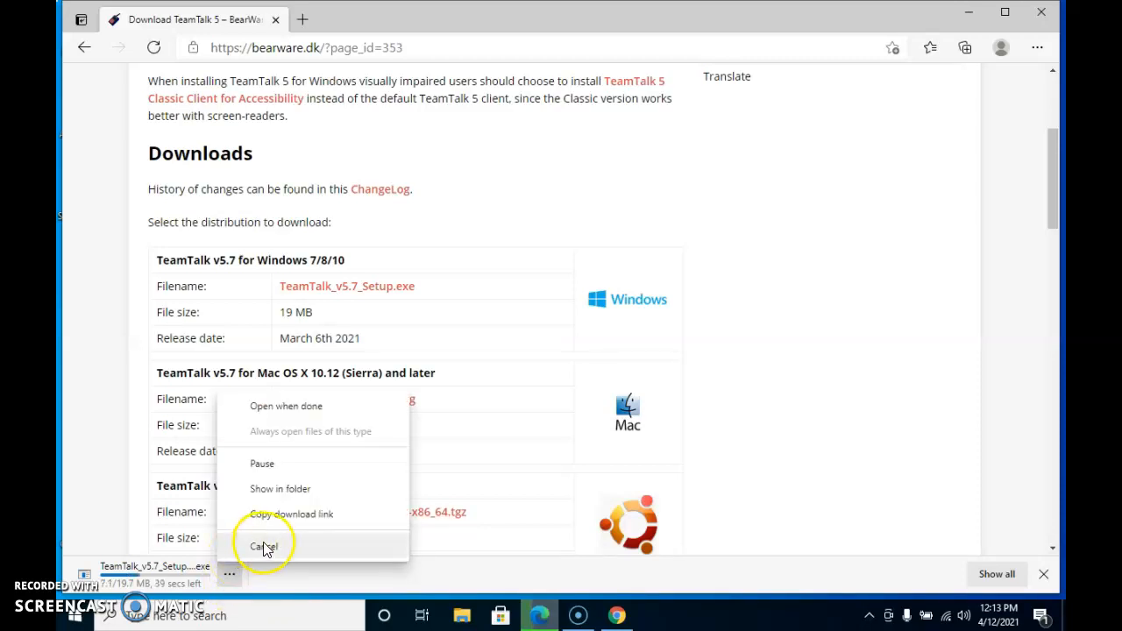
{"action": "left_click", "coordinate": [263, 547]}
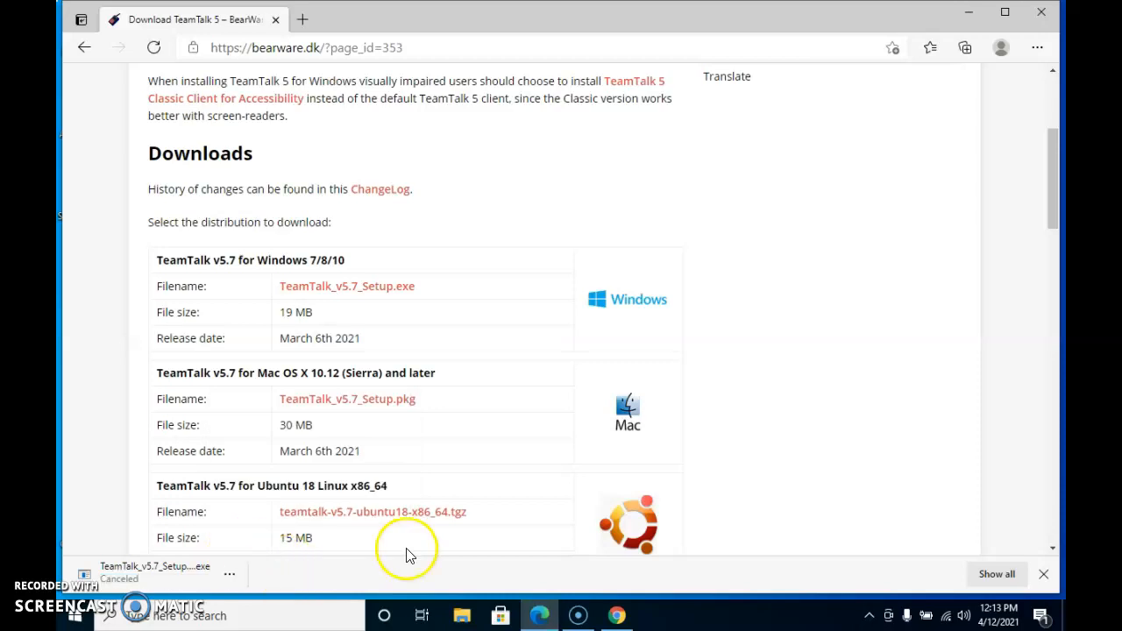
{"action": "mouse_move", "coordinate": [708, 206]}
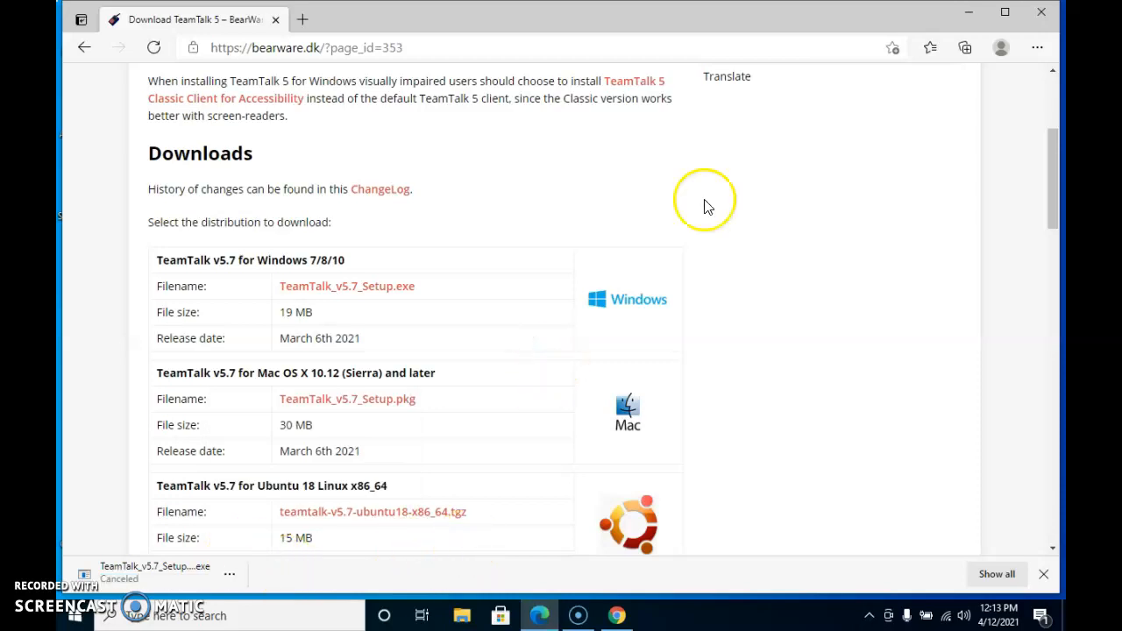
{"action": "mouse_move", "coordinate": [1041, 16]}
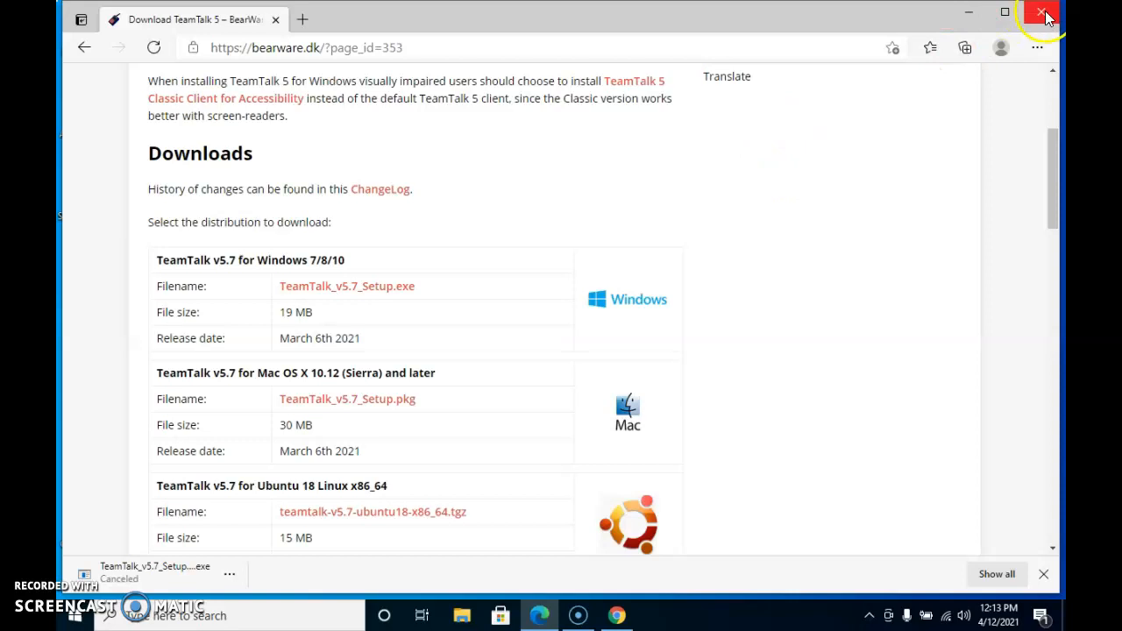
{"action": "left_click", "coordinate": [1041, 15]}
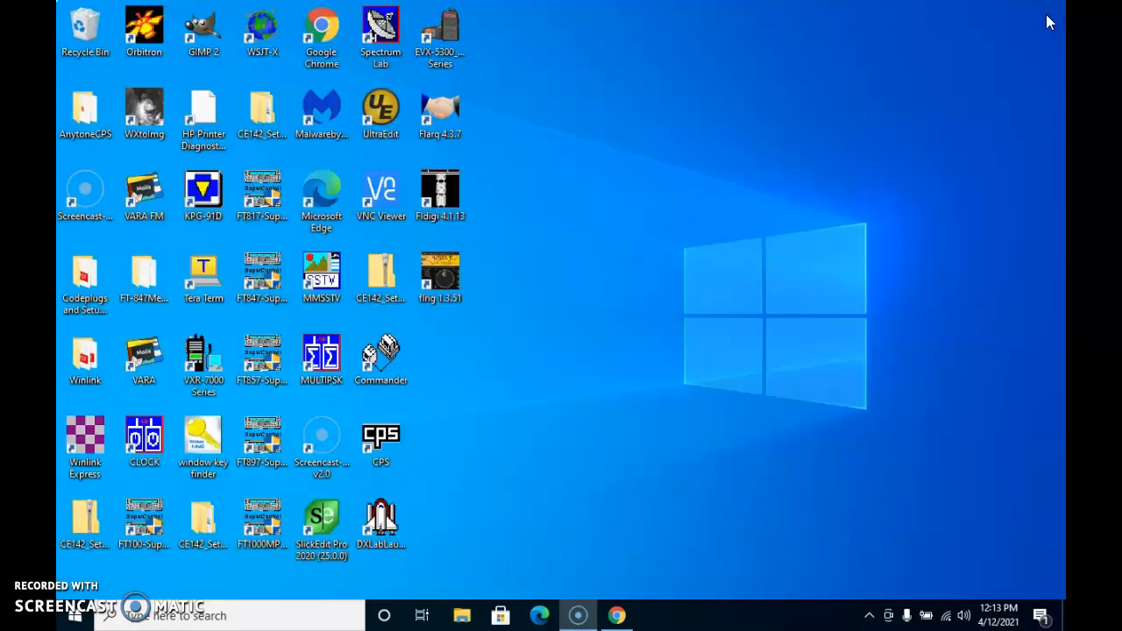
{"action": "mouse_move", "coordinate": [642, 575]}
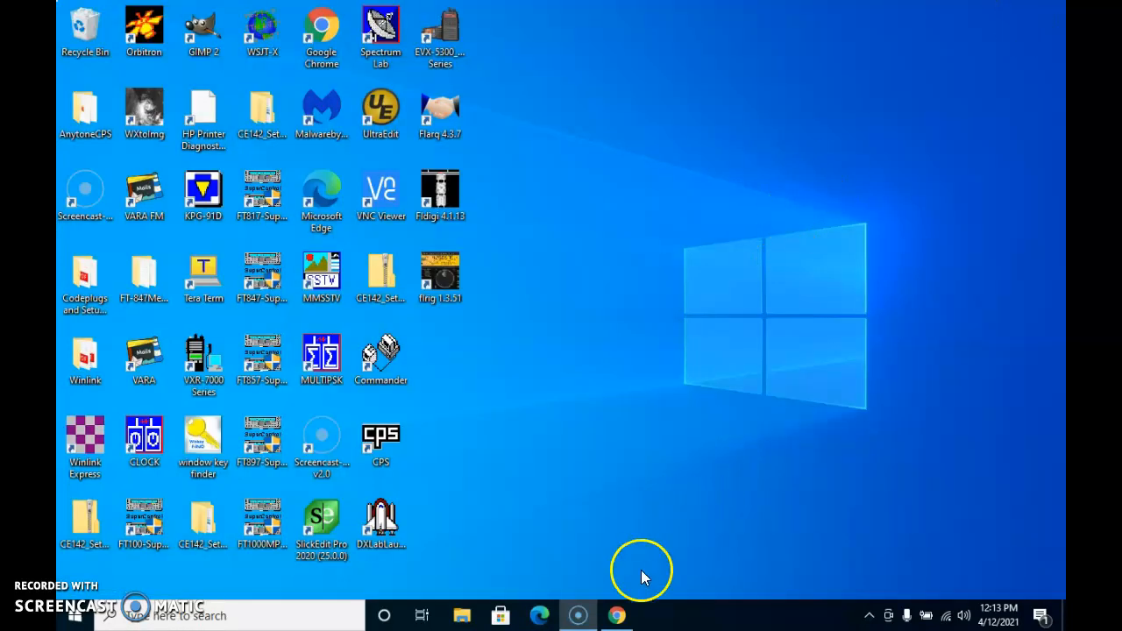
Return to Chrome, run the completed TeamTalk_v5.7_Setup.exe and close the browser.
{"action": "left_click", "coordinate": [617, 613]}
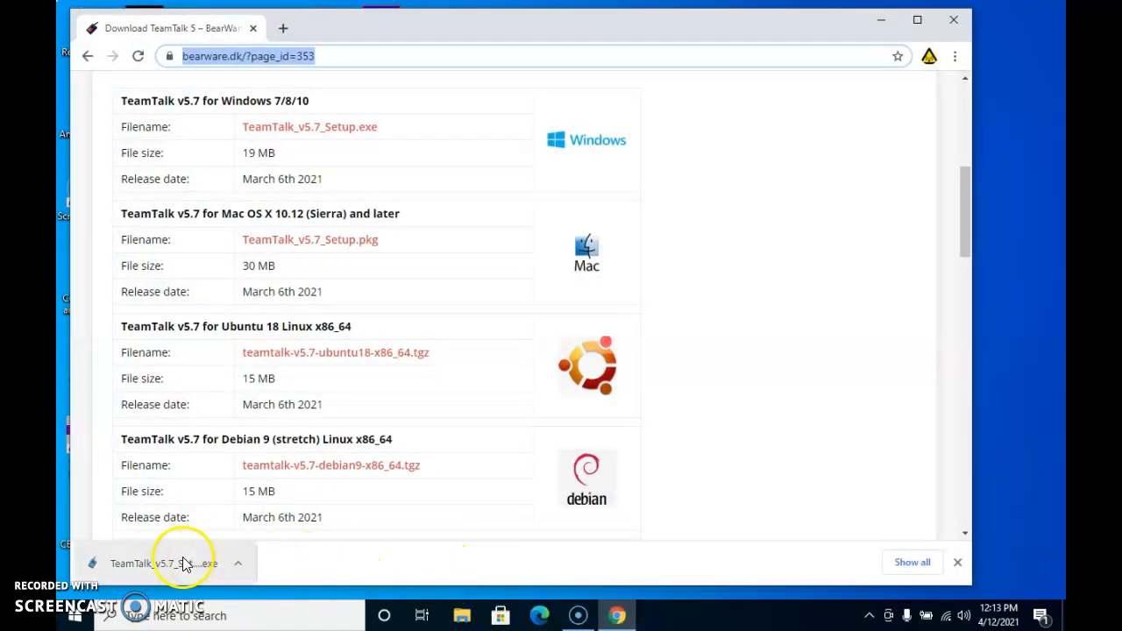
{"action": "left_click", "coordinate": [161, 563]}
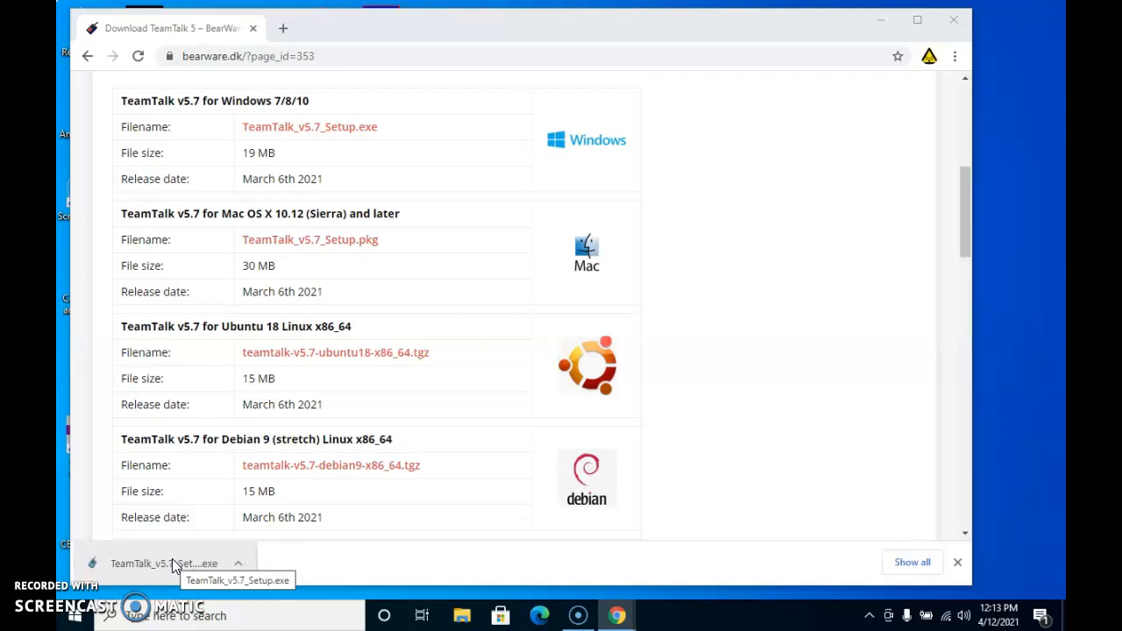
{"action": "mouse_move", "coordinate": [368, 443]}
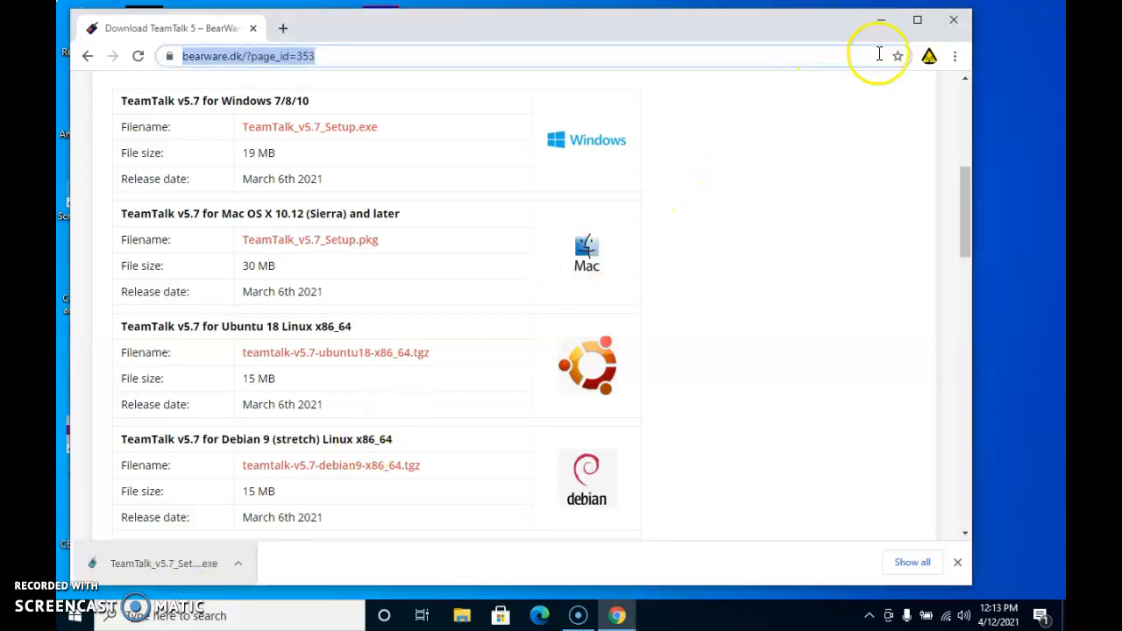
{"action": "mouse_move", "coordinate": [953, 20]}
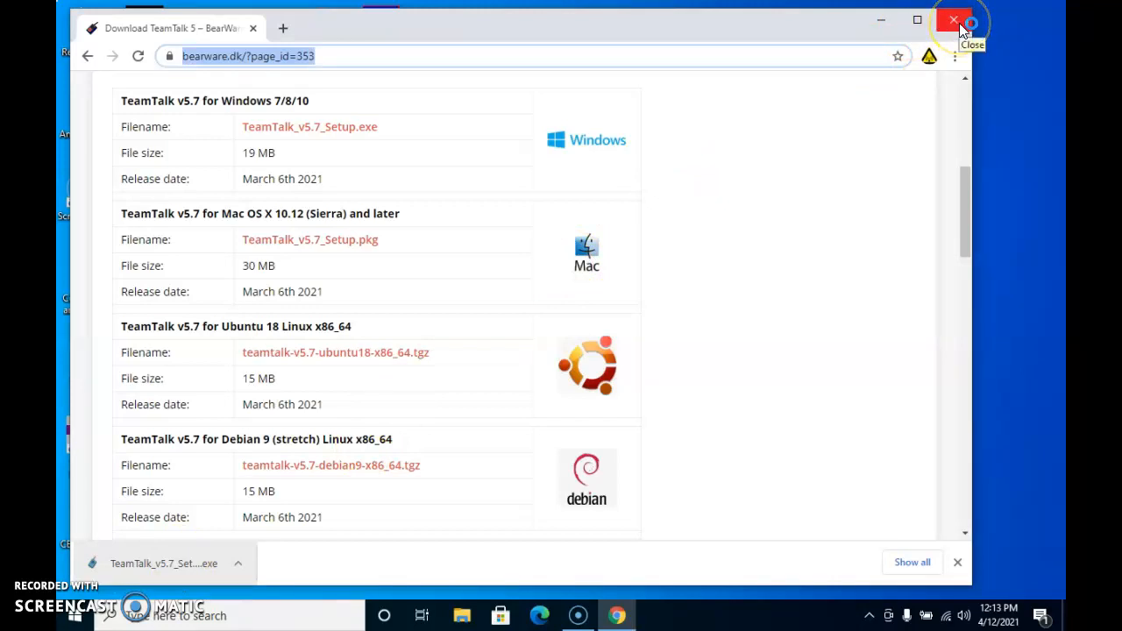
{"action": "left_click", "coordinate": [957, 561]}
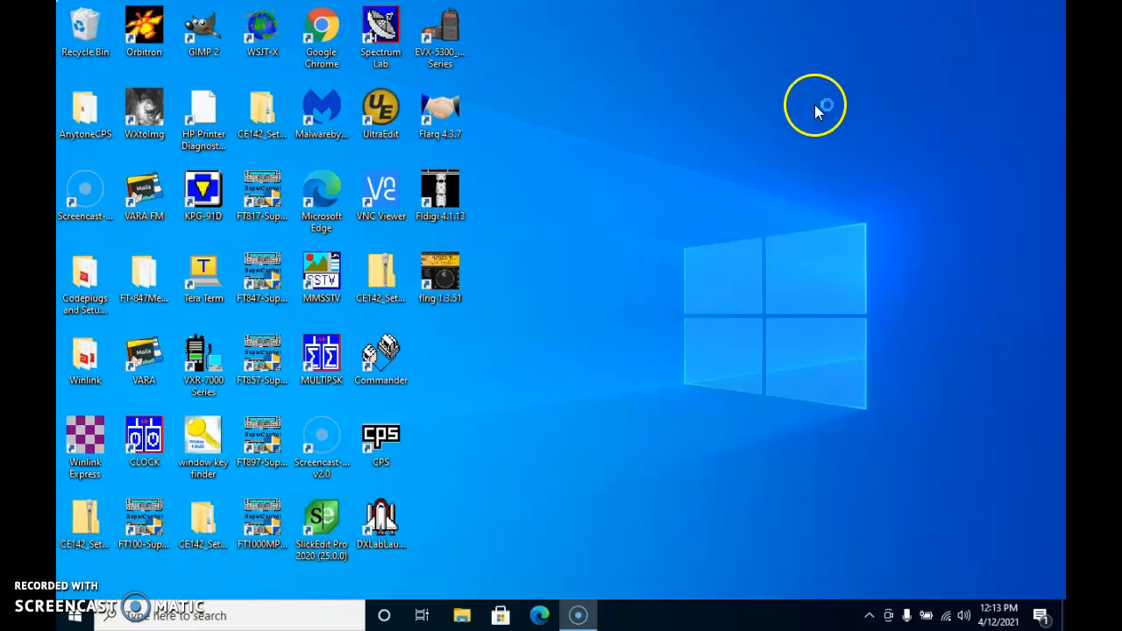
{"action": "mouse_move", "coordinate": [677, 235]}
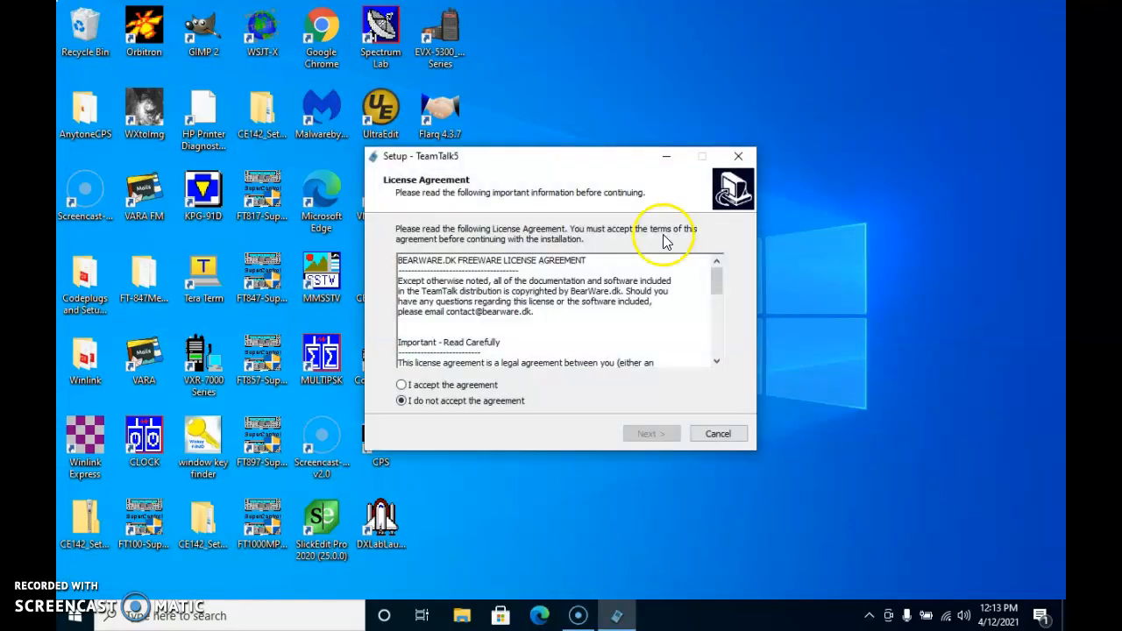
Accept the TeamTalk5 license agreement and continue to the destination location page.
{"action": "left_click", "coordinate": [400, 385]}
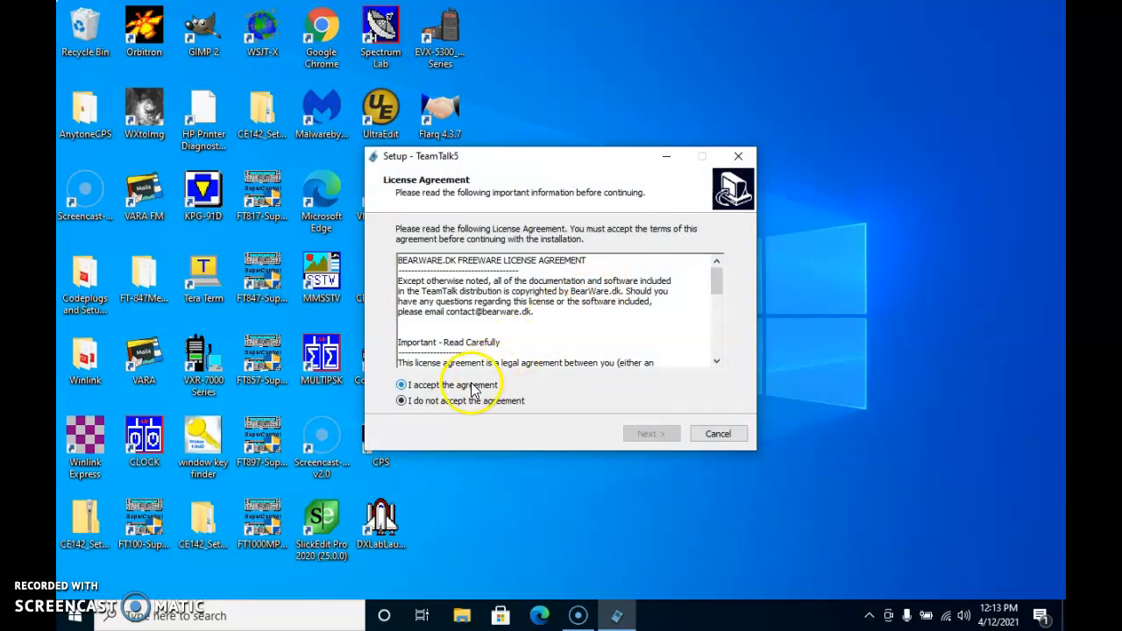
{"action": "left_click", "coordinate": [401, 385]}
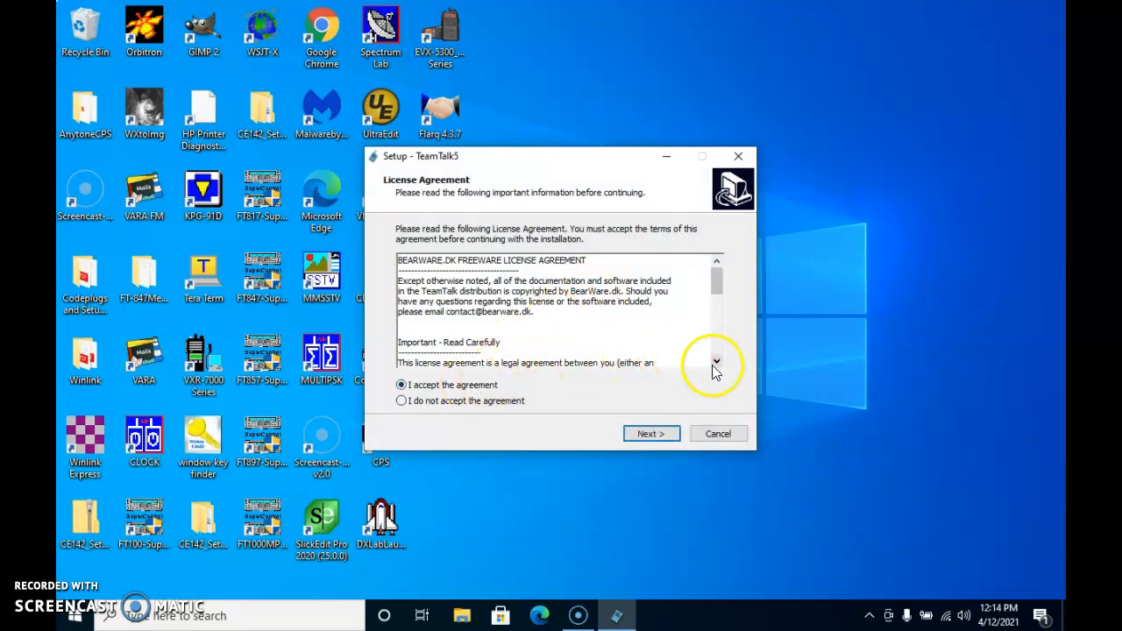
{"action": "left_click", "coordinate": [715, 361]}
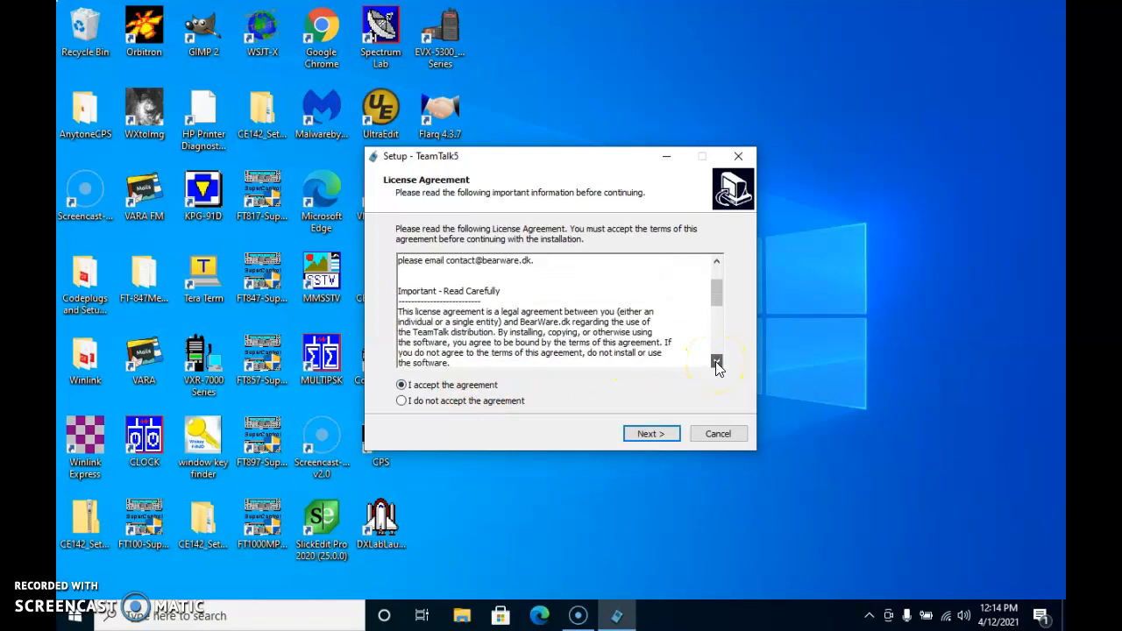
{"action": "left_click", "coordinate": [717, 361]}
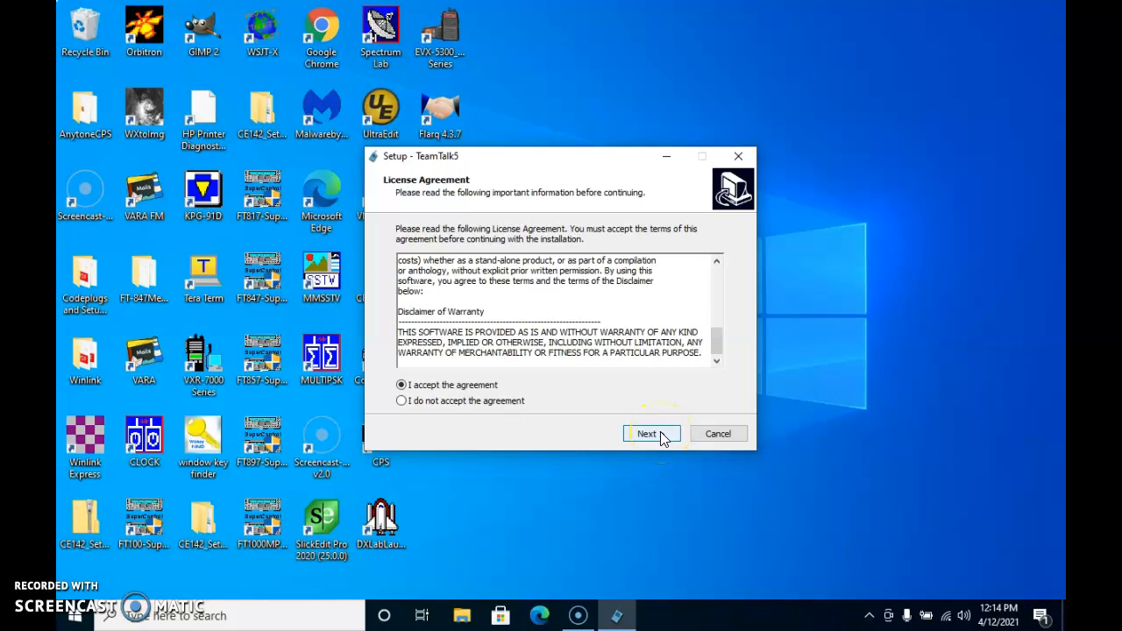
{"action": "left_click", "coordinate": [646, 433]}
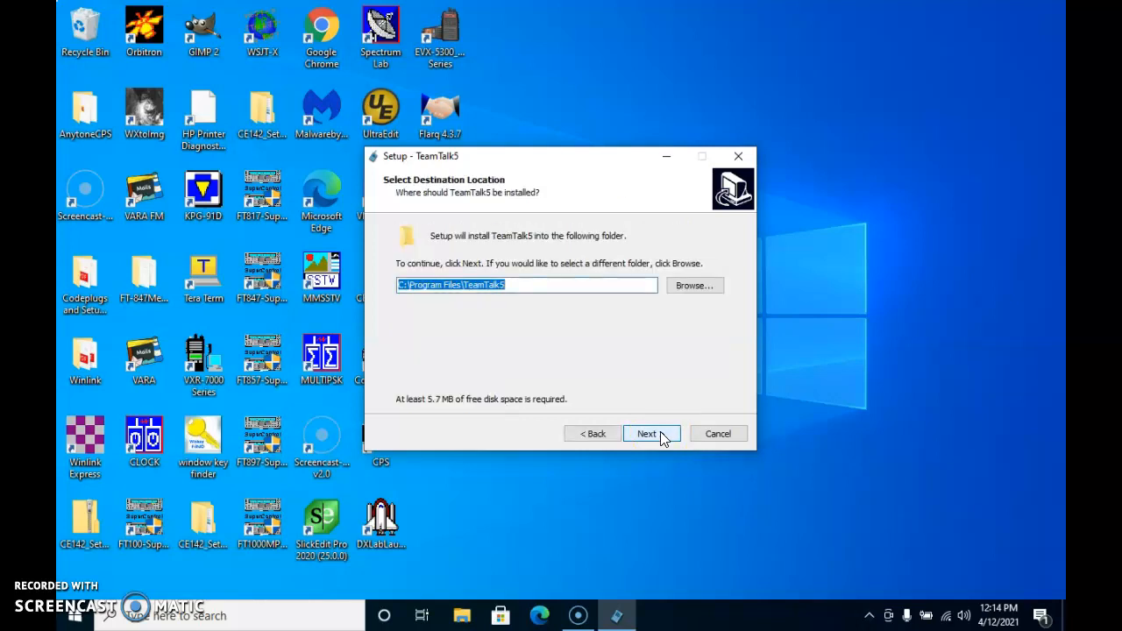
Keep the default folder, choose the TeamTalk 5 Client component set and default start menu folder.
{"action": "left_click", "coordinate": [645, 433]}
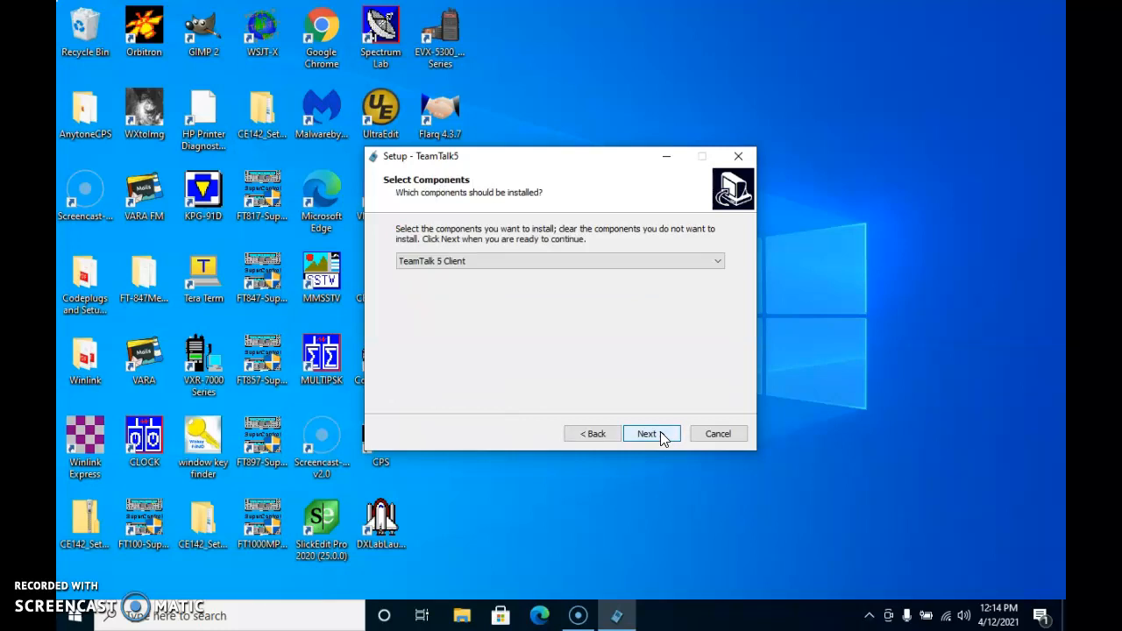
{"action": "mouse_move", "coordinate": [717, 259]}
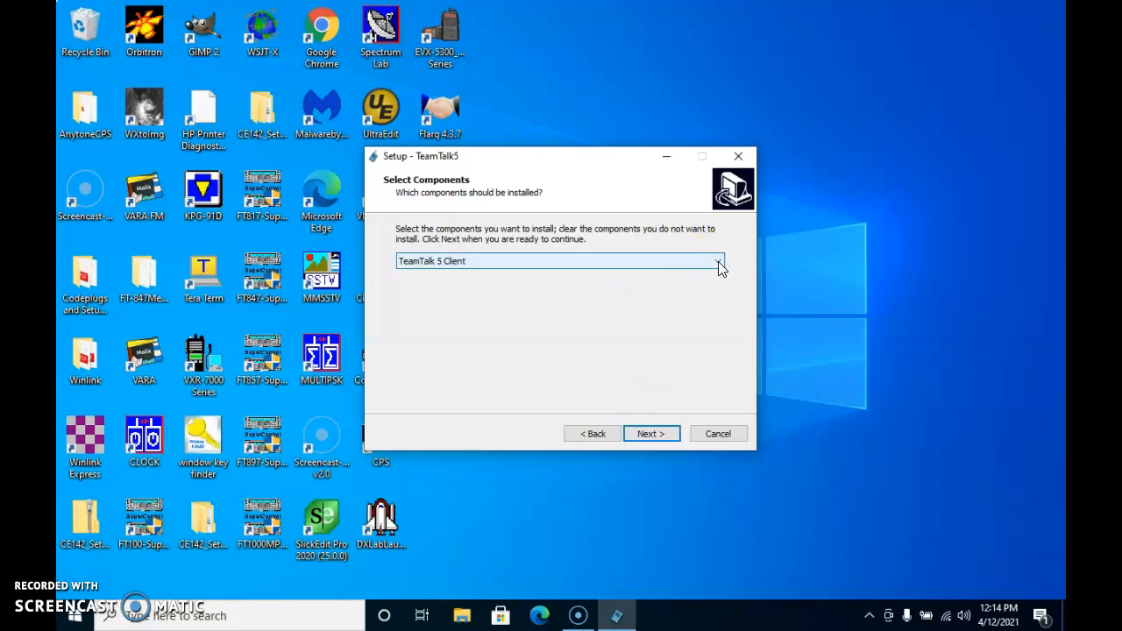
{"action": "left_click", "coordinate": [715, 260]}
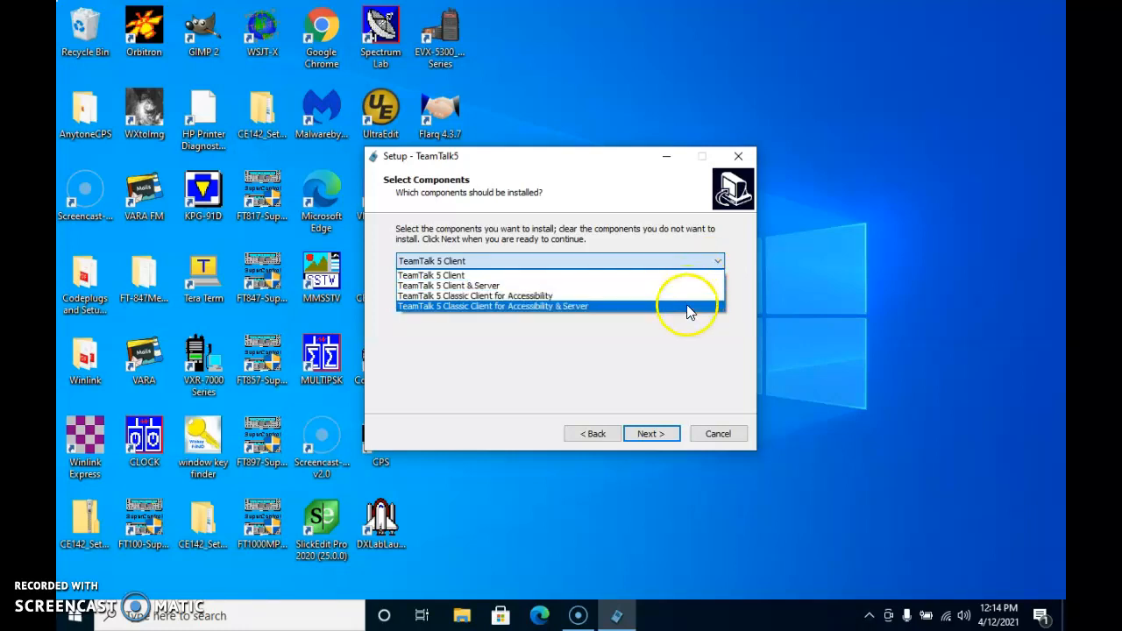
{"action": "left_click", "coordinate": [431, 274]}
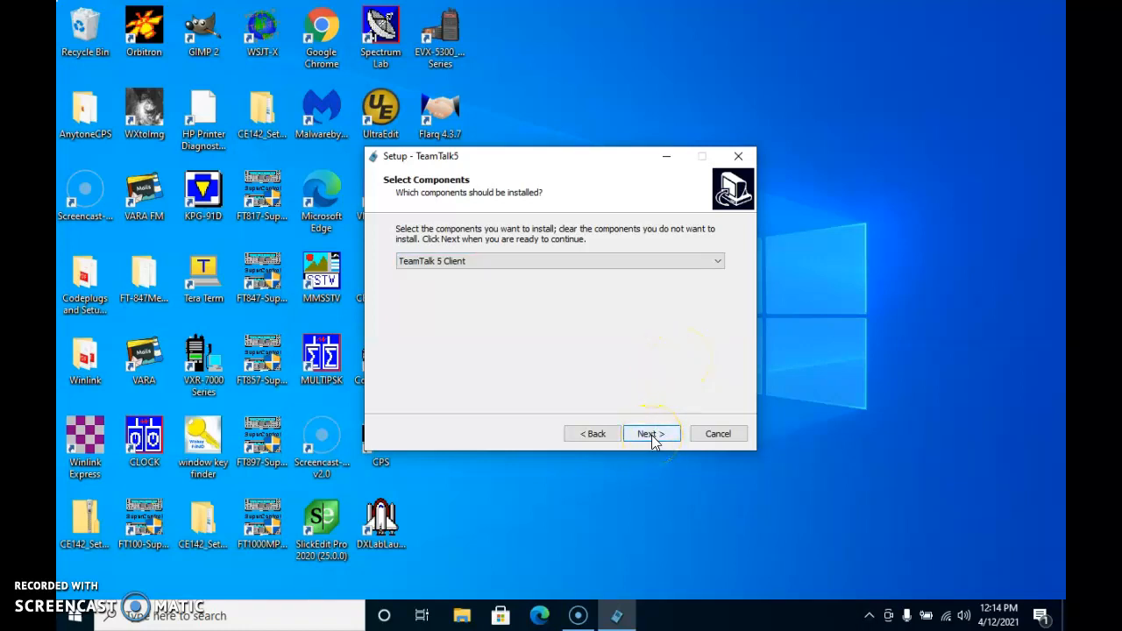
{"action": "left_click", "coordinate": [650, 433]}
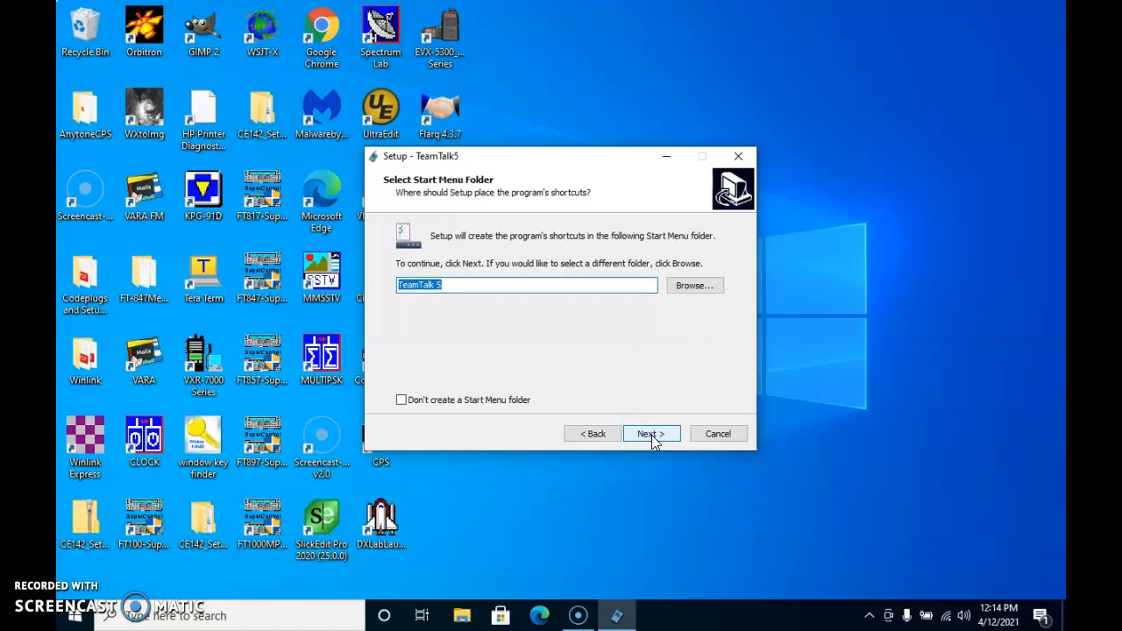
{"action": "left_click", "coordinate": [650, 433]}
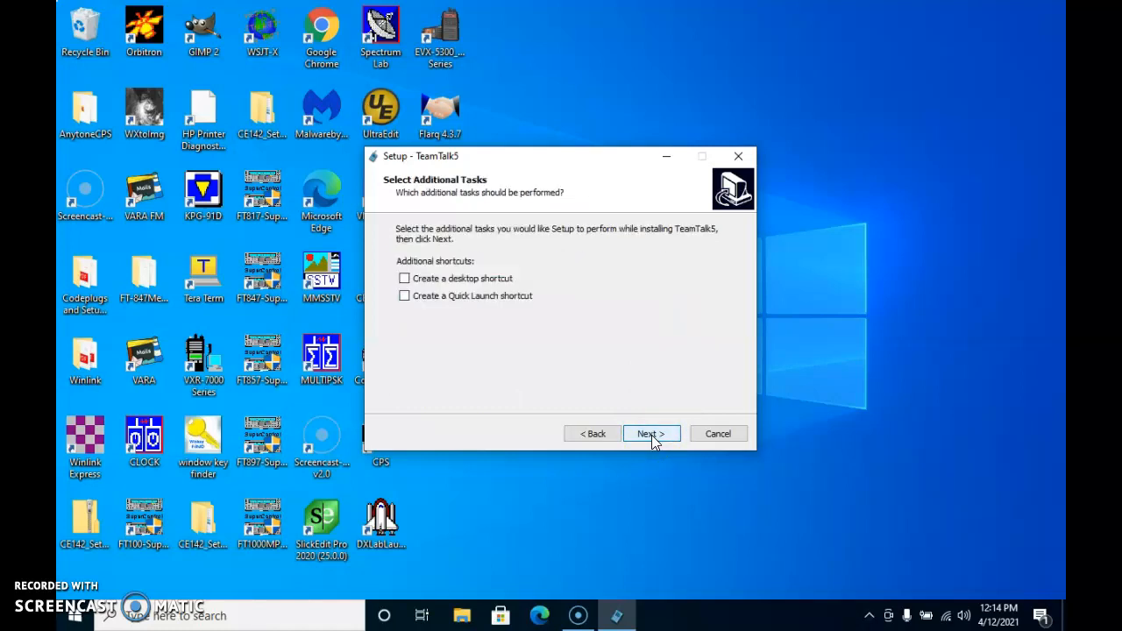
{"action": "mouse_move", "coordinate": [466, 287]}
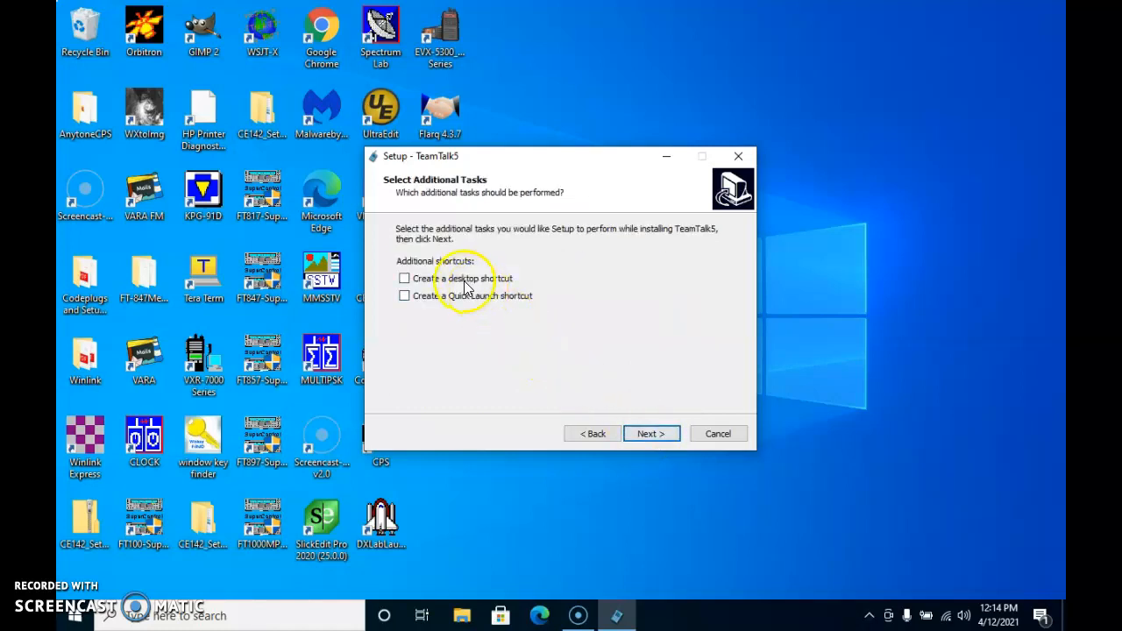
Enable a desktop shortcut, install TeamTalk5 and finish setup launching the client.
{"action": "left_click", "coordinate": [403, 277]}
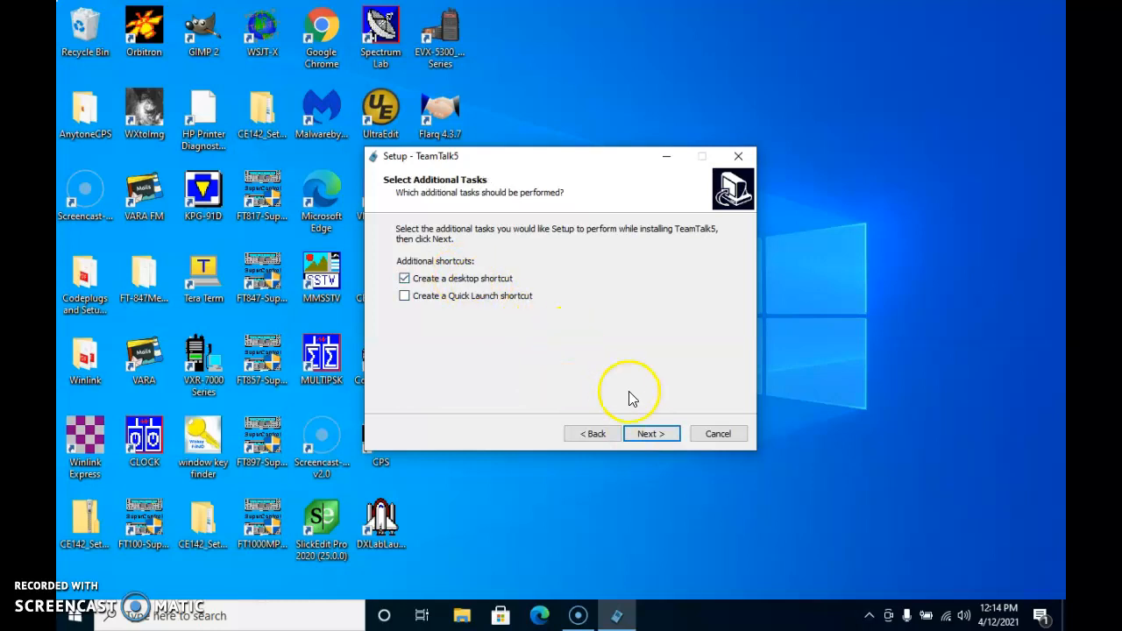
{"action": "left_click", "coordinate": [651, 433]}
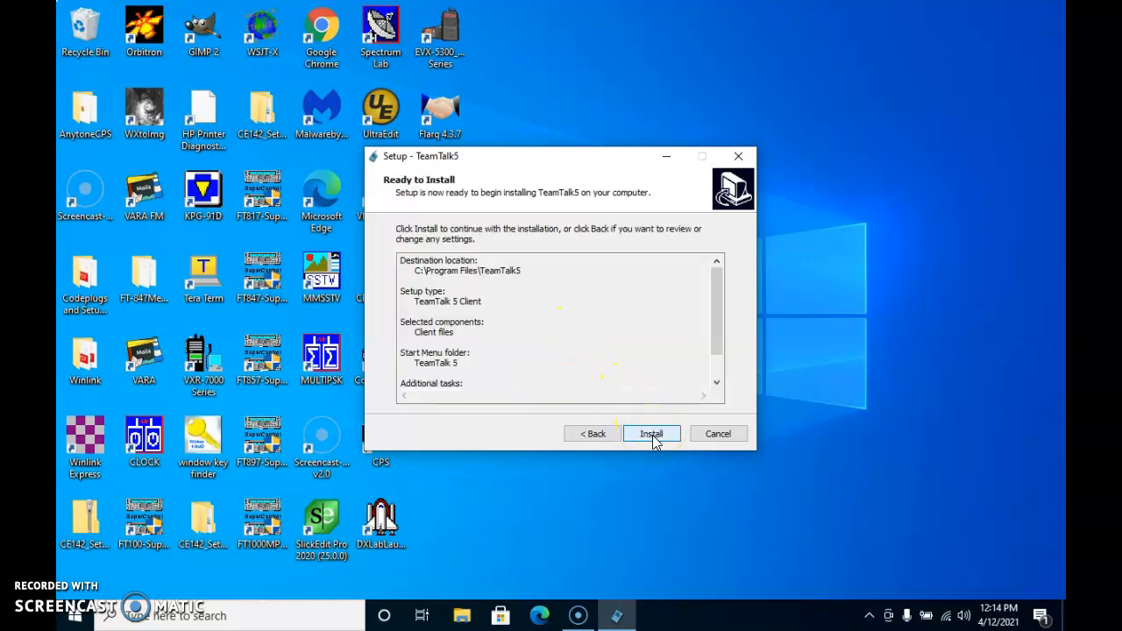
{"action": "left_click", "coordinate": [650, 432]}
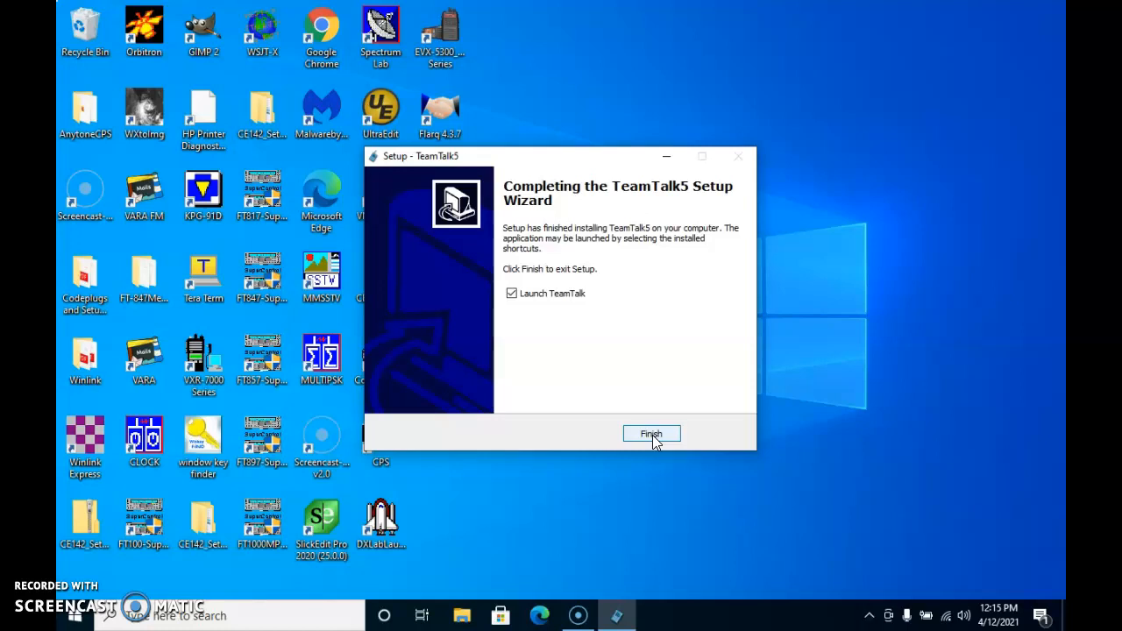
{"action": "left_click", "coordinate": [652, 434]}
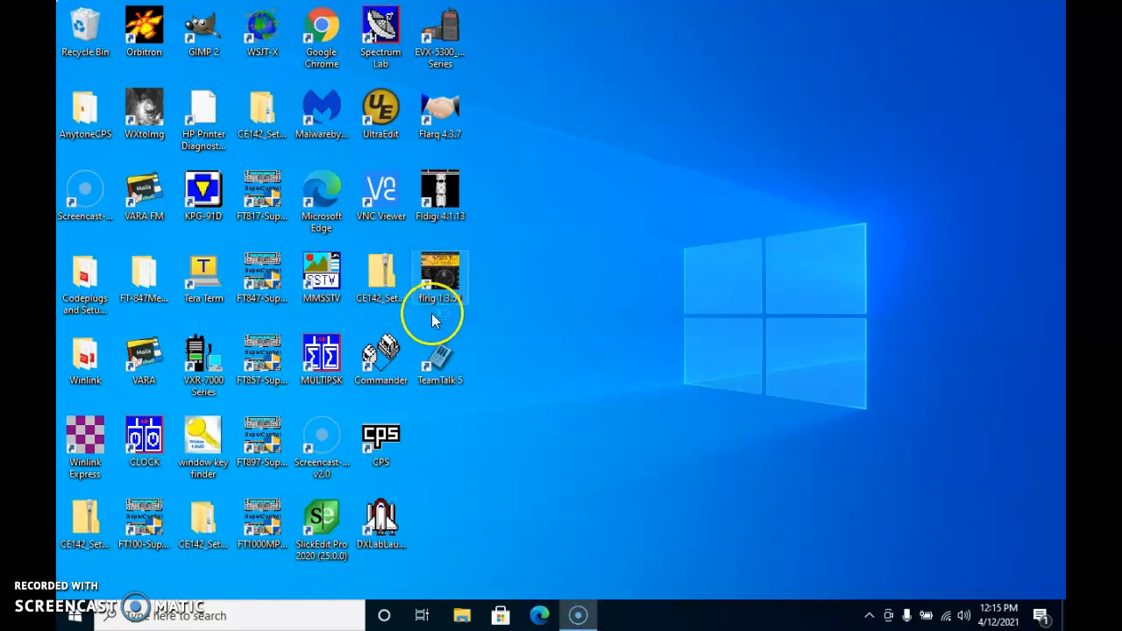
Start TeamTalk5 from its desktop shortcut and allow it through the Windows firewall.
{"action": "left_click", "coordinate": [440, 357]}
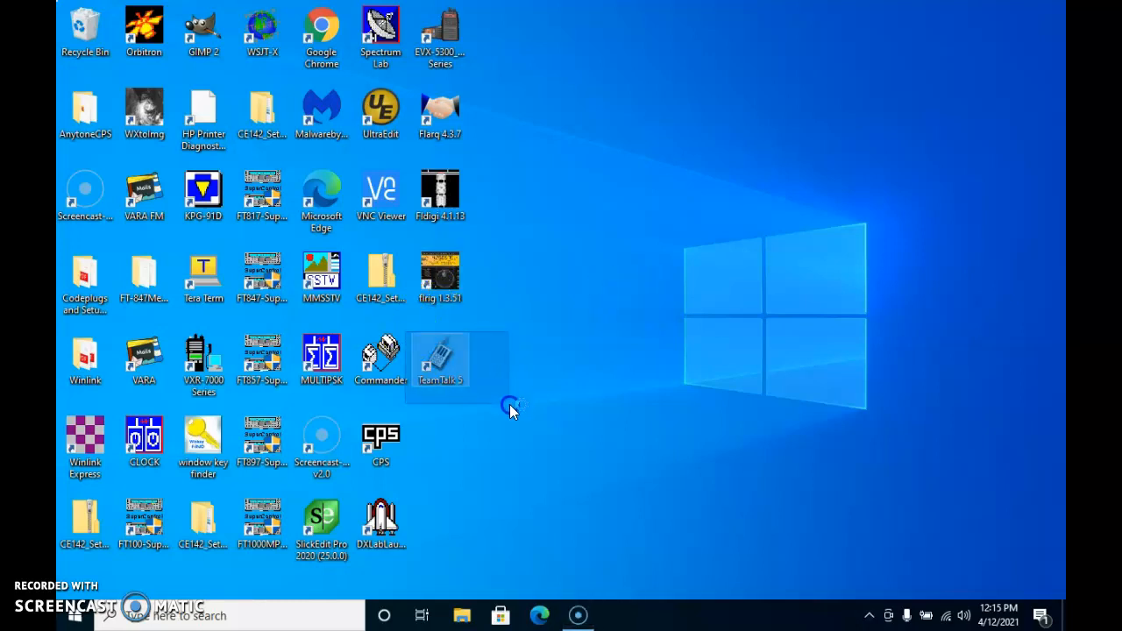
{"action": "mouse_move", "coordinate": [655, 295]}
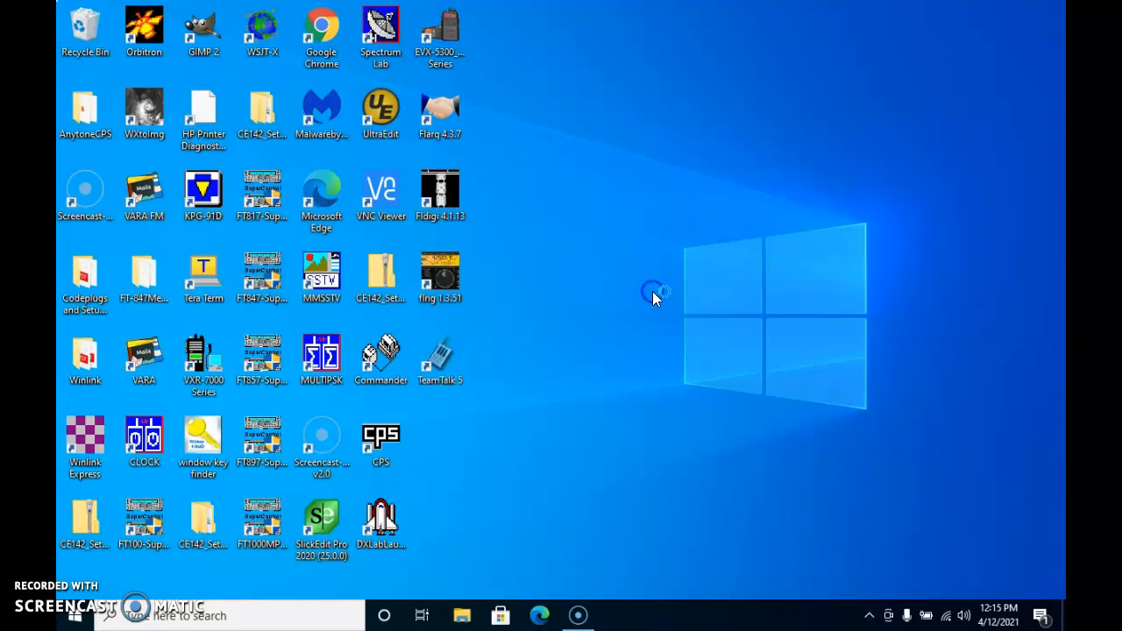
{"action": "mouse_move", "coordinate": [746, 295]}
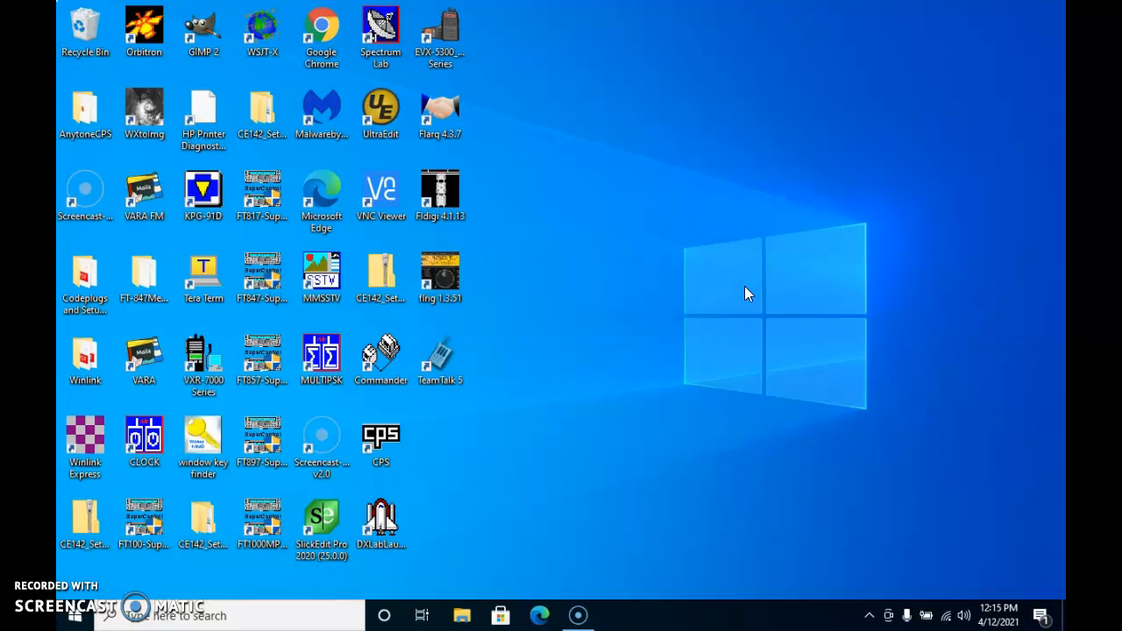
{"action": "double_click", "coordinate": [440, 357]}
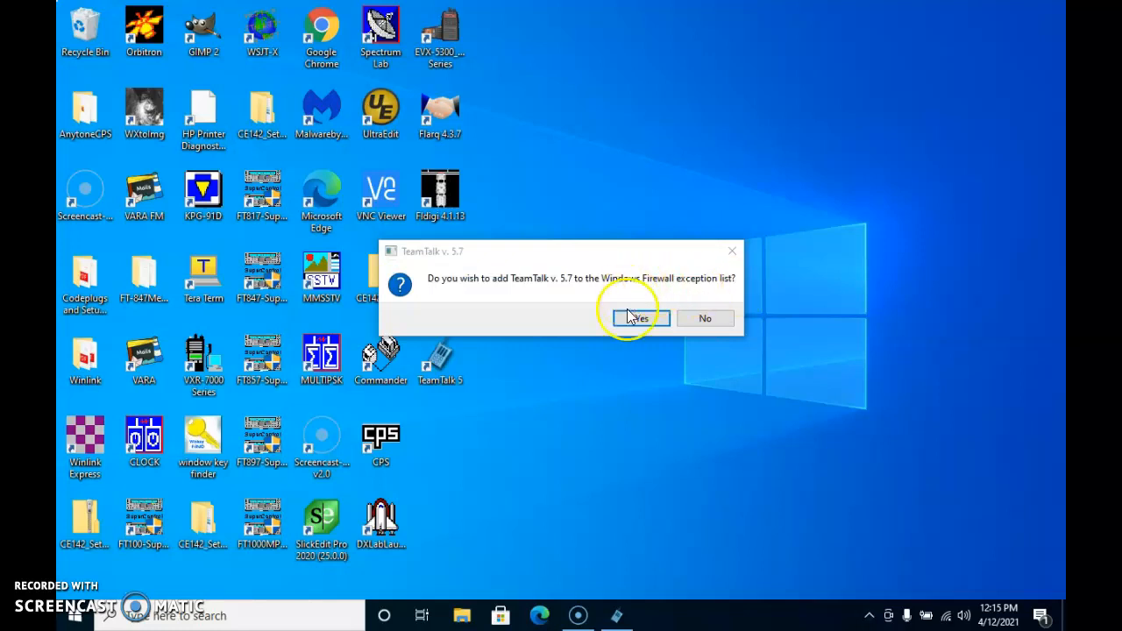
{"action": "left_click", "coordinate": [638, 318]}
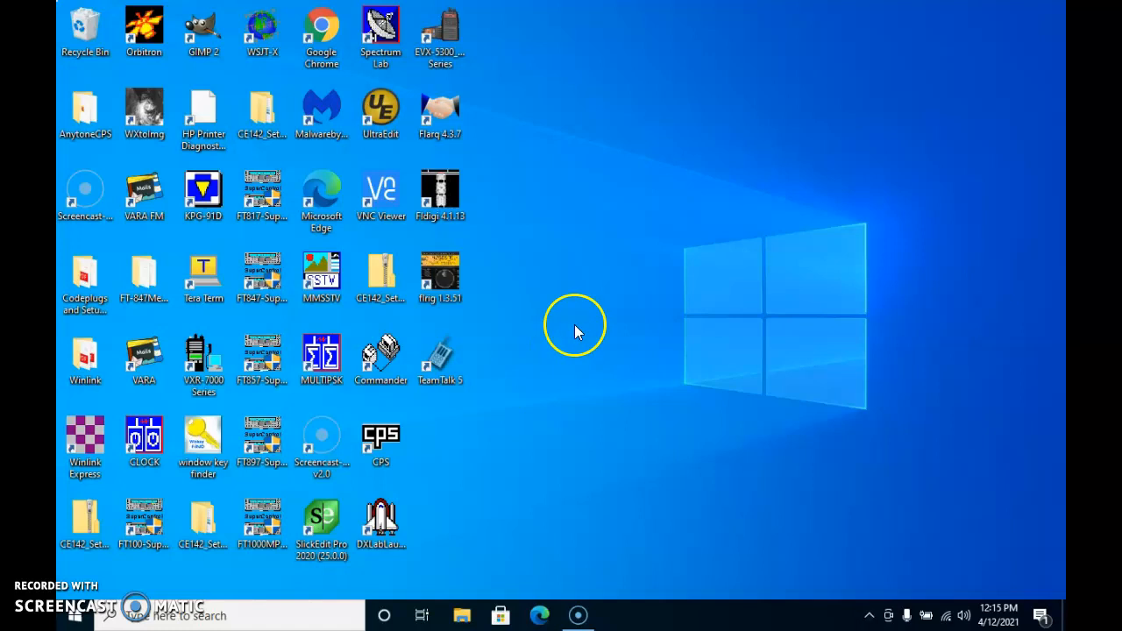
{"action": "double_click", "coordinate": [440, 359]}
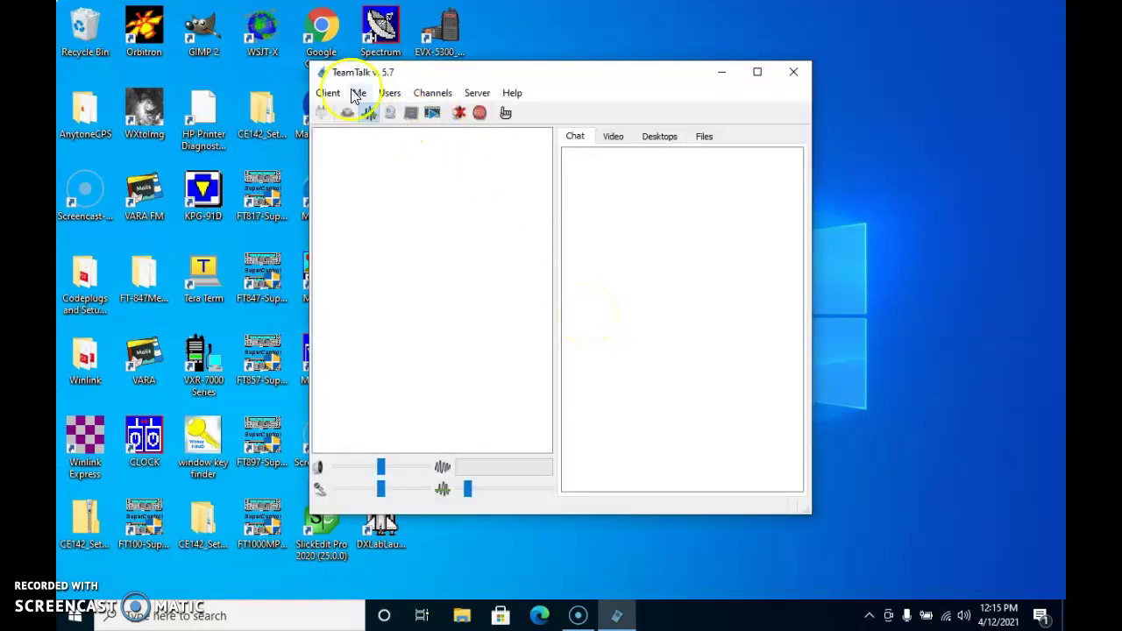
Open Client Preferences and replace the default nickname with "Pat D Test" on the General tab.
{"action": "left_click", "coordinate": [328, 91]}
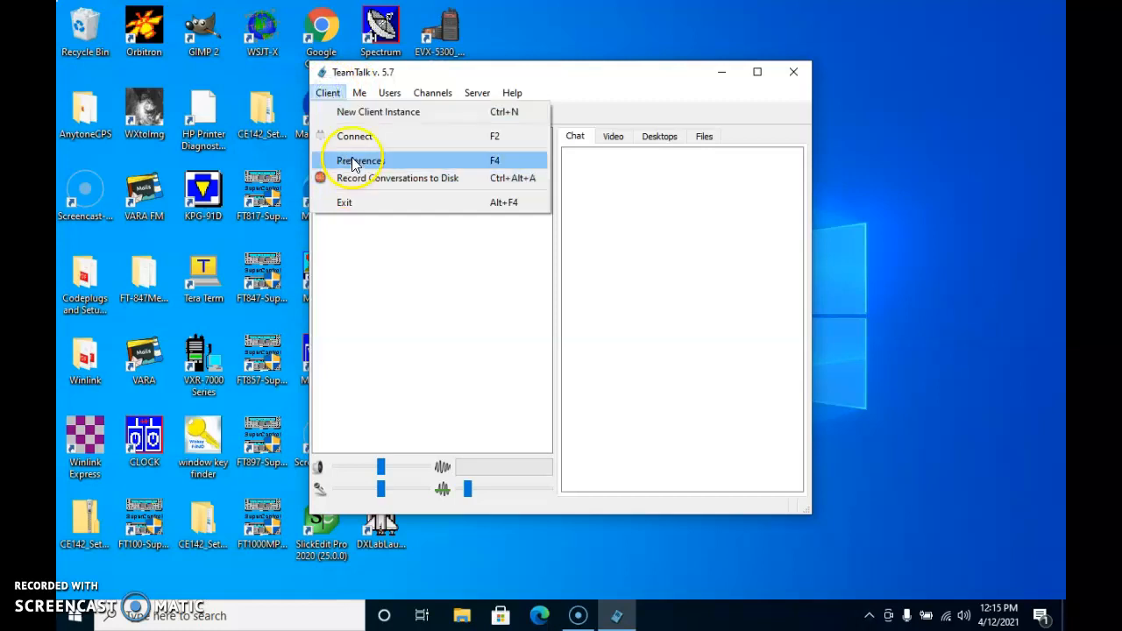
{"action": "left_click", "coordinate": [358, 161]}
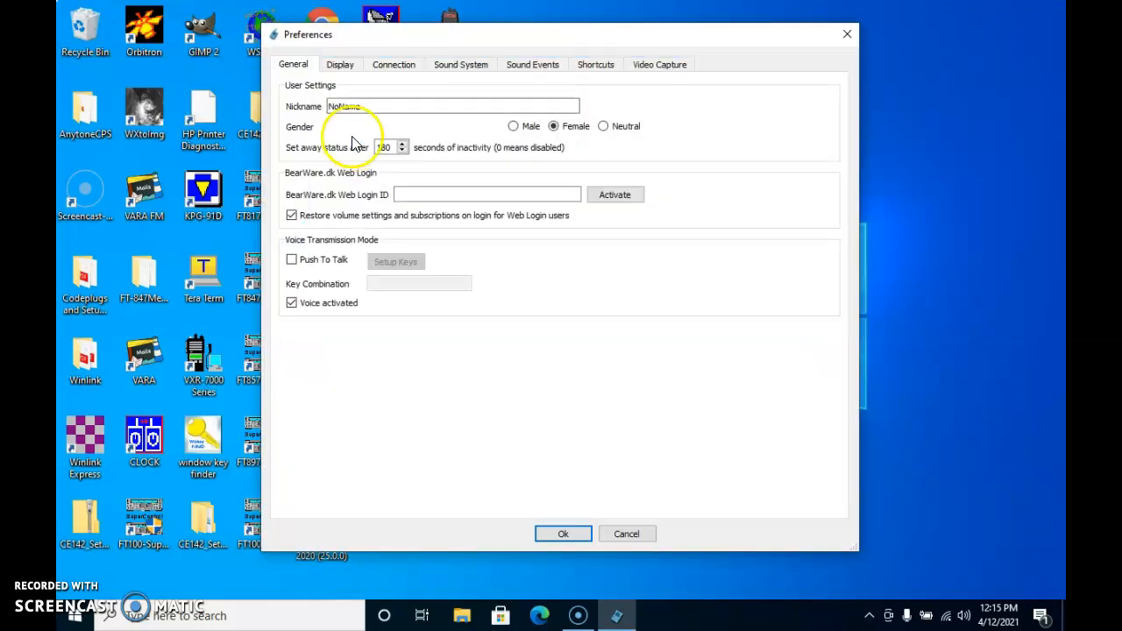
{"action": "triple_click", "coordinate": [452, 107]}
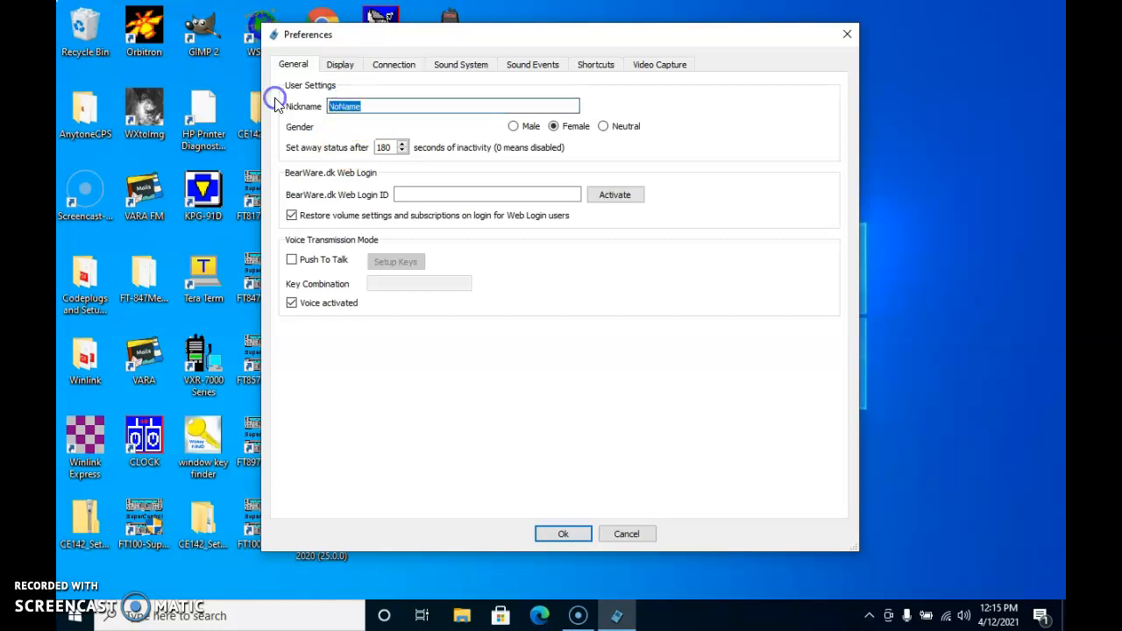
{"action": "type", "text": "Pat."}
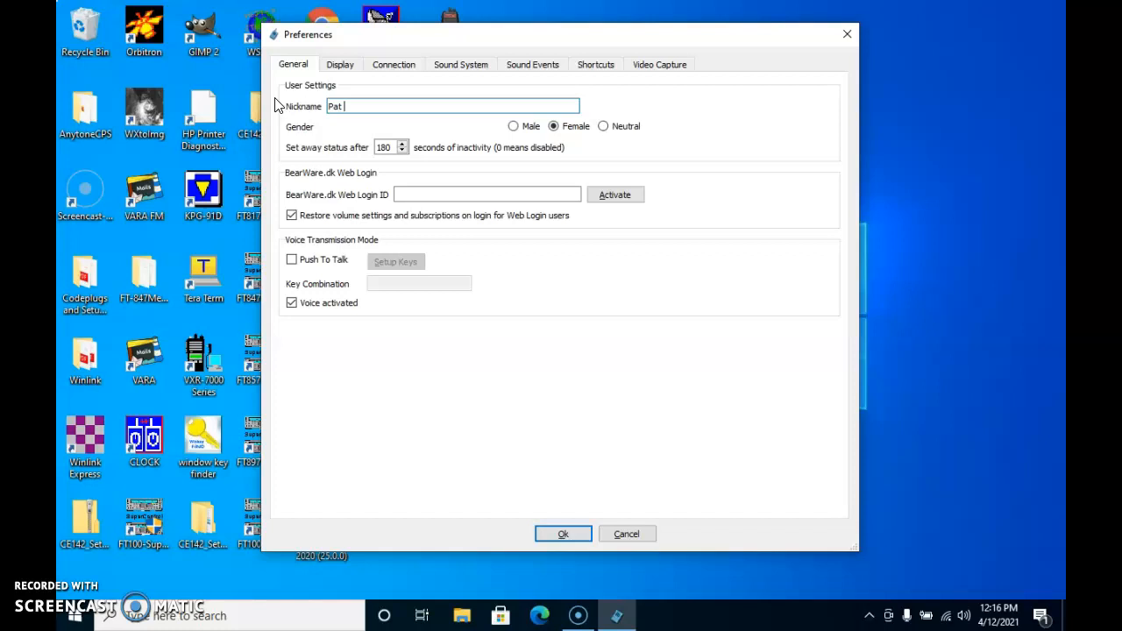
{"action": "type", "text": "Ø"}
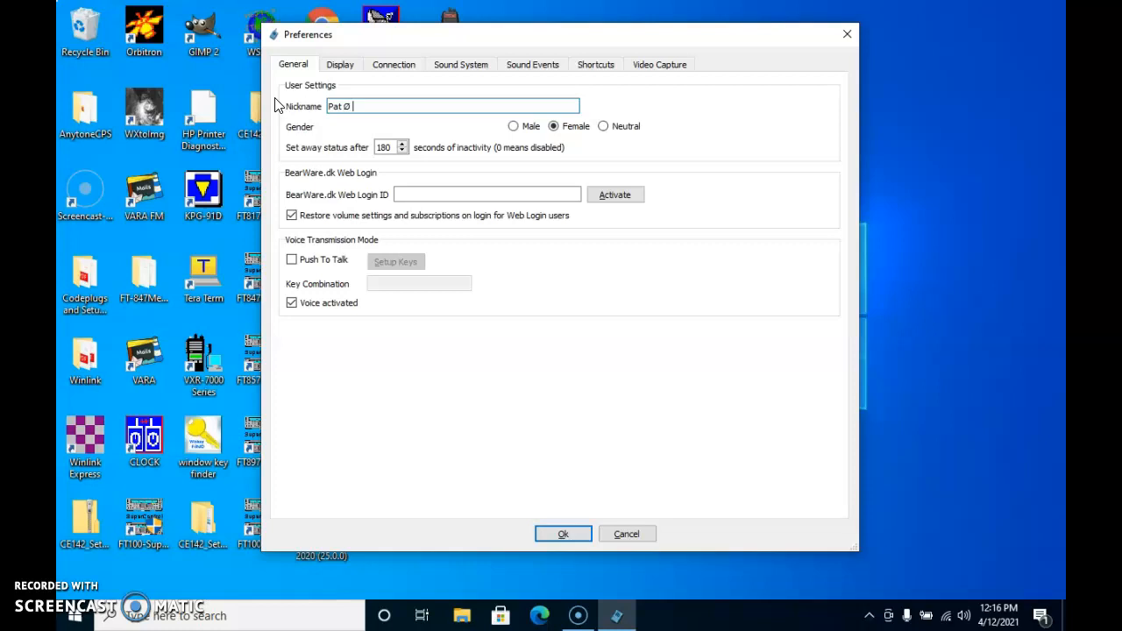
{"action": "type", "text": "Test"}
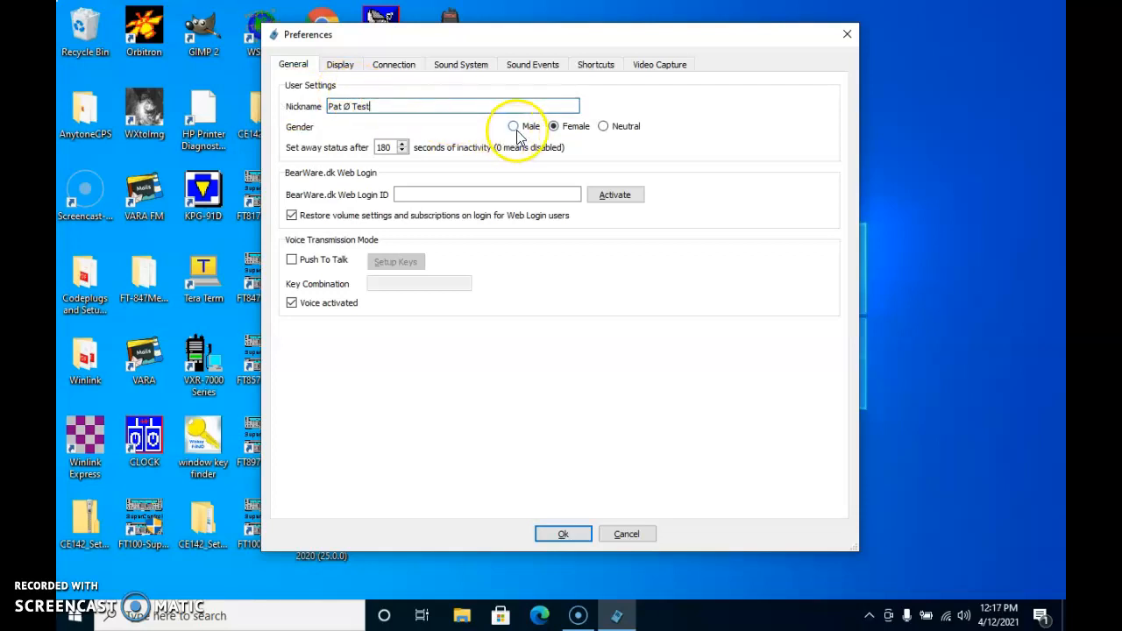
Review the Video Capture and Sound System settings (default devices, processing off) and accept with OK.
{"action": "left_click", "coordinate": [511, 126]}
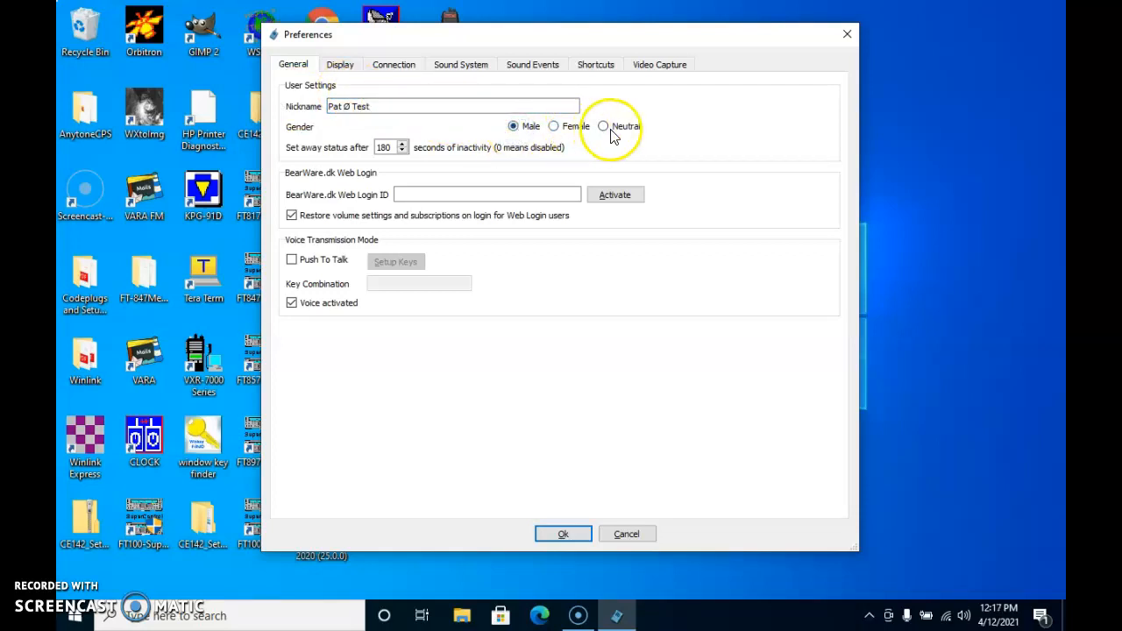
{"action": "mouse_move", "coordinate": [452, 178]}
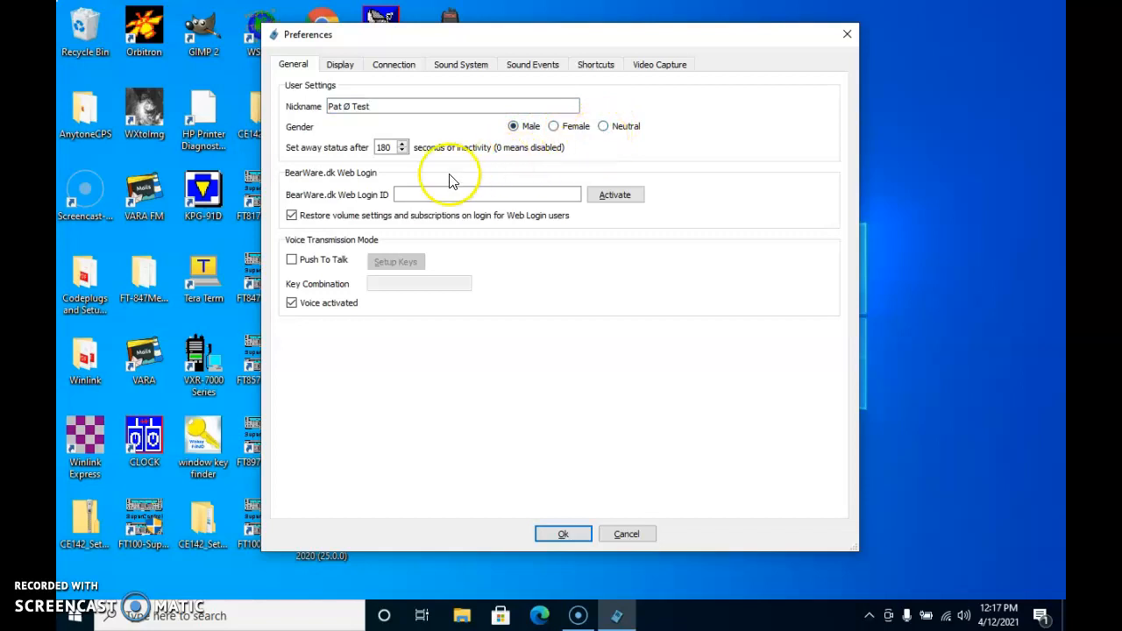
{"action": "mouse_move", "coordinate": [344, 207]}
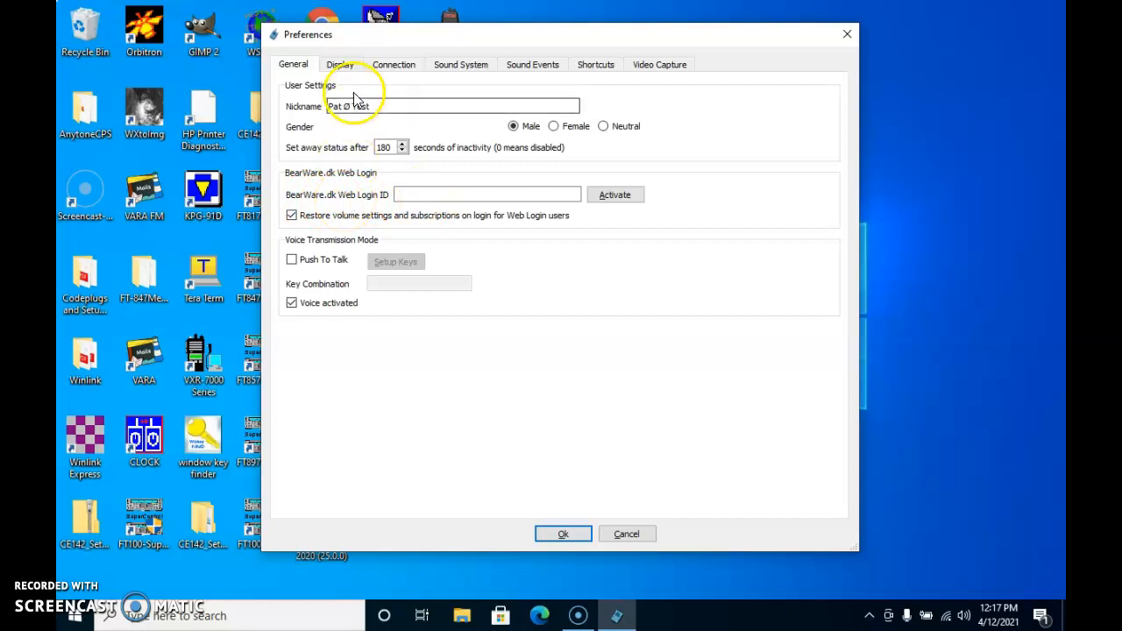
{"action": "mouse_move", "coordinate": [498, 77]}
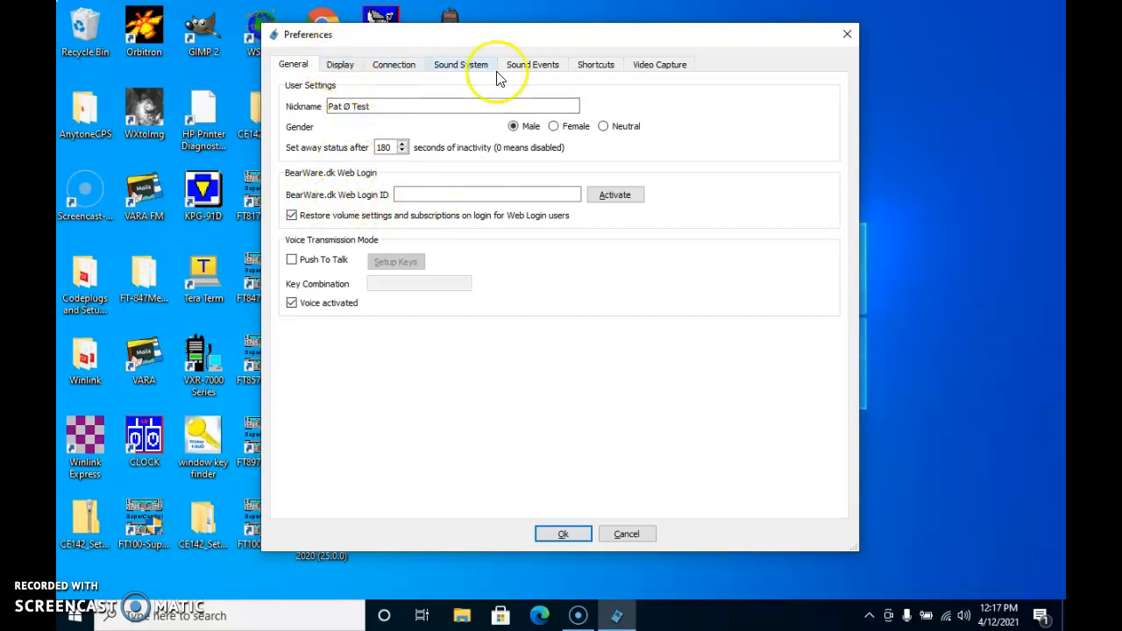
{"action": "left_click", "coordinate": [659, 64]}
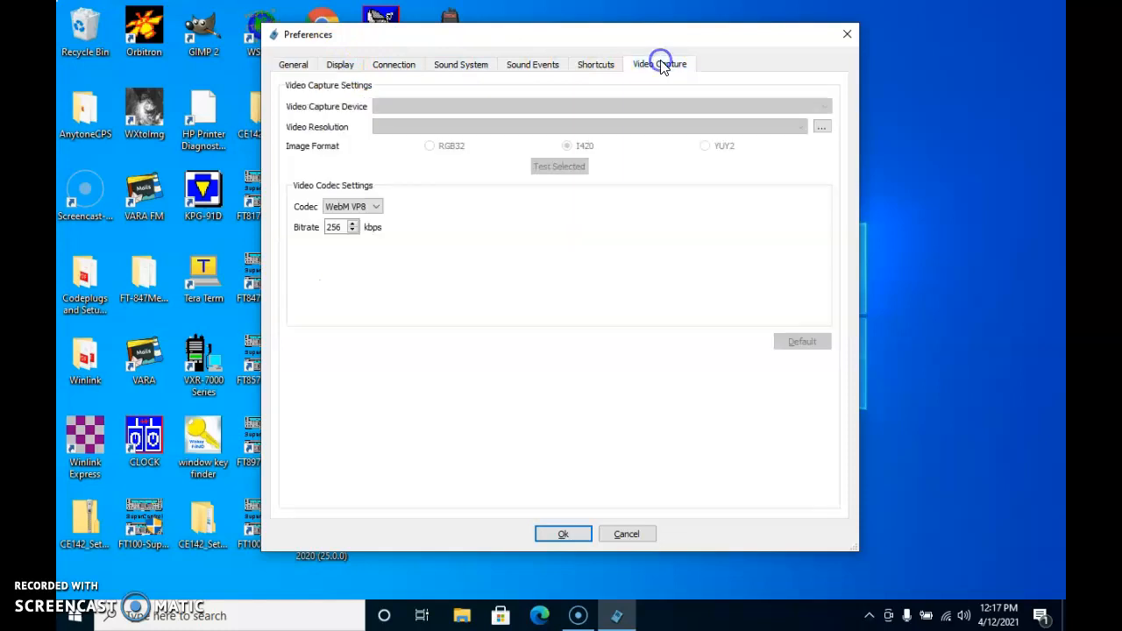
{"action": "mouse_move", "coordinate": [564, 95]}
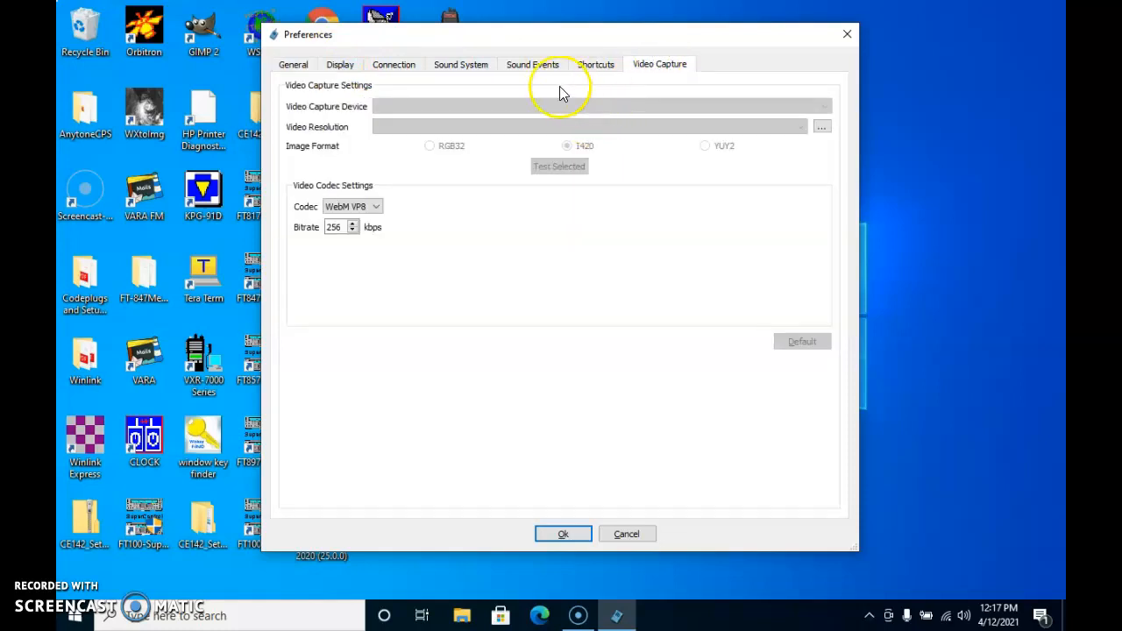
{"action": "left_click", "coordinate": [459, 63]}
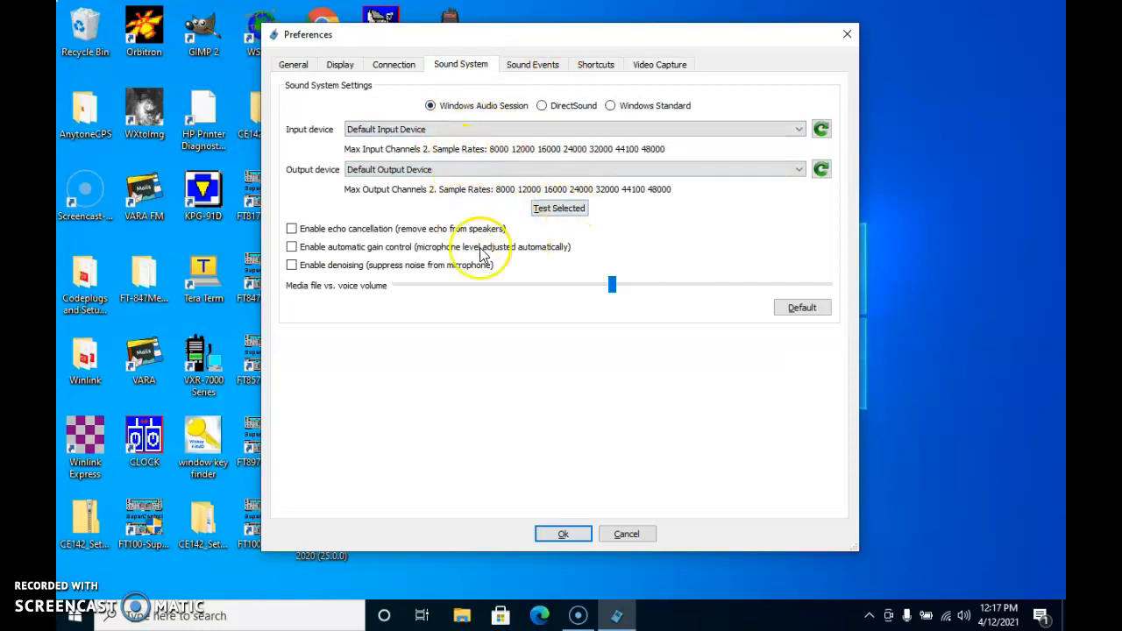
{"action": "mouse_move", "coordinate": [312, 121]}
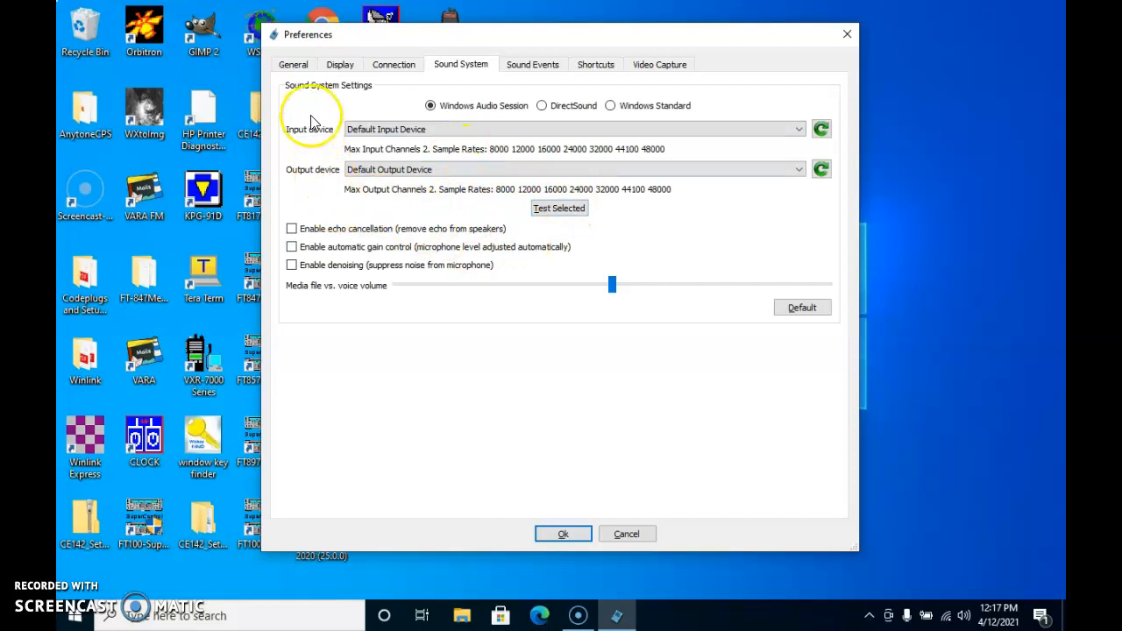
{"action": "mouse_move", "coordinate": [462, 389]}
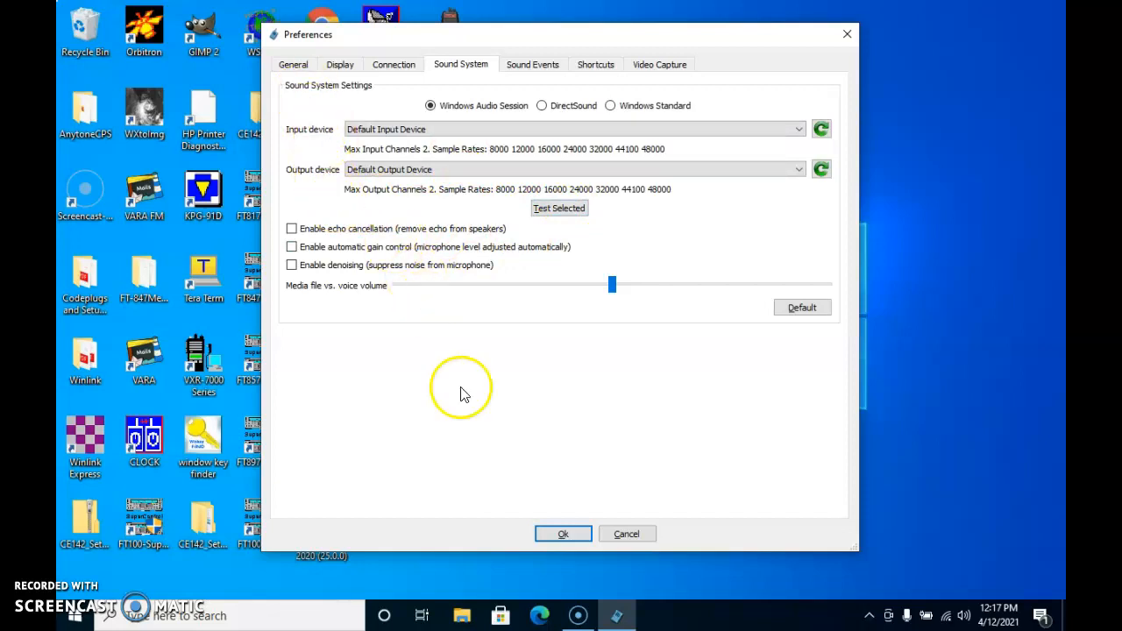
{"action": "left_click", "coordinate": [562, 532]}
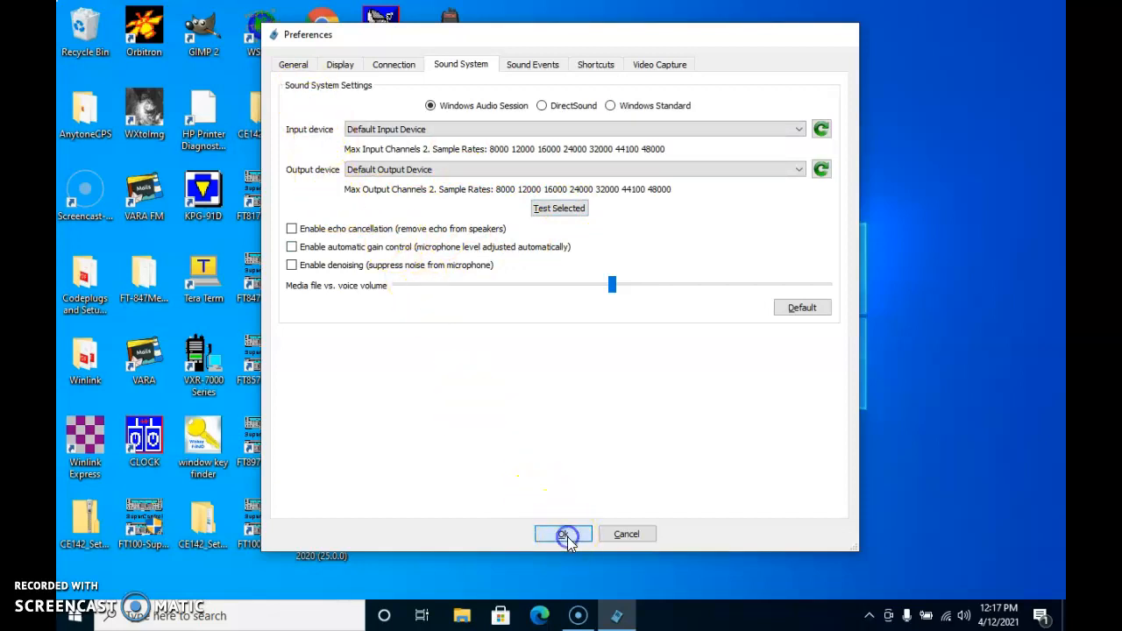
{"action": "left_click", "coordinate": [563, 532]}
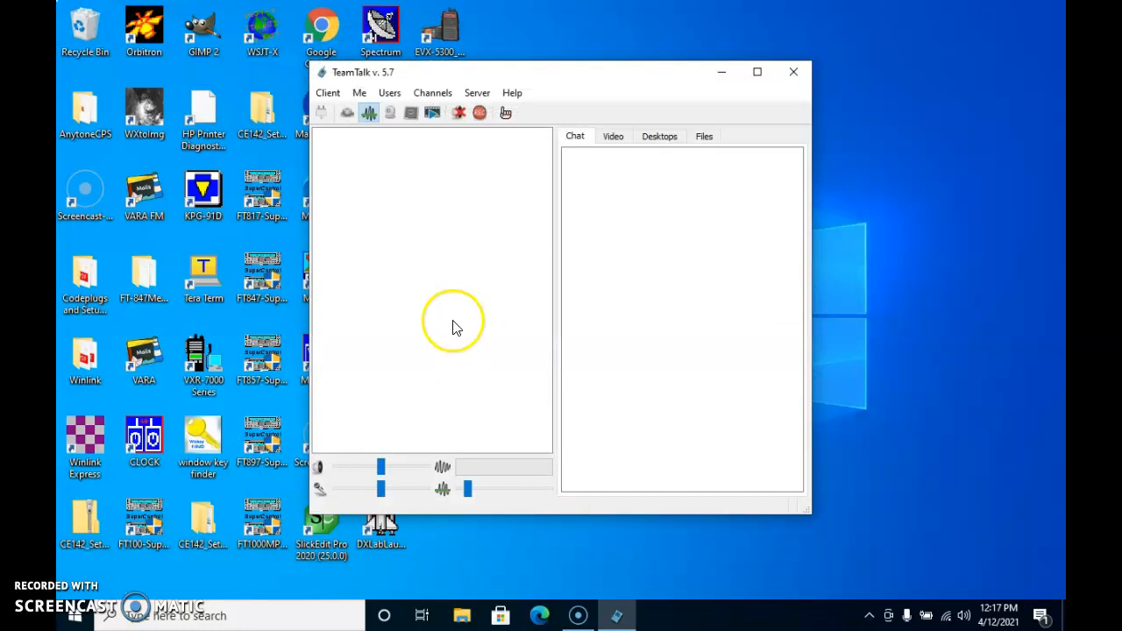
{"action": "mouse_move", "coordinate": [327, 93]}
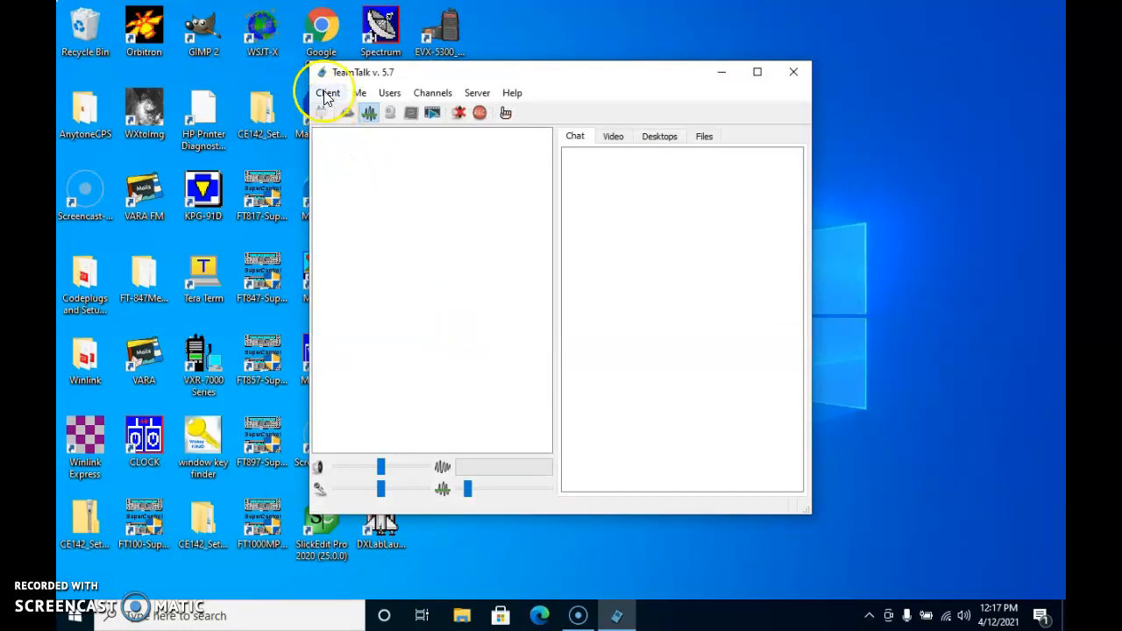
{"action": "mouse_move", "coordinate": [322, 114]}
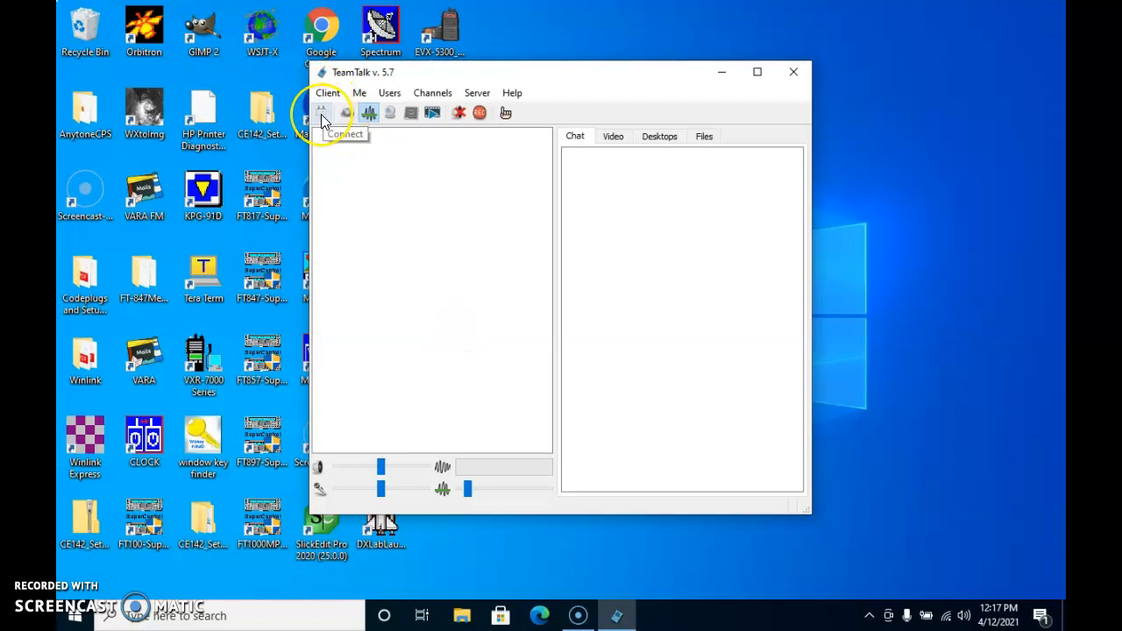
{"action": "mouse_move", "coordinate": [322, 104]}
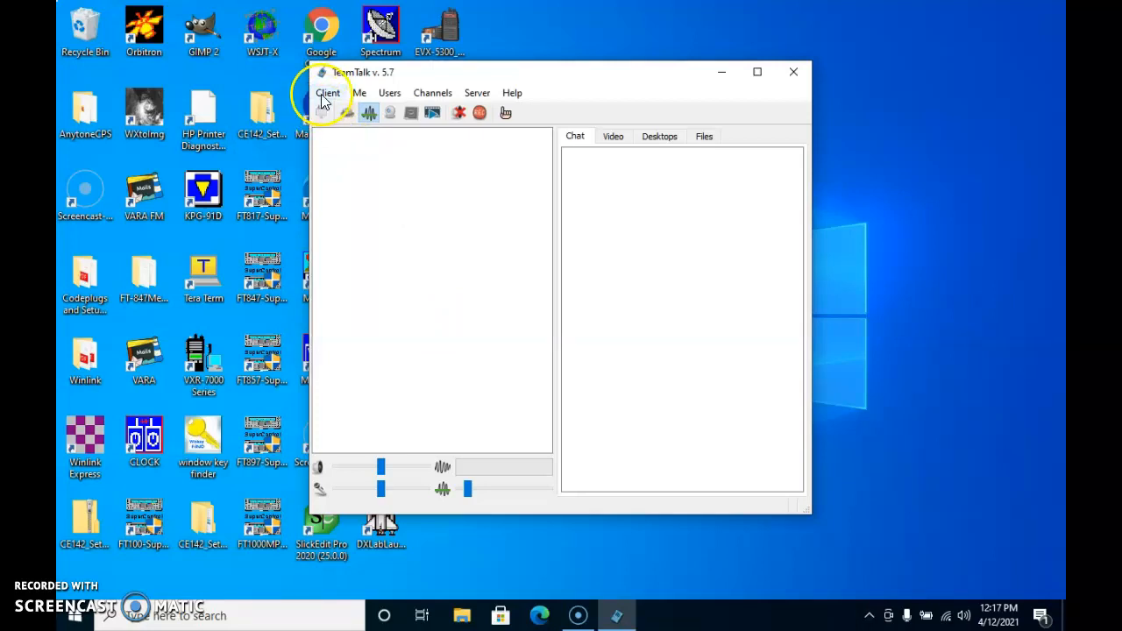
{"action": "left_click", "coordinate": [326, 91]}
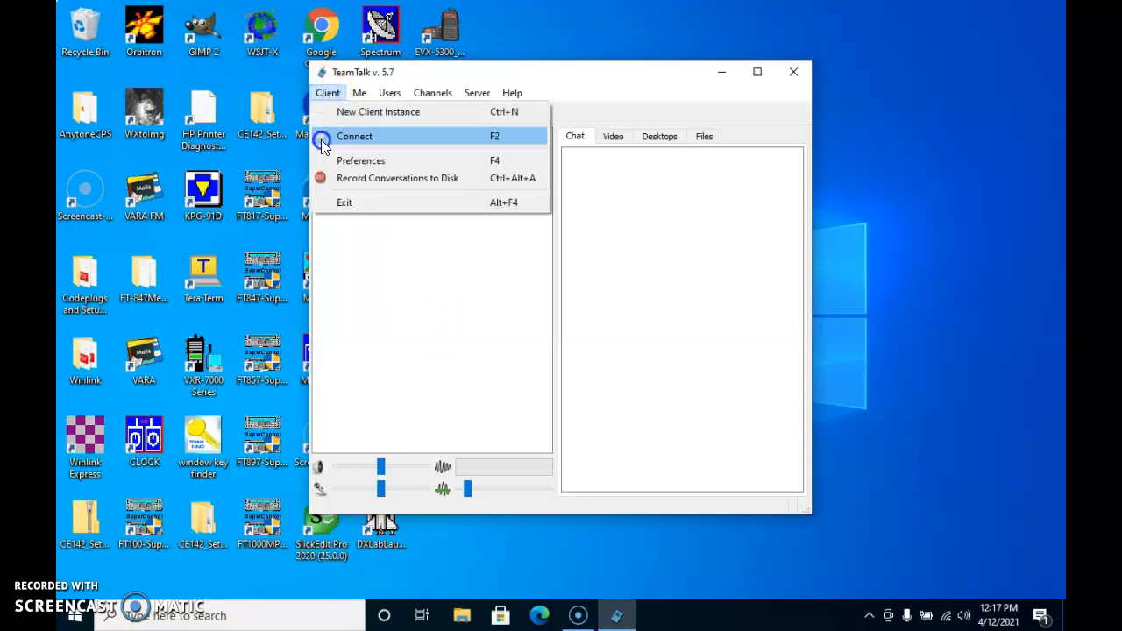
{"action": "left_click", "coordinate": [354, 136]}
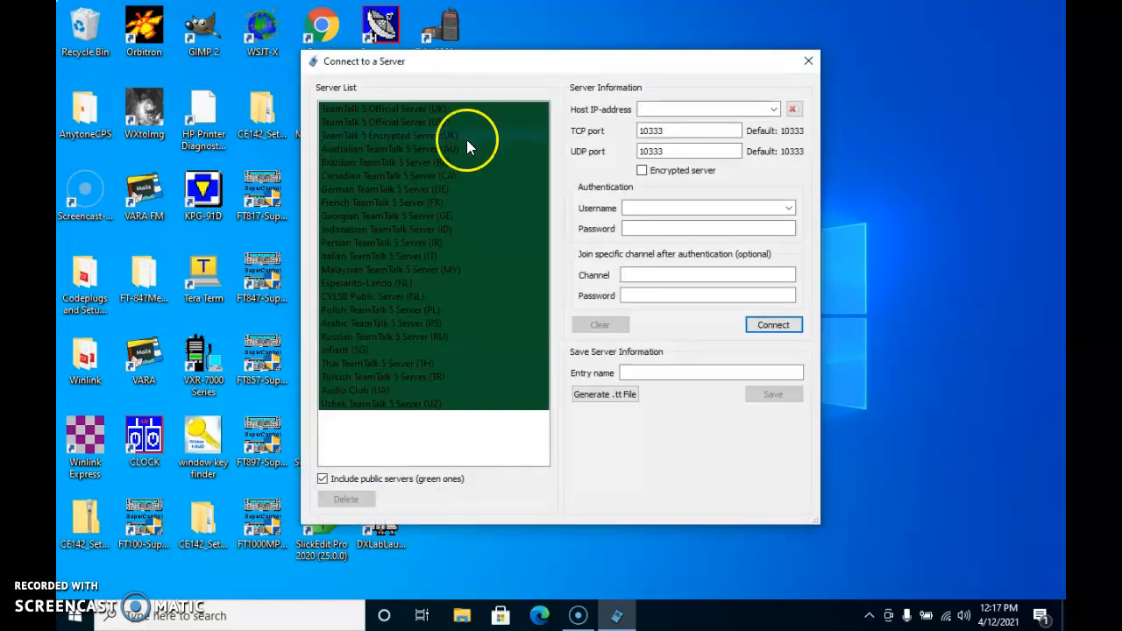
{"action": "left_click", "coordinate": [701, 109]}
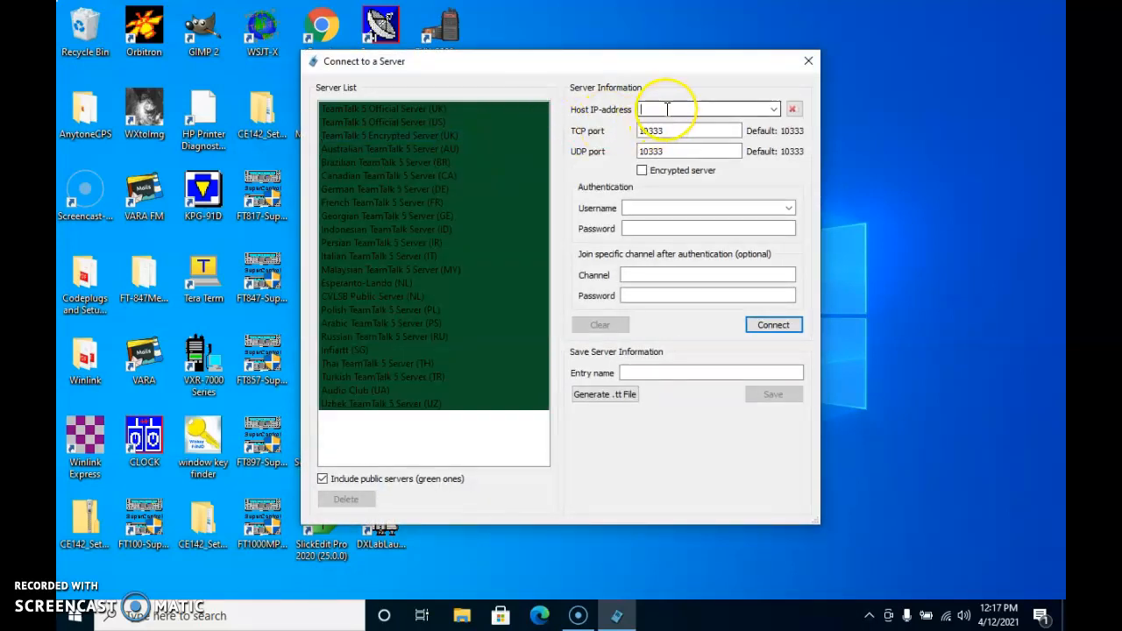
{"action": "type", "text": "w"}
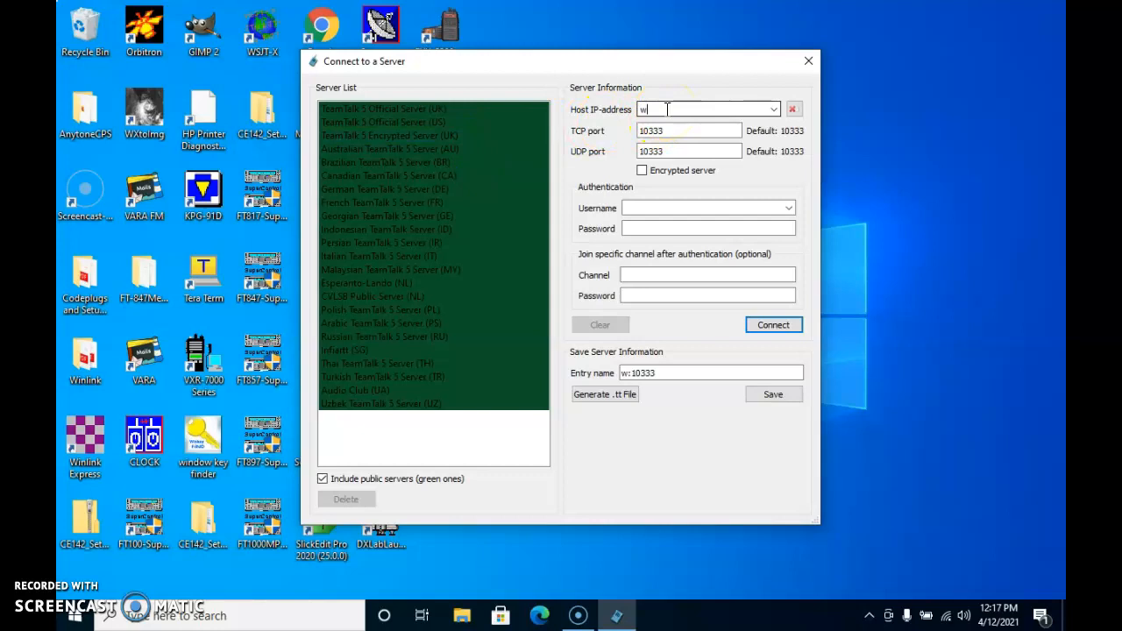
{"action": "type", "text": "0pcd"}
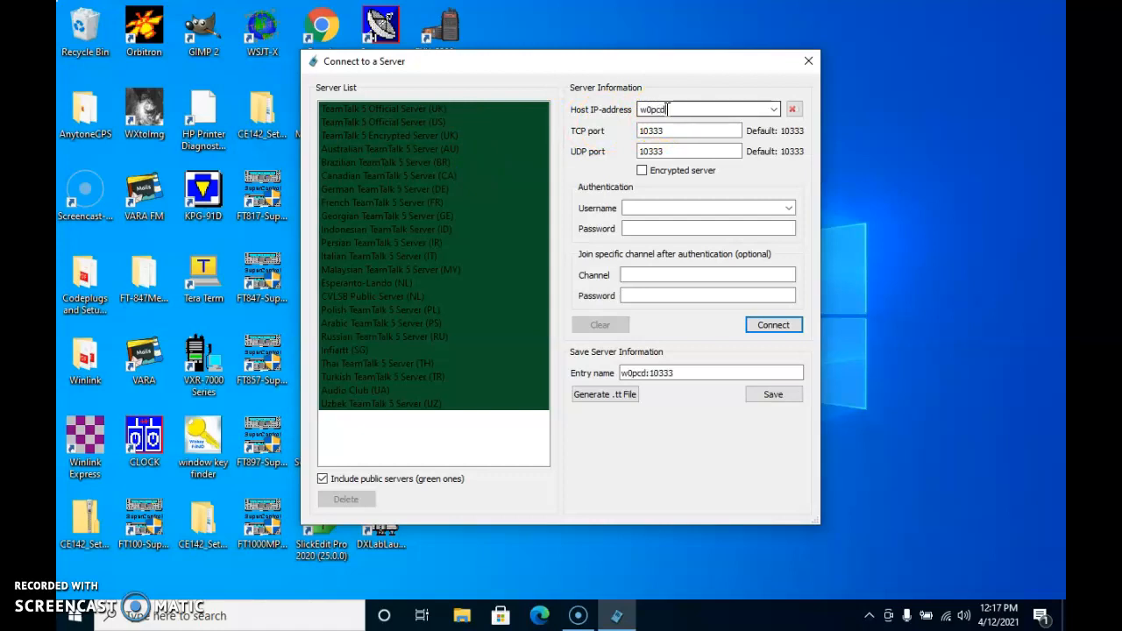
{"action": "type", "text": "-arednm"}
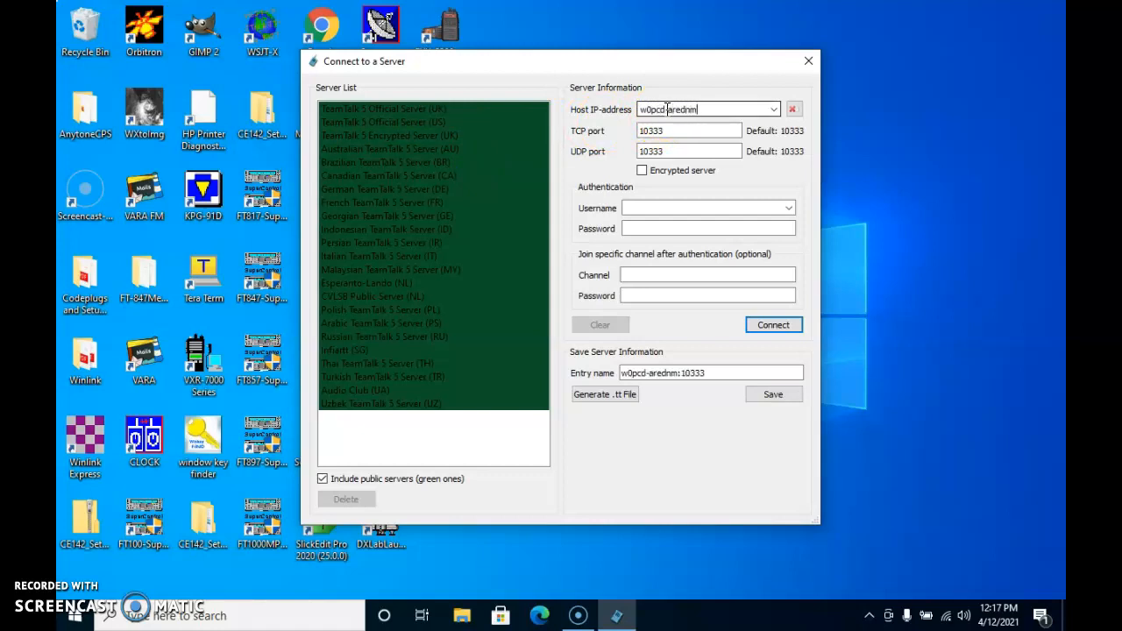
{"action": "type", "text": "esh.duckdns.org"}
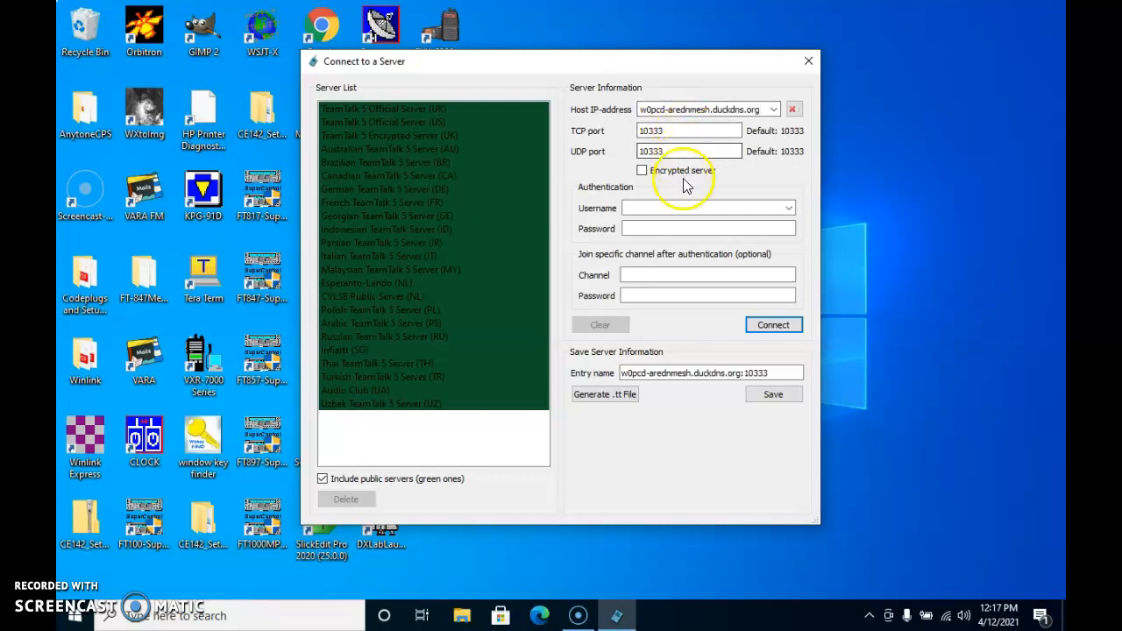
Enter username test-user and the account password.
{"action": "left_click", "coordinate": [701, 207]}
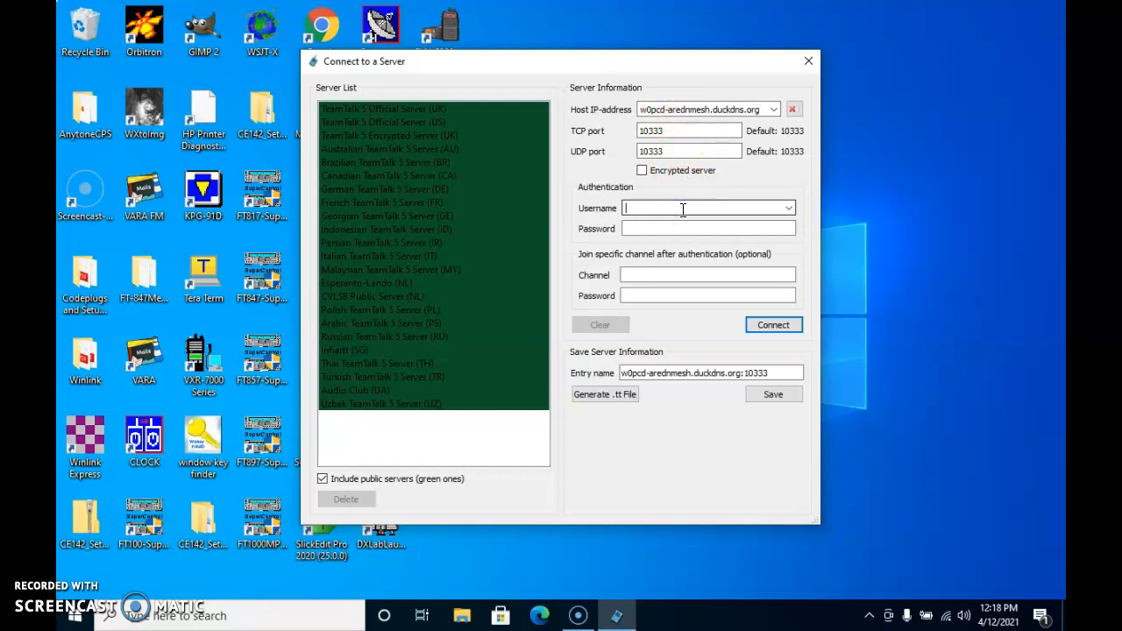
{"action": "type", "text": "test-user"}
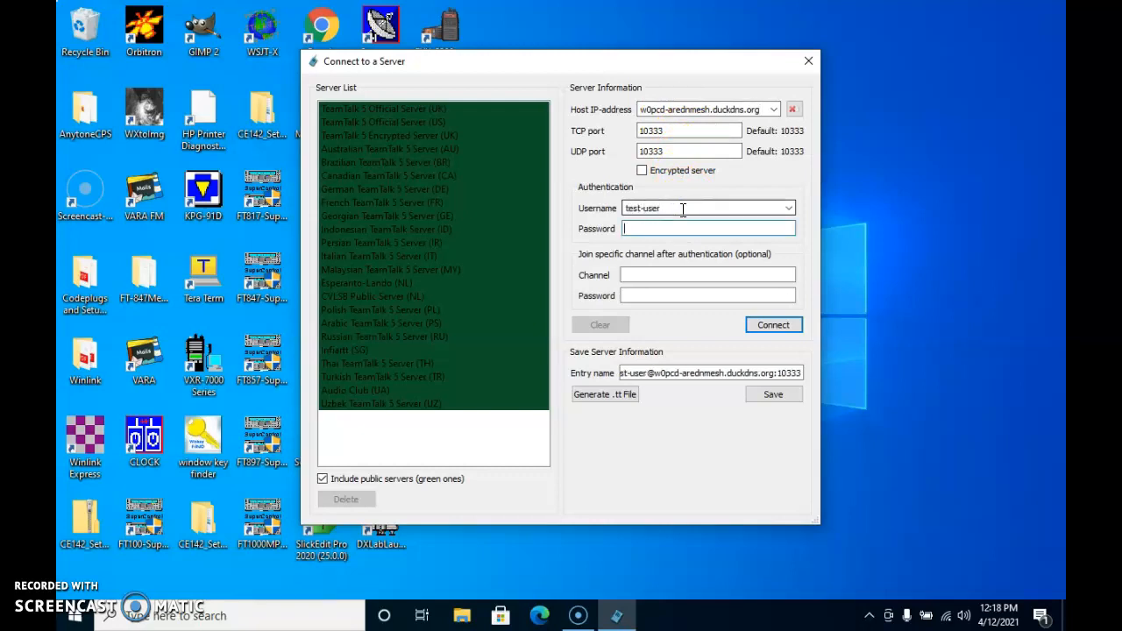
{"action": "type", "text": "••••"}
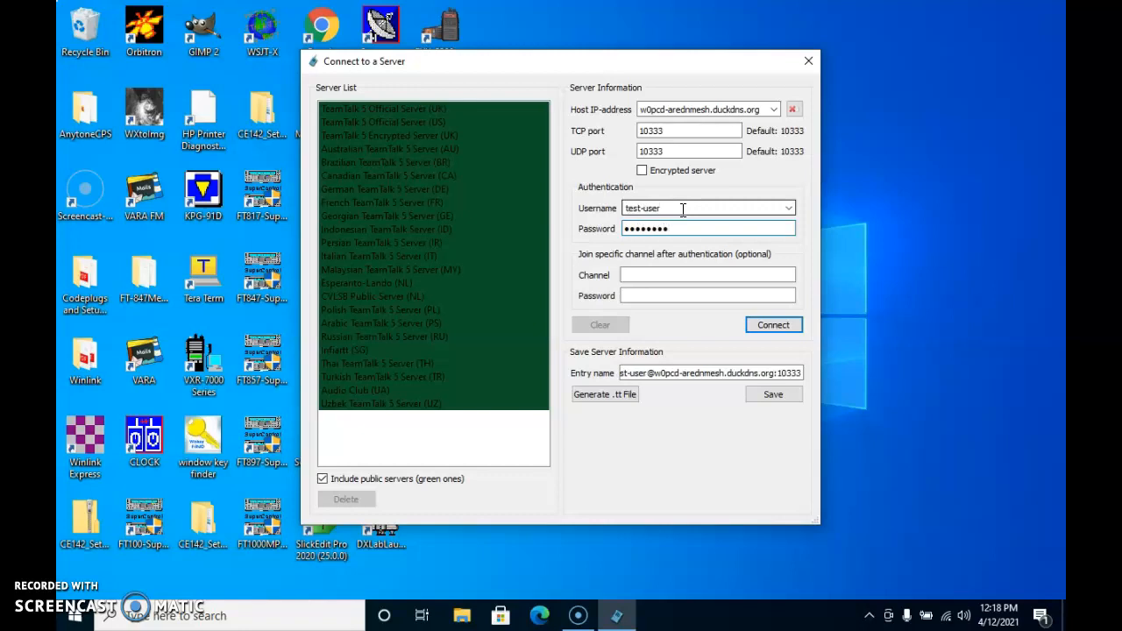
{"action": "mouse_move", "coordinate": [740, 312]}
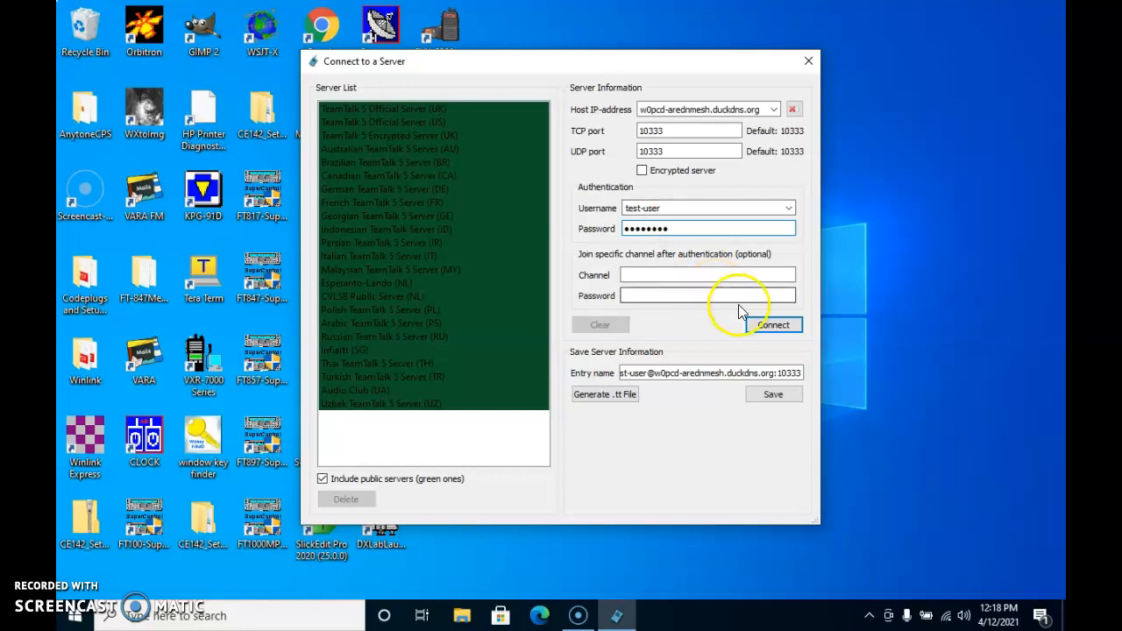
Connect to the server, landing on the Muscatine-AREDN welcome with Meetings and Projects channels.
{"action": "left_click", "coordinate": [774, 324]}
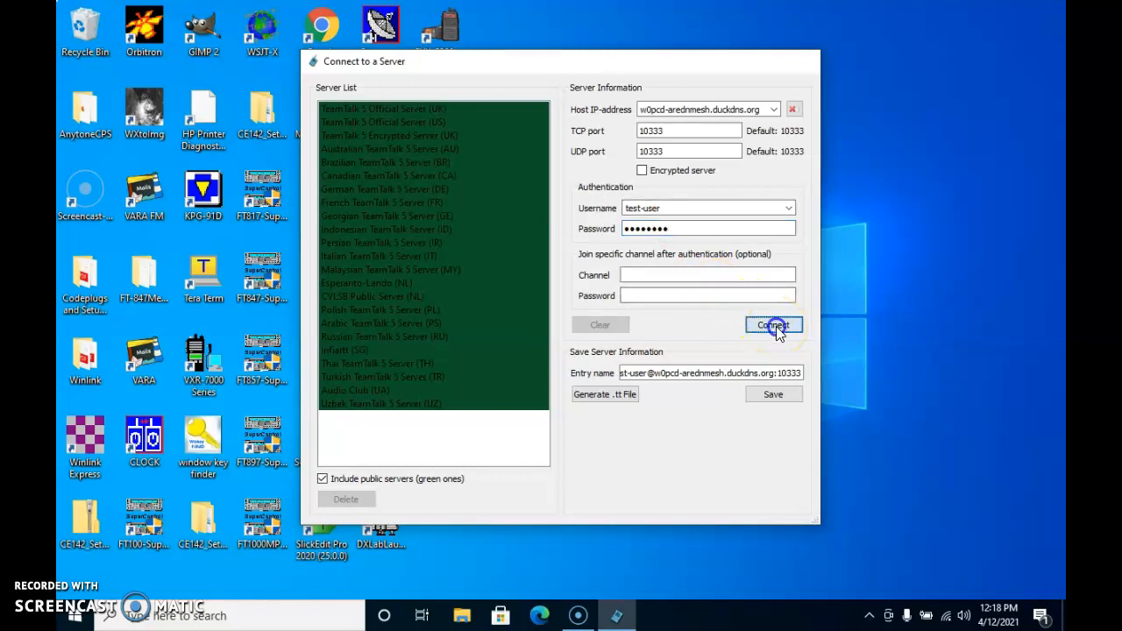
{"action": "left_click", "coordinate": [772, 324]}
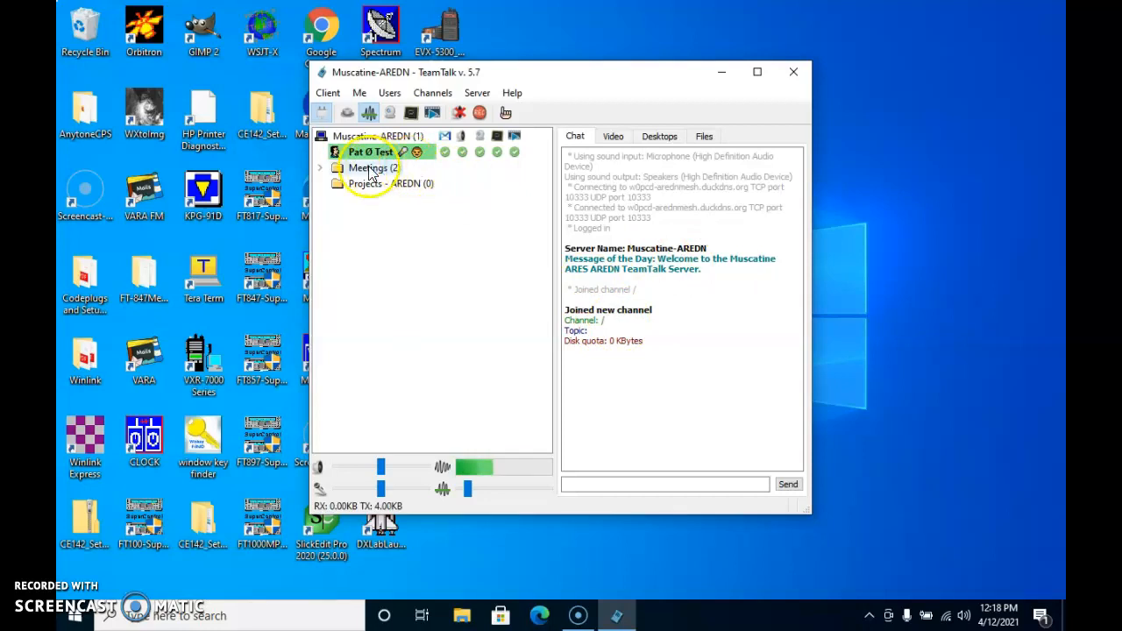
Join the Meetings channel and look over the Channels menu actions.
{"action": "double_click", "coordinate": [372, 169]}
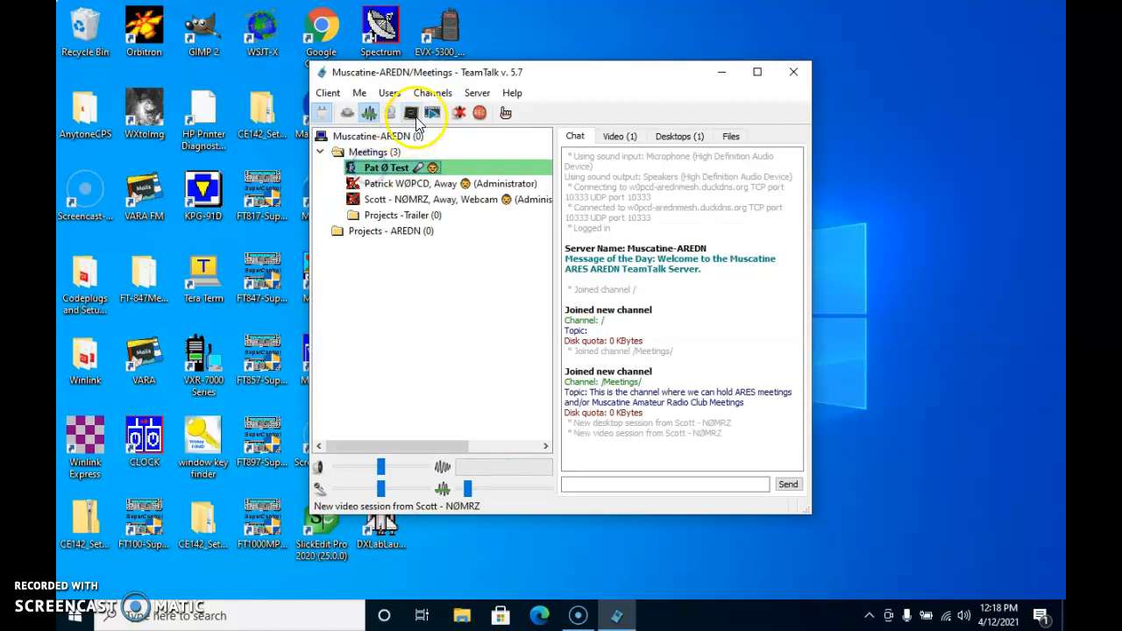
{"action": "left_click", "coordinate": [431, 91]}
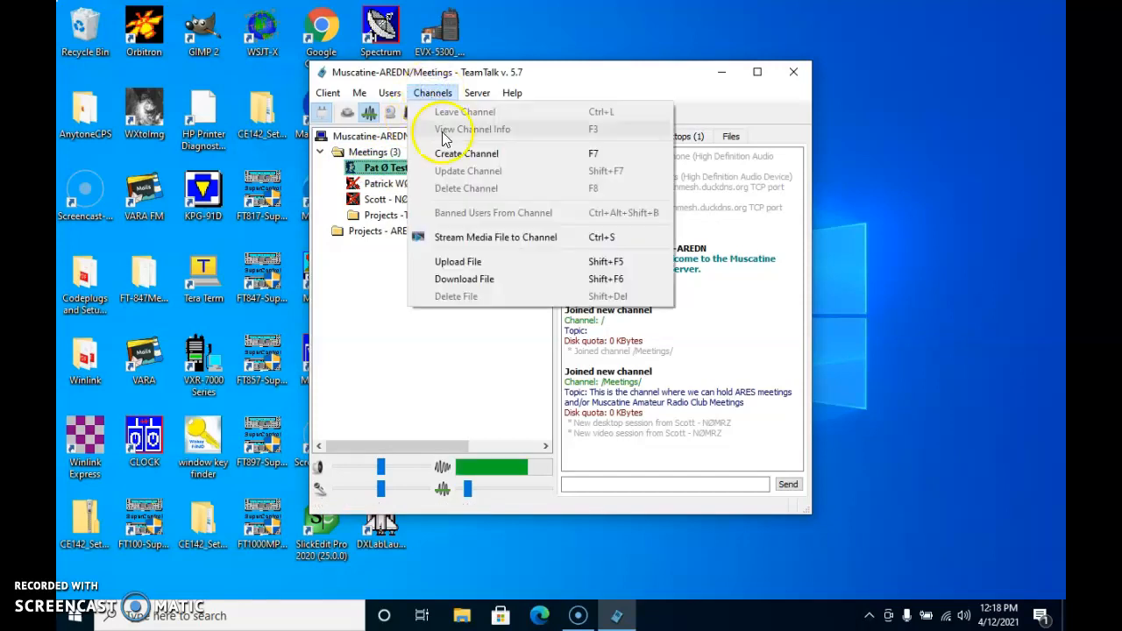
{"action": "mouse_move", "coordinate": [452, 175]}
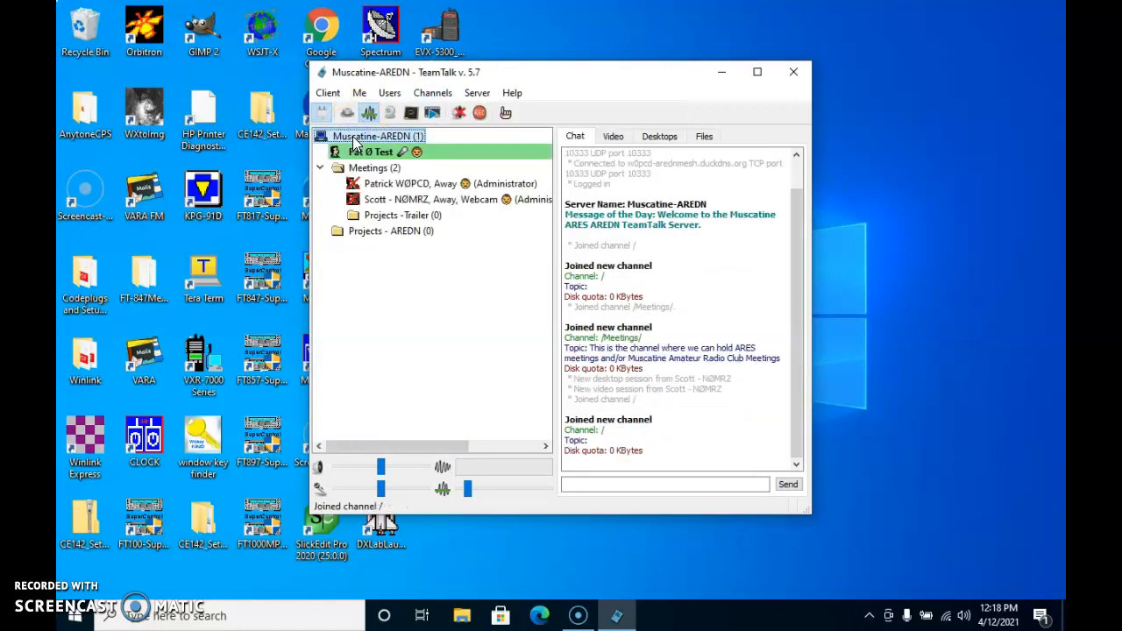
{"action": "left_click", "coordinate": [431, 91]}
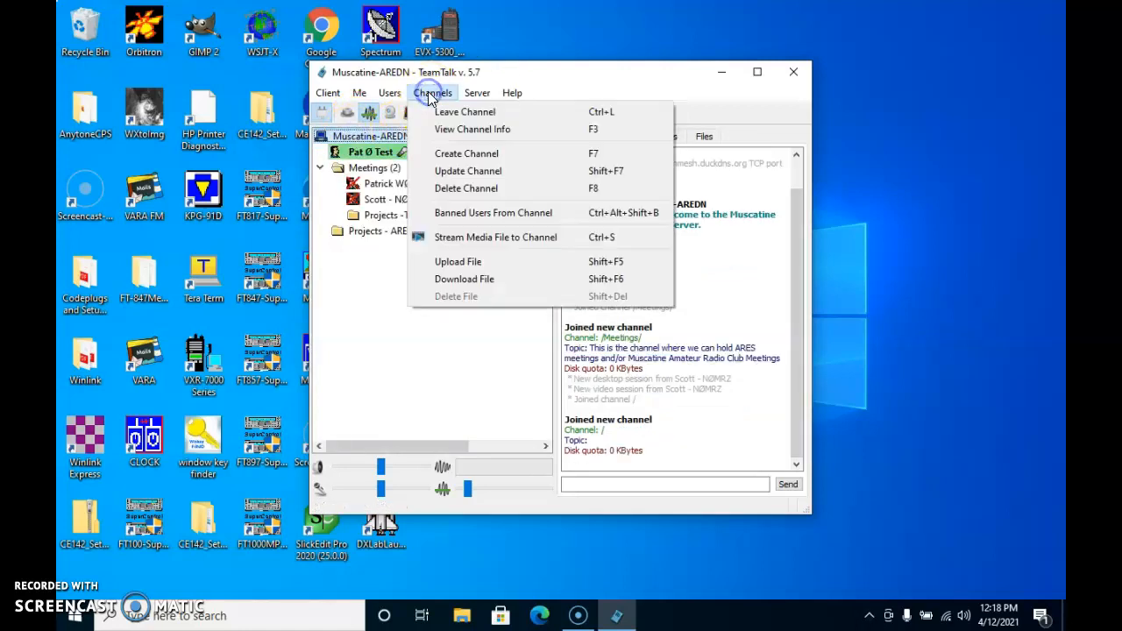
{"action": "mouse_move", "coordinate": [394, 231]}
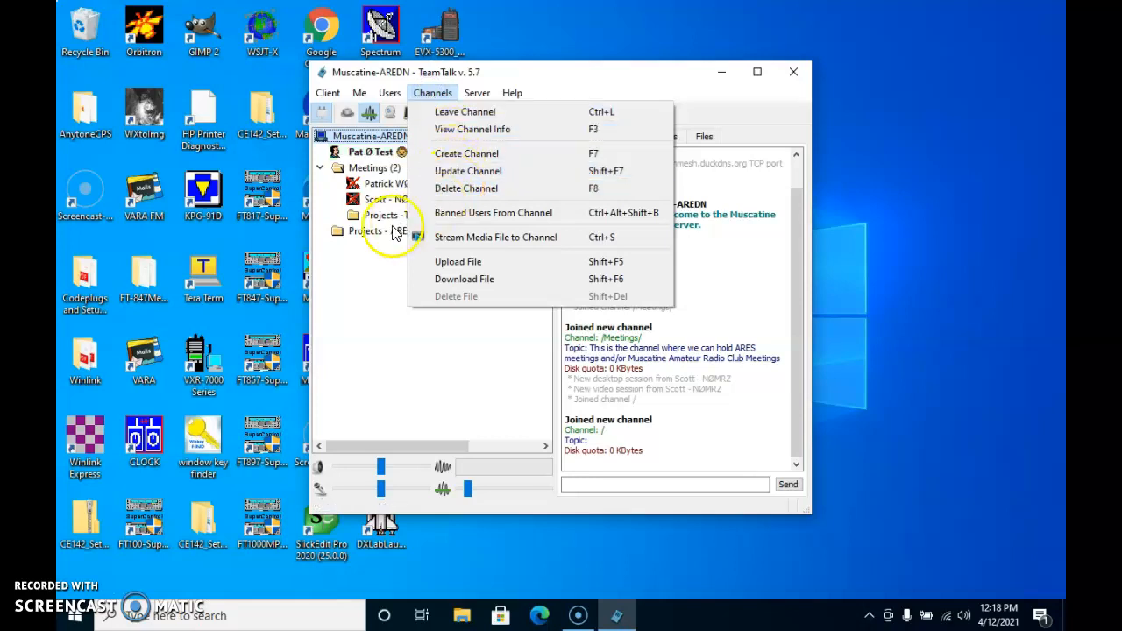
Join the Projects - AREDN channel, then the Projects - Trailer channel.
{"action": "double_click", "coordinate": [386, 214]}
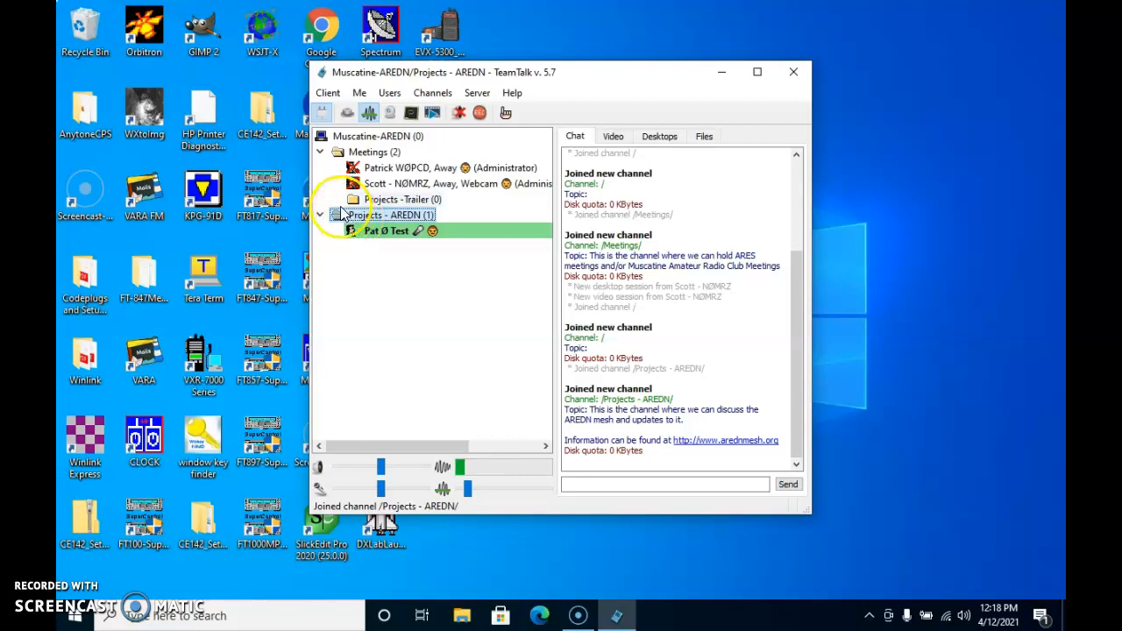
{"action": "left_click", "coordinate": [395, 200]}
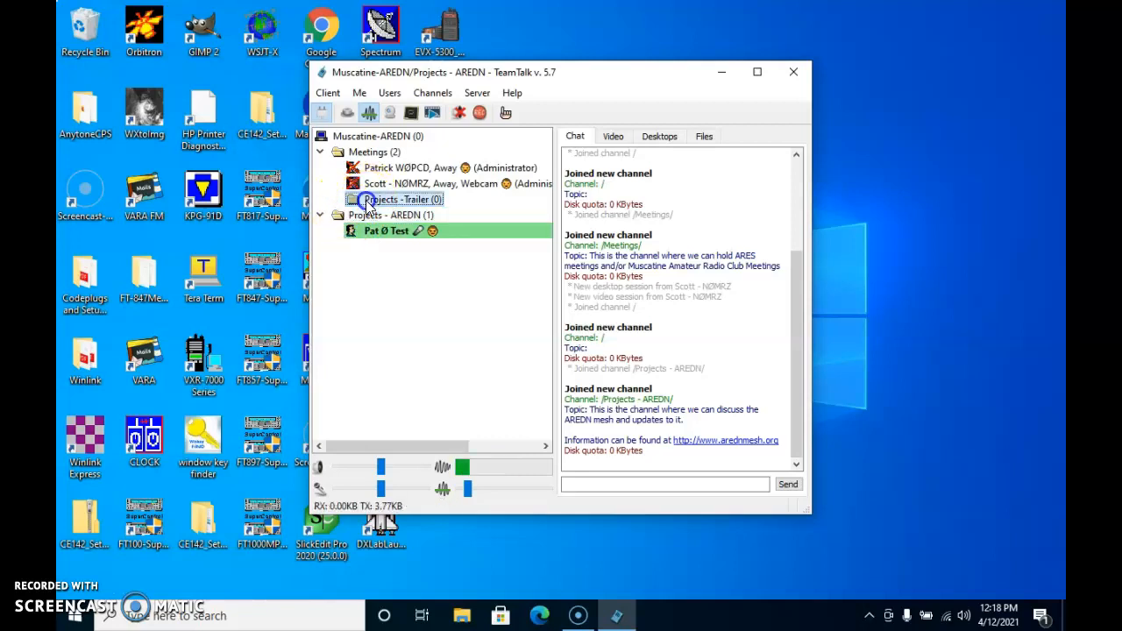
{"action": "double_click", "coordinate": [400, 200]}
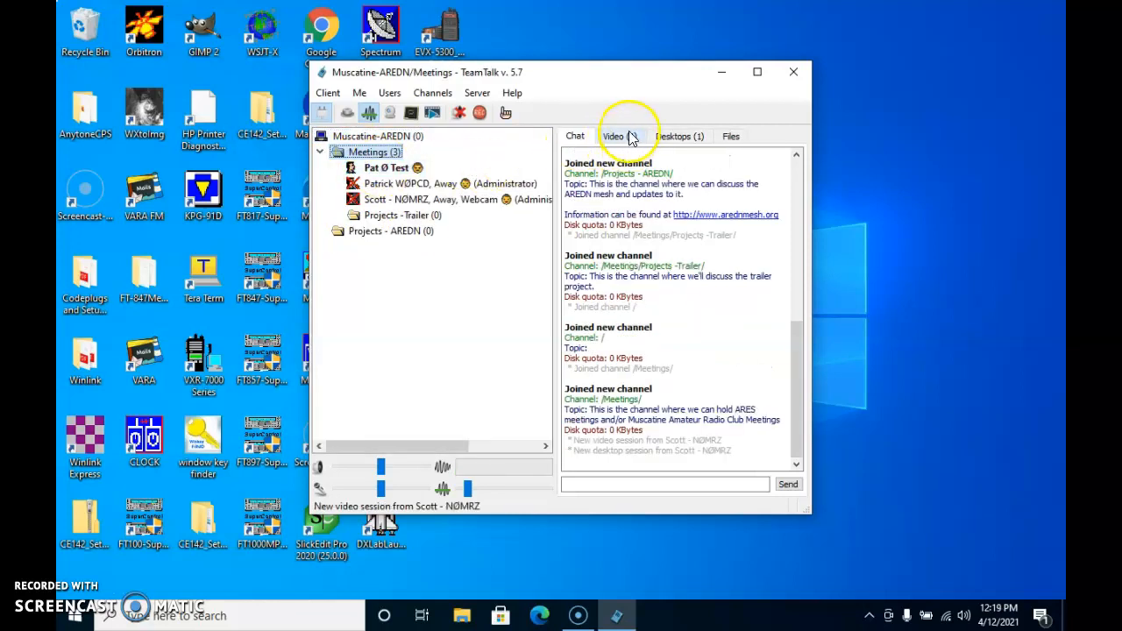
View Scott's webcam on the Video tab, then his shared desktop on the Desktops tab.
{"action": "left_click", "coordinate": [613, 137]}
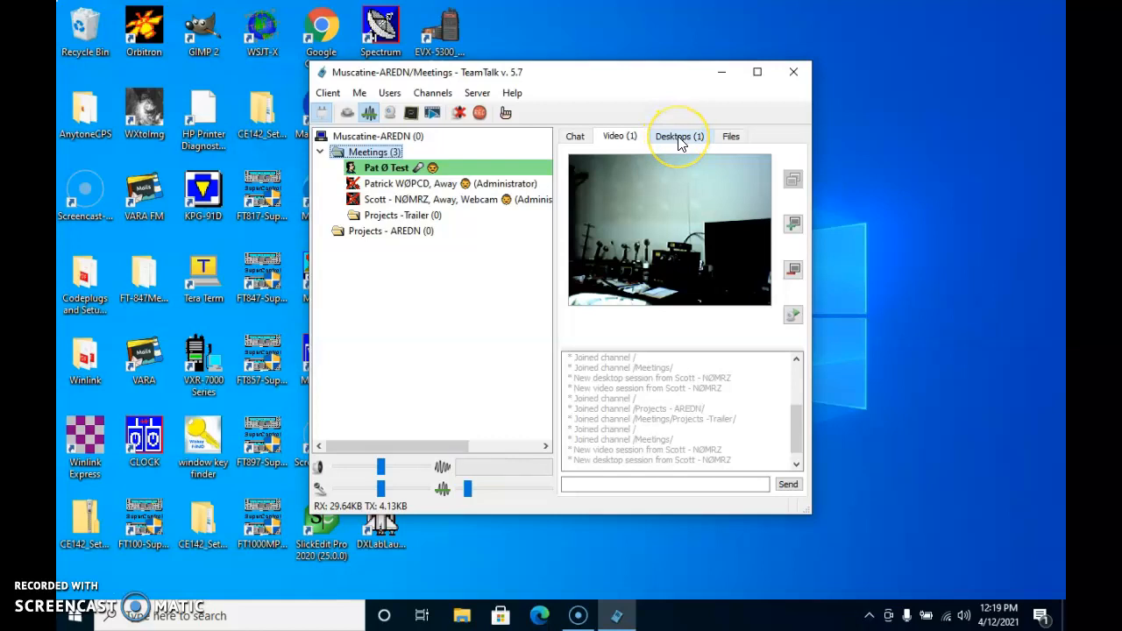
{"action": "mouse_move", "coordinate": [680, 136]}
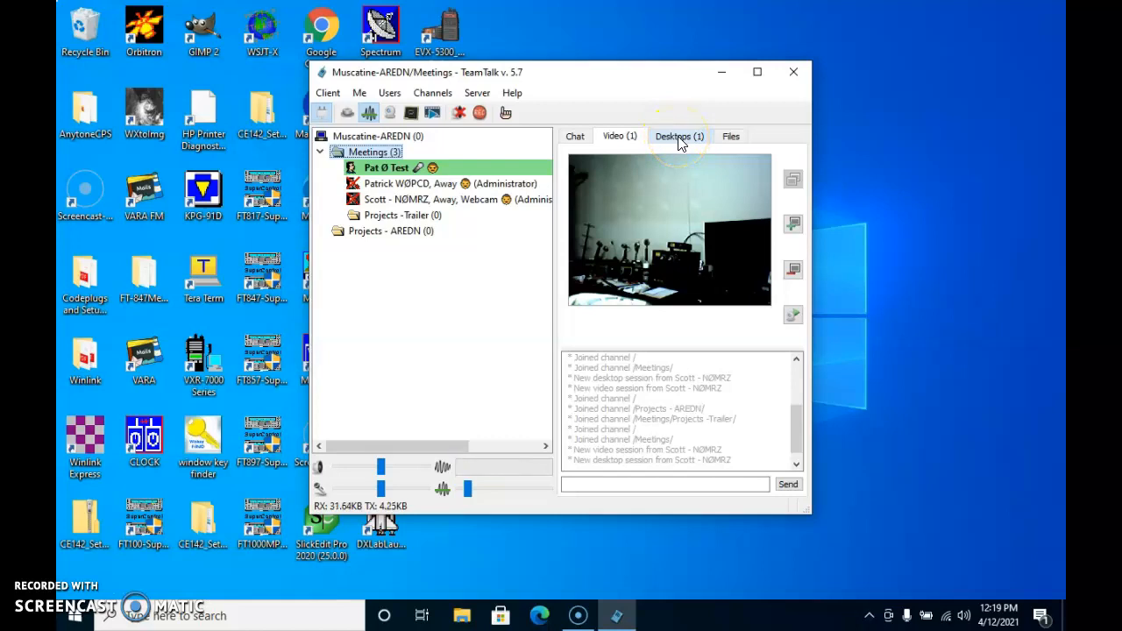
{"action": "left_click", "coordinate": [575, 137]}
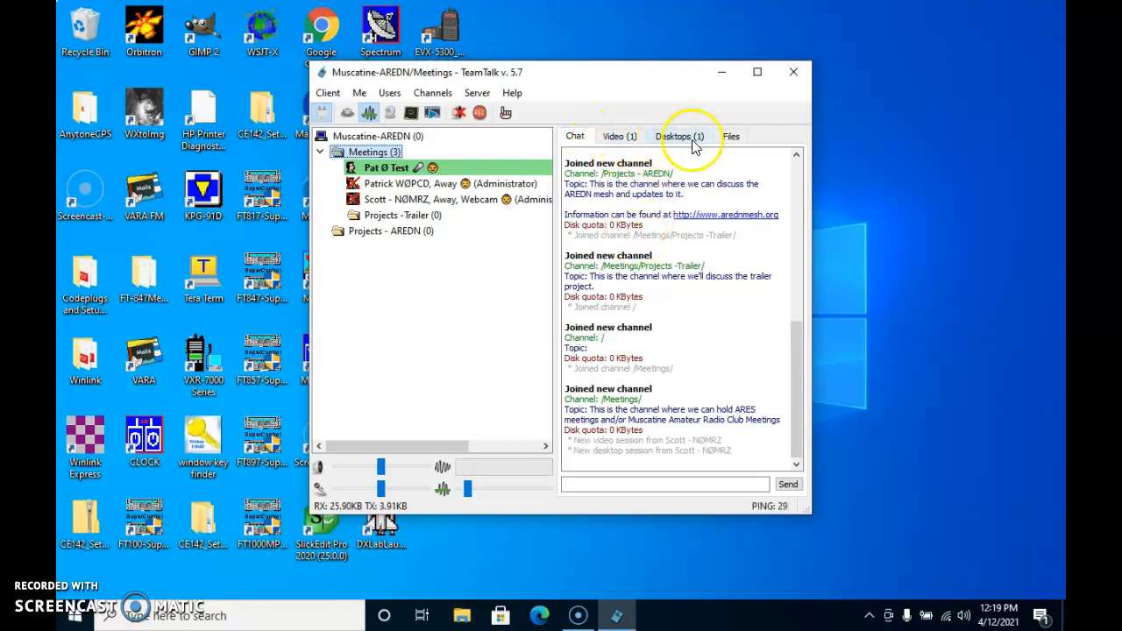
{"action": "left_click", "coordinate": [680, 137]}
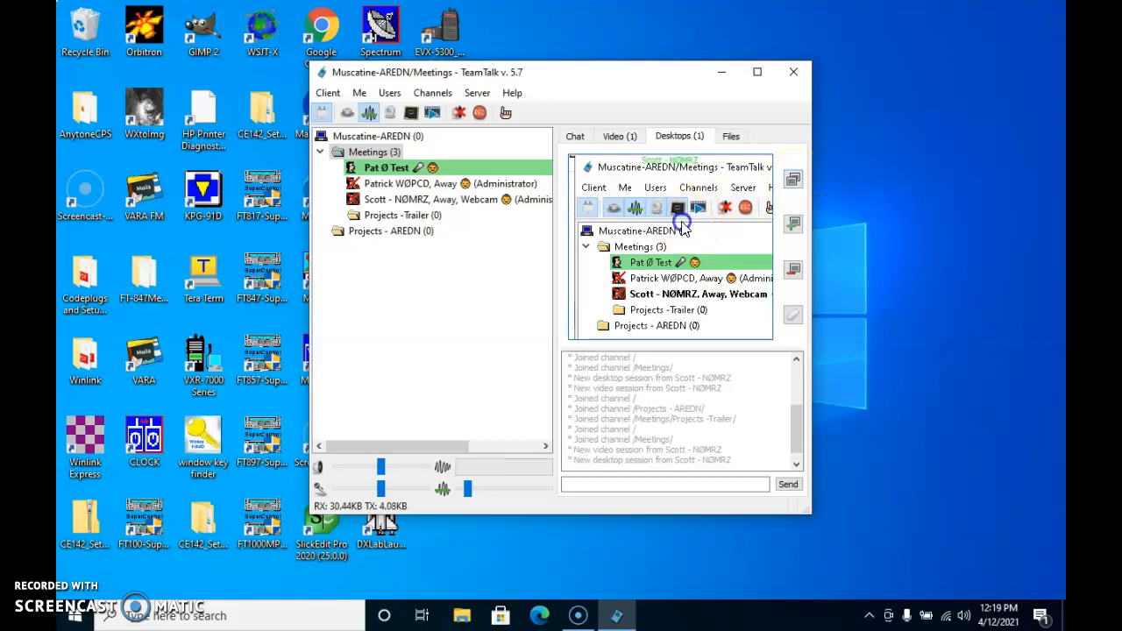
{"action": "left_click", "coordinate": [796, 178]}
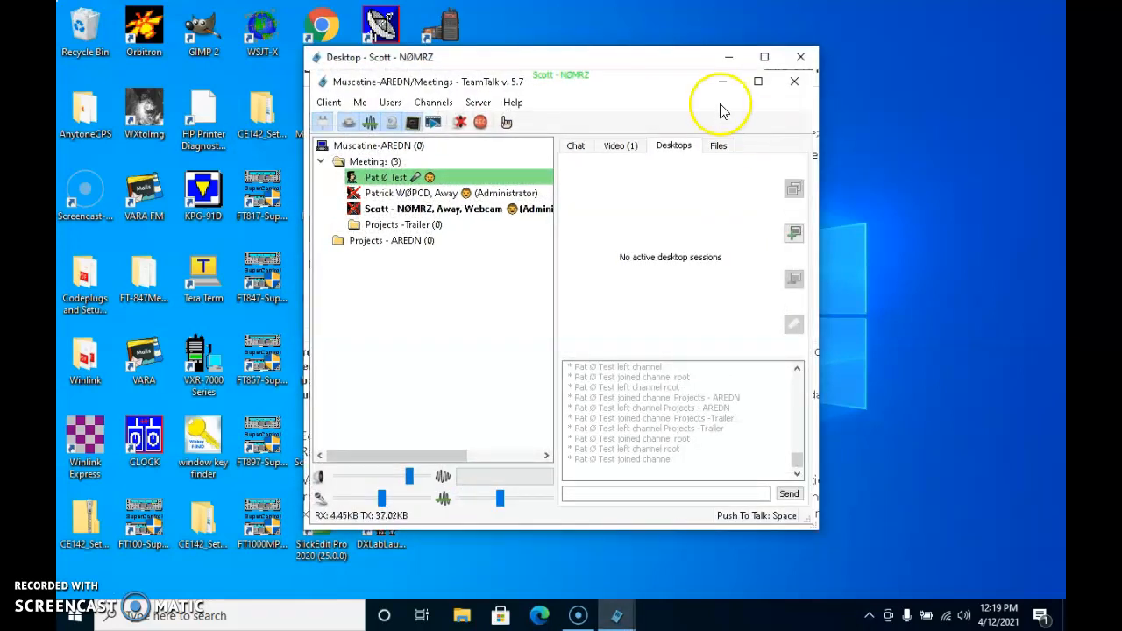
{"action": "mouse_move", "coordinate": [652, 59]}
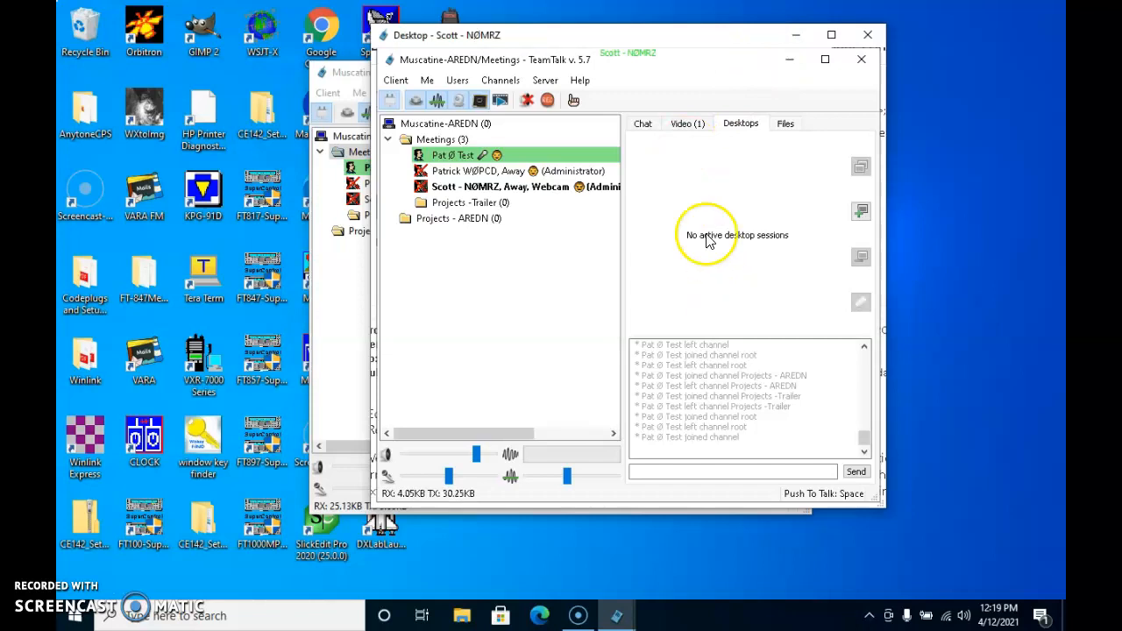
{"action": "mouse_move", "coordinate": [876, 505]}
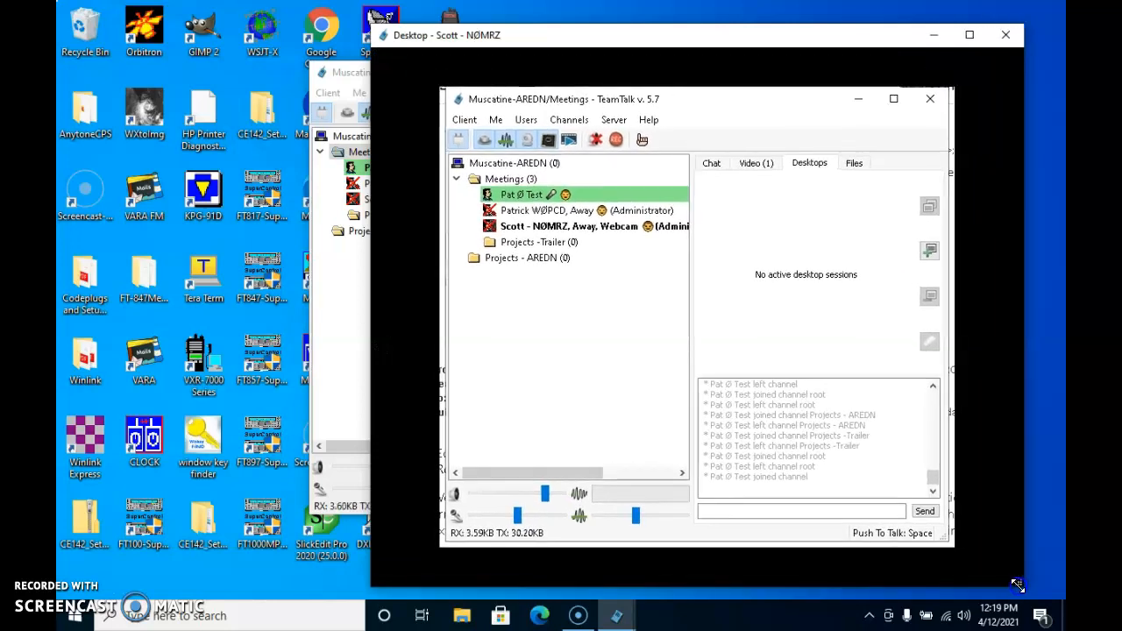
{"action": "mouse_move", "coordinate": [932, 315]}
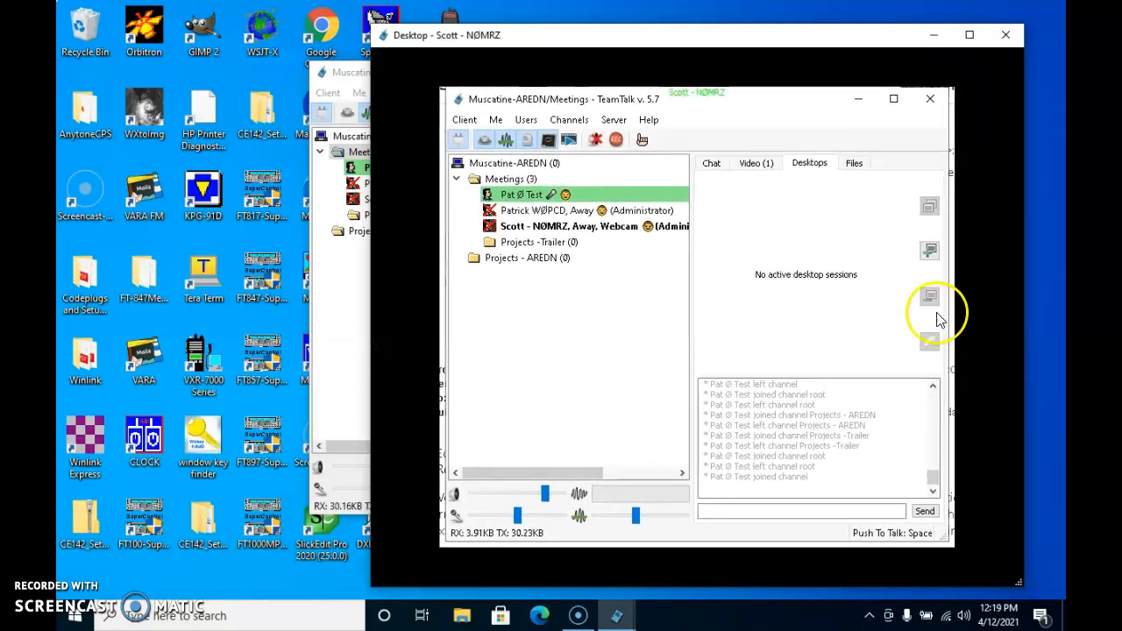
{"action": "mouse_move", "coordinate": [1003, 35]}
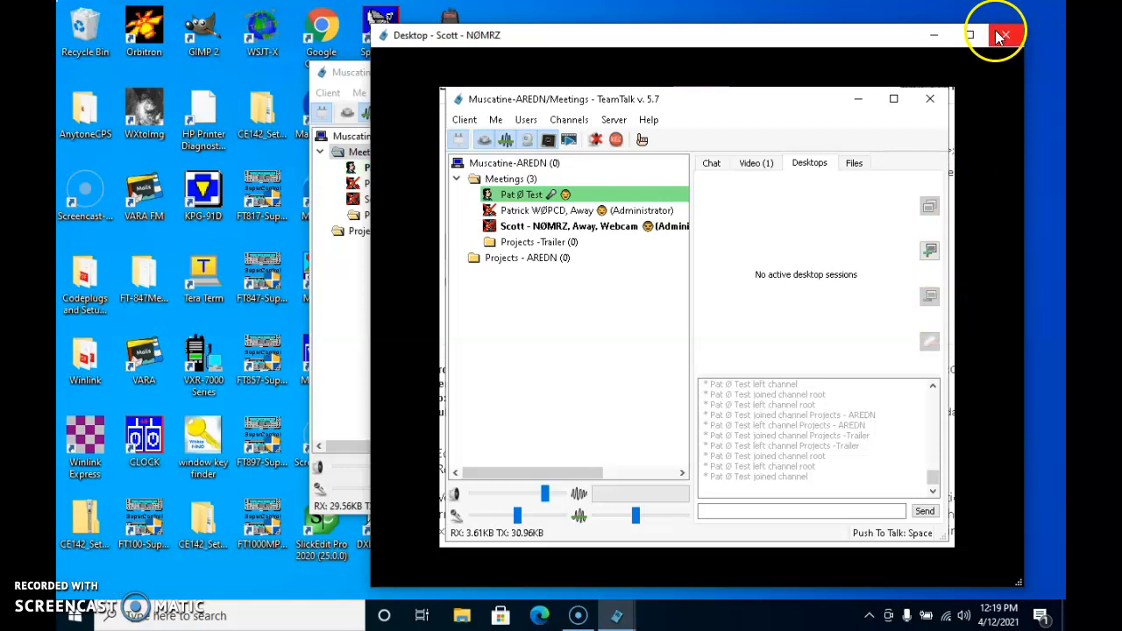
{"action": "mouse_move", "coordinate": [1006, 35]}
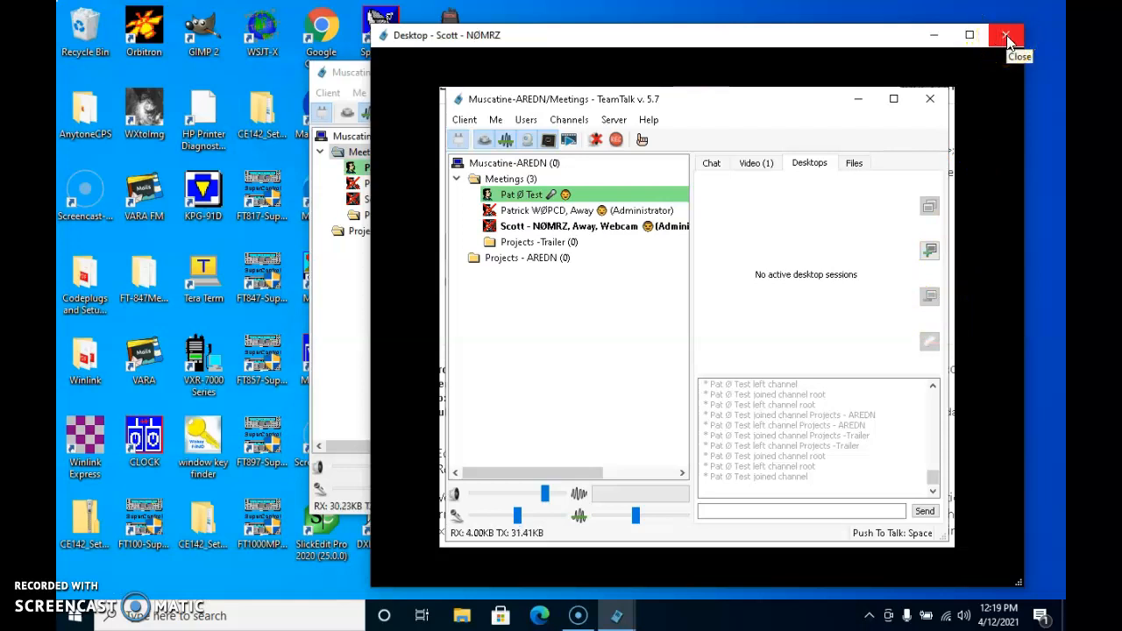
{"action": "left_click", "coordinate": [1006, 36]}
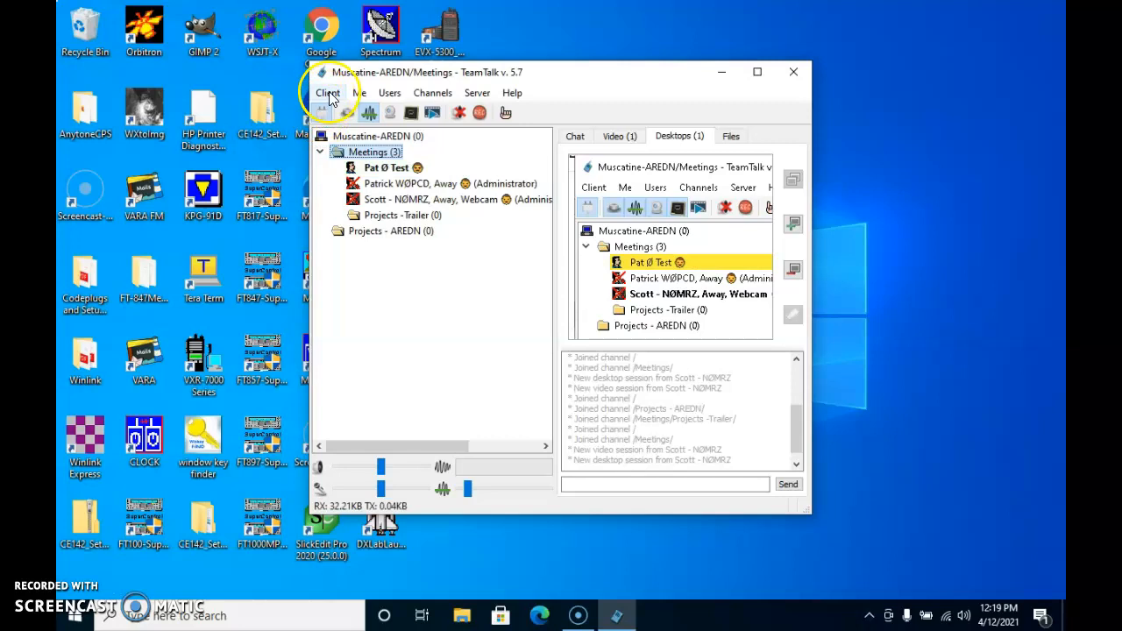
{"action": "mouse_move", "coordinate": [323, 119]}
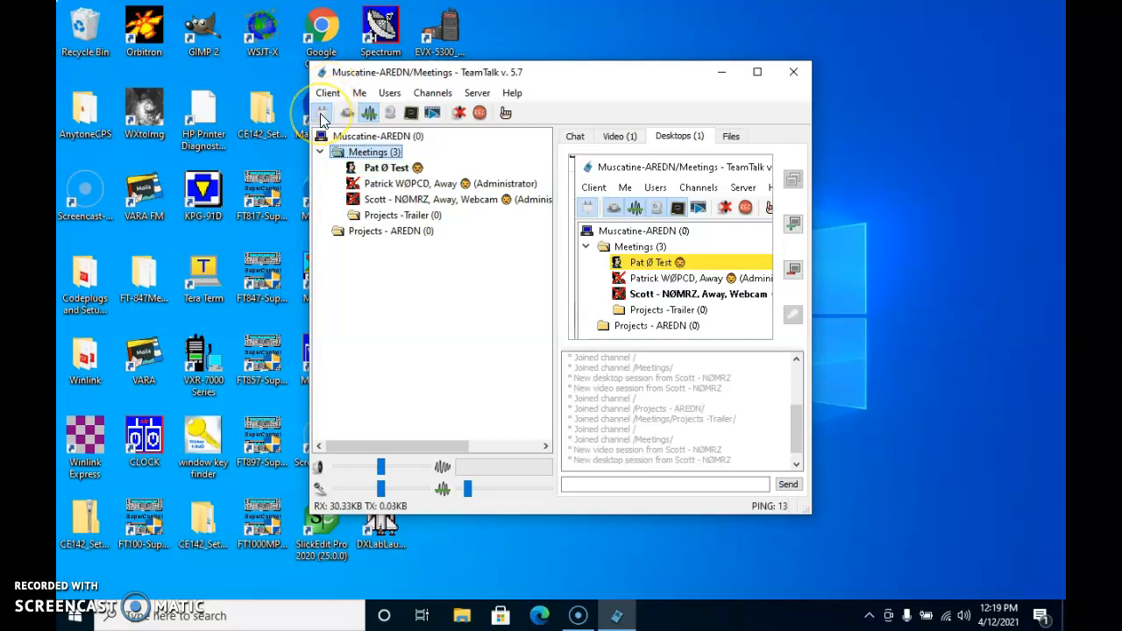
{"action": "mouse_move", "coordinate": [322, 112]}
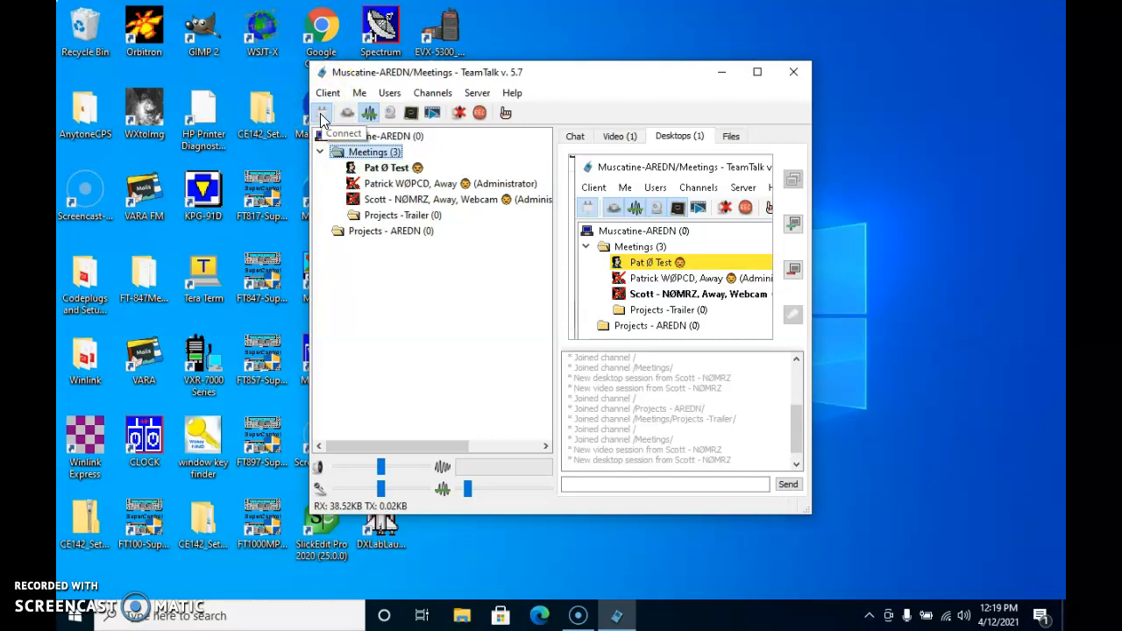
Disconnect from the Muscatine-AREDN server via the toolbar button.
{"action": "left_click", "coordinate": [322, 112]}
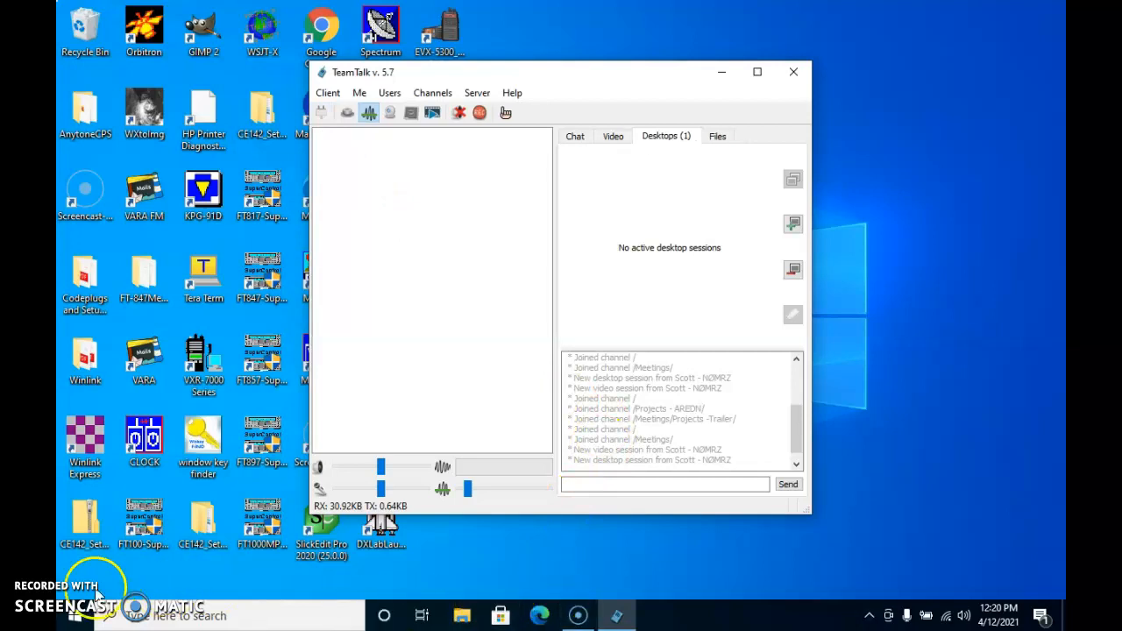
{"action": "mouse_move", "coordinate": [337, 203]}
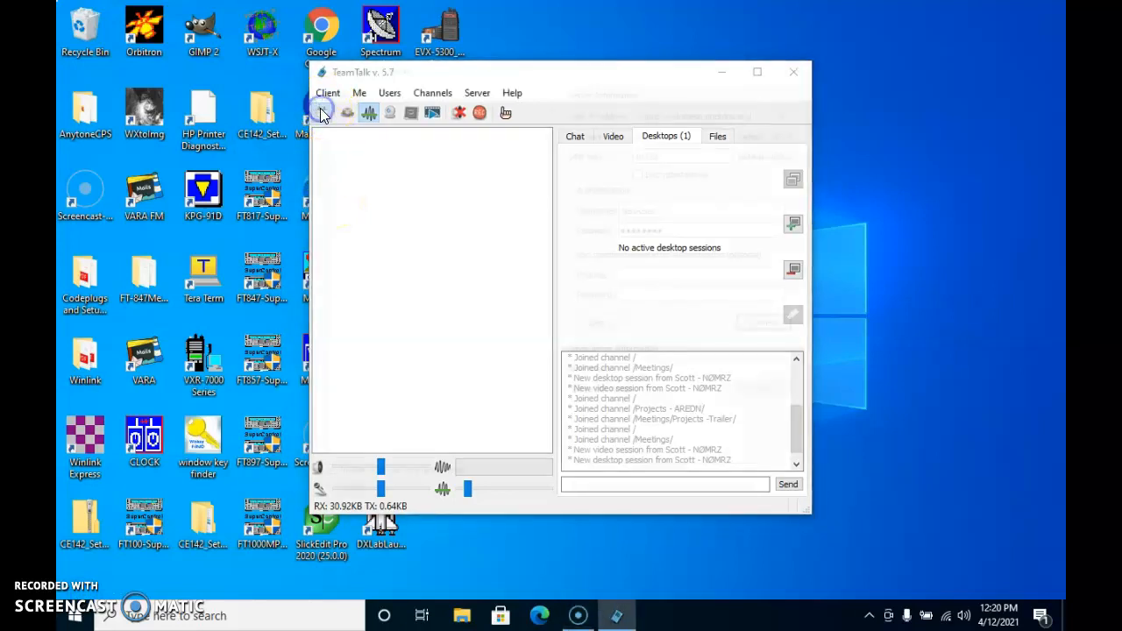
Reconnect using mesh hostname aclec-teamtalk.local.mesh as the host and log in.
{"action": "left_click", "coordinate": [323, 112]}
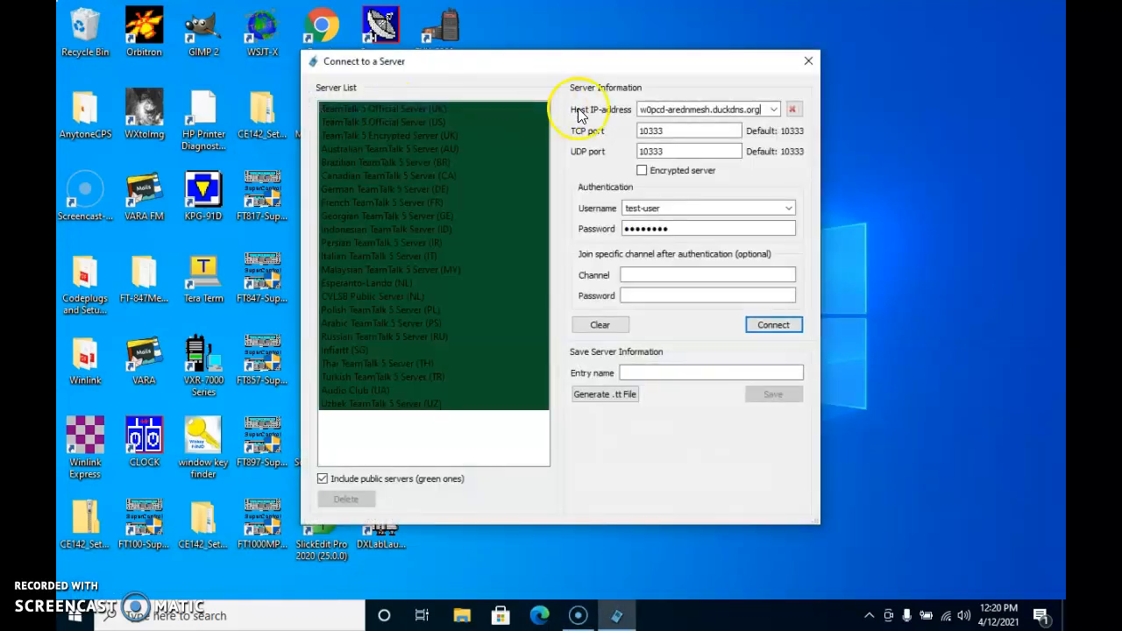
{"action": "double_click", "coordinate": [687, 108]}
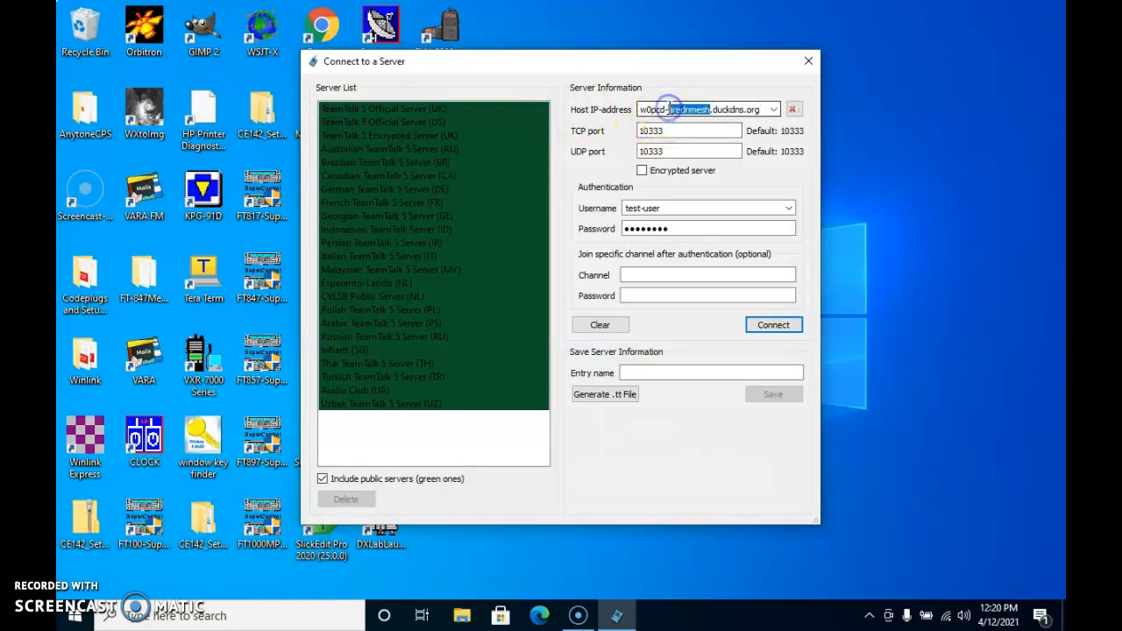
{"action": "type", "text": "ac0ec-t"}
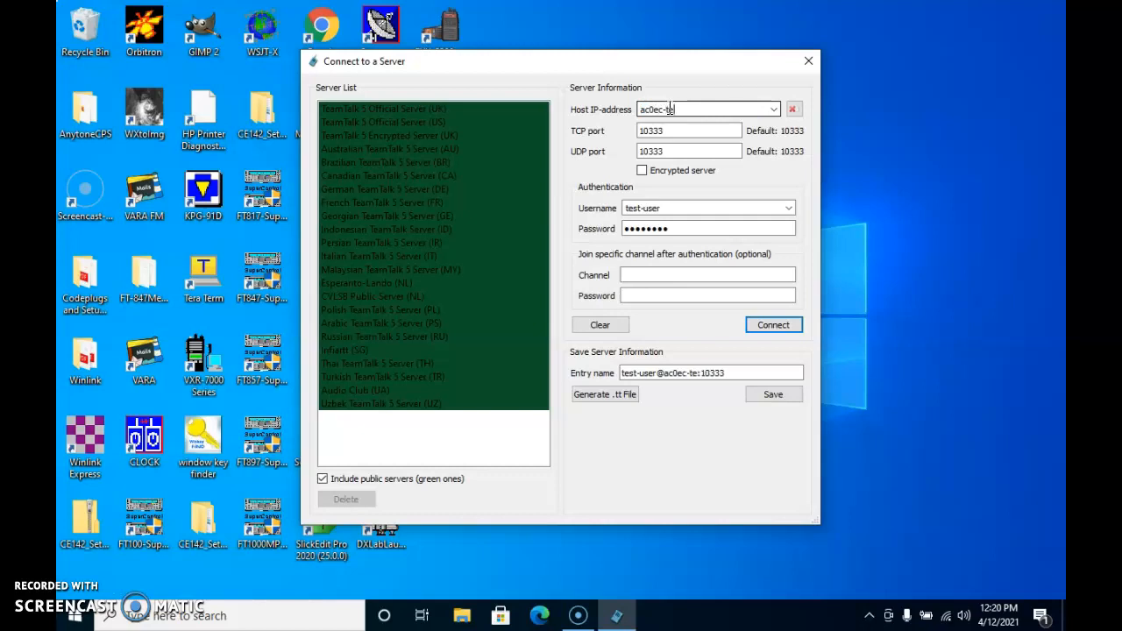
{"action": "type", "text": "eamtalk"}
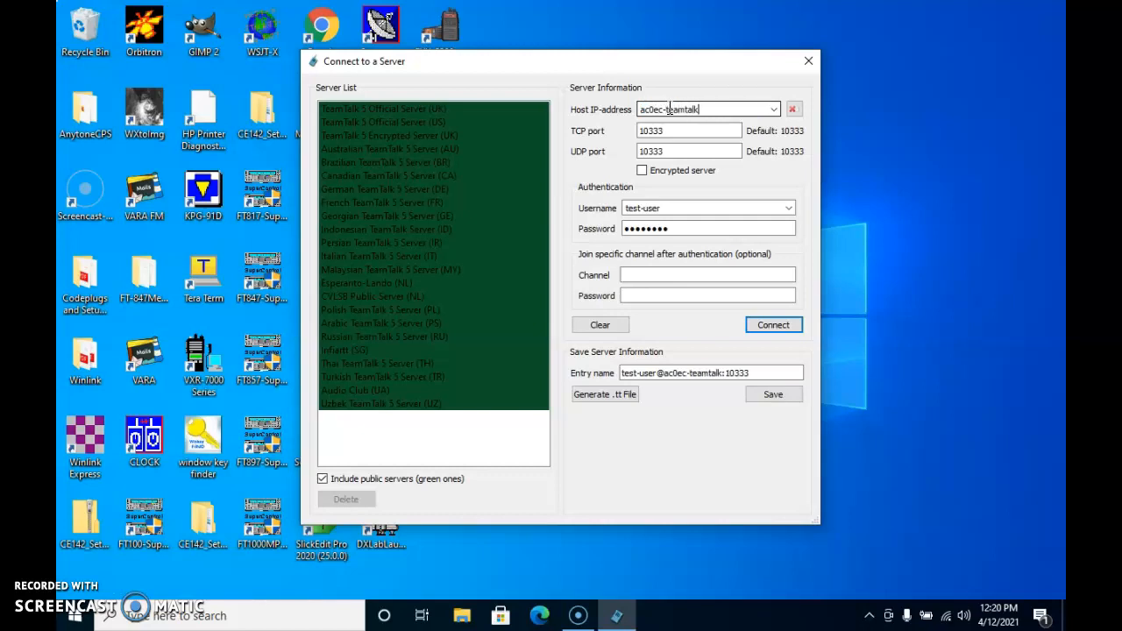
{"action": "type", "text": ".local.mesh"}
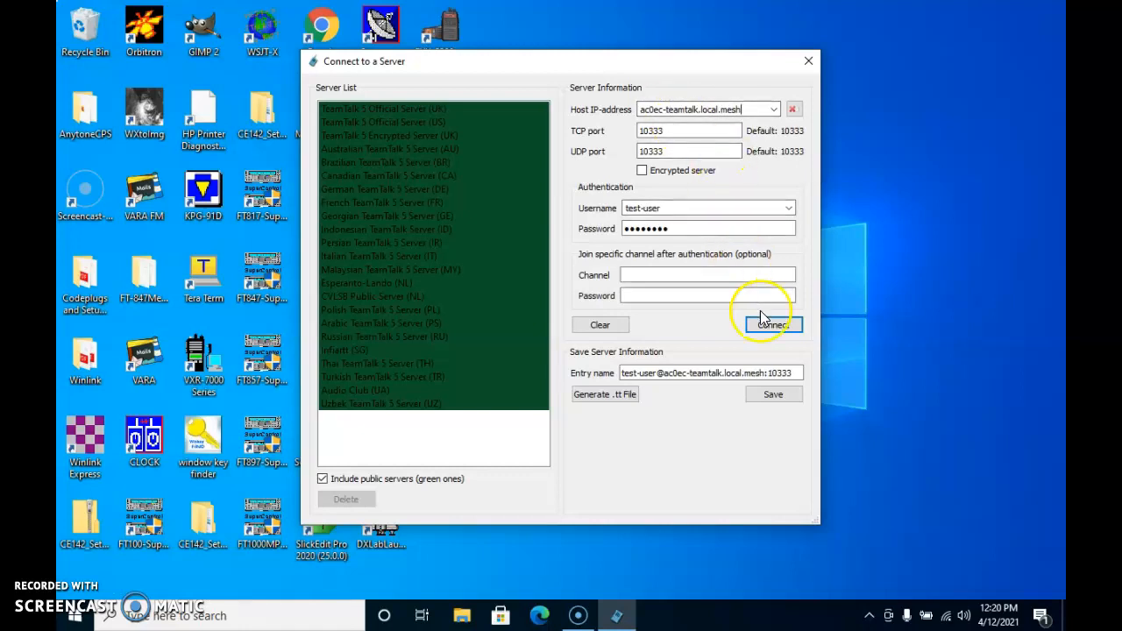
{"action": "left_click", "coordinate": [772, 325]}
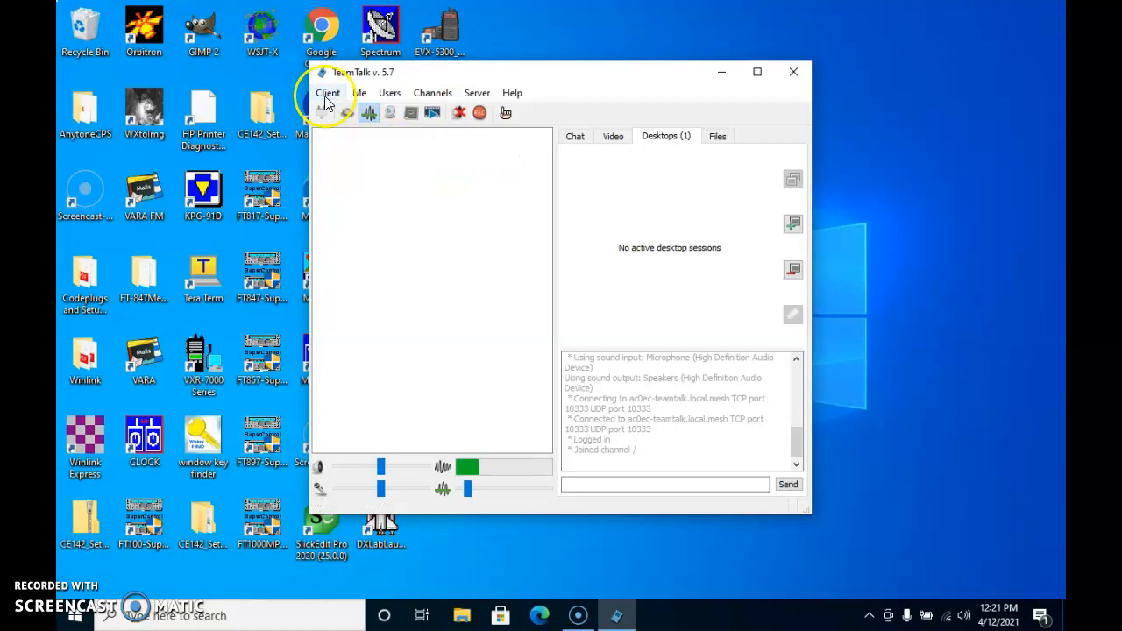
Reconnect using IP address 10.214.240.40 as the host, reaching the Muscatine-AREDN channel list.
{"action": "left_click", "coordinate": [328, 91]}
{"action": "type", "text": "10."}
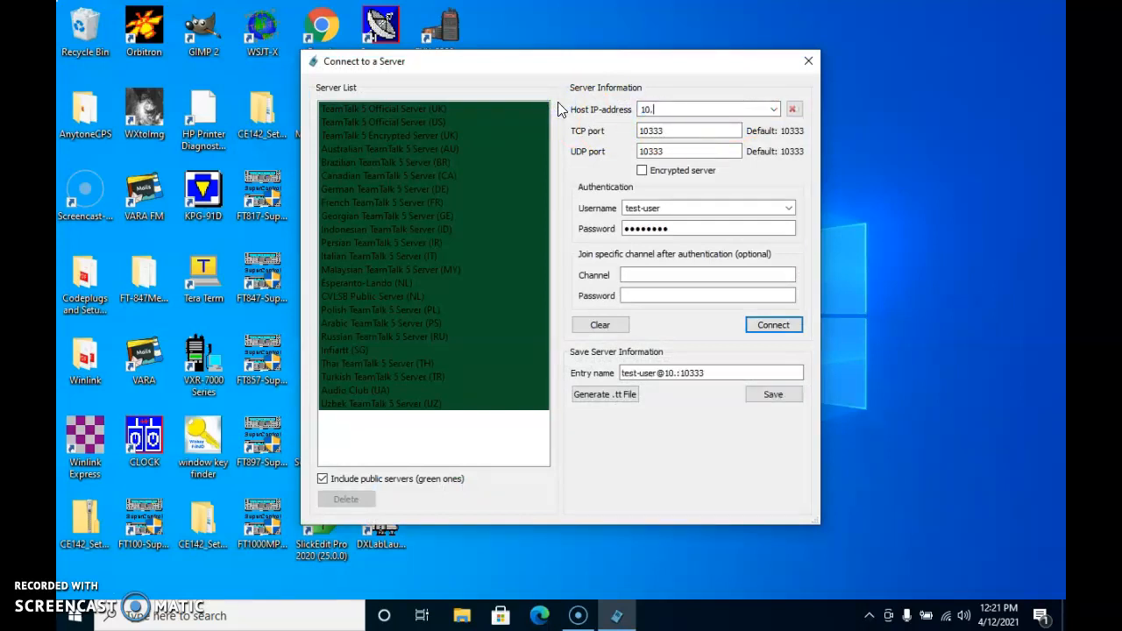
{"action": "type", "text": "214.24"}
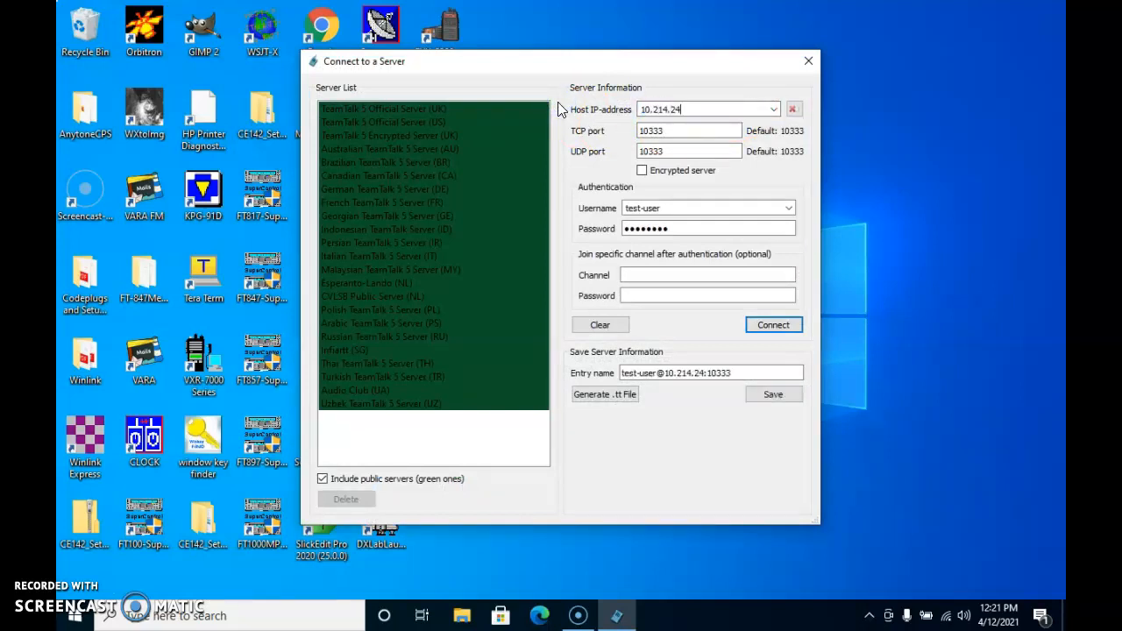
{"action": "type", "text": "0.40"}
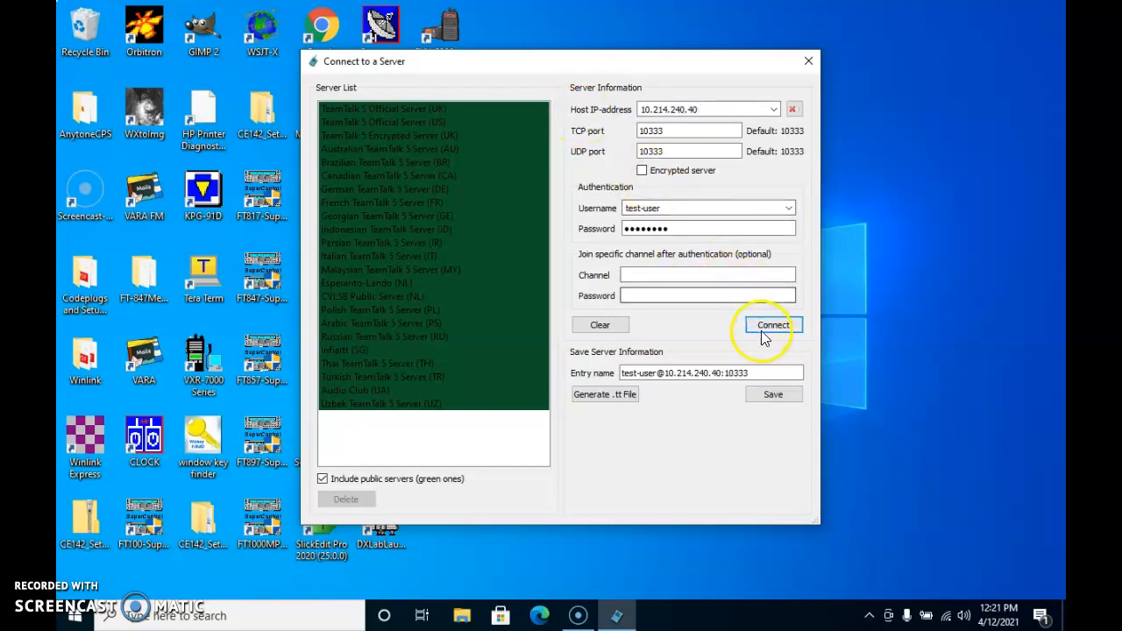
{"action": "left_click", "coordinate": [771, 325]}
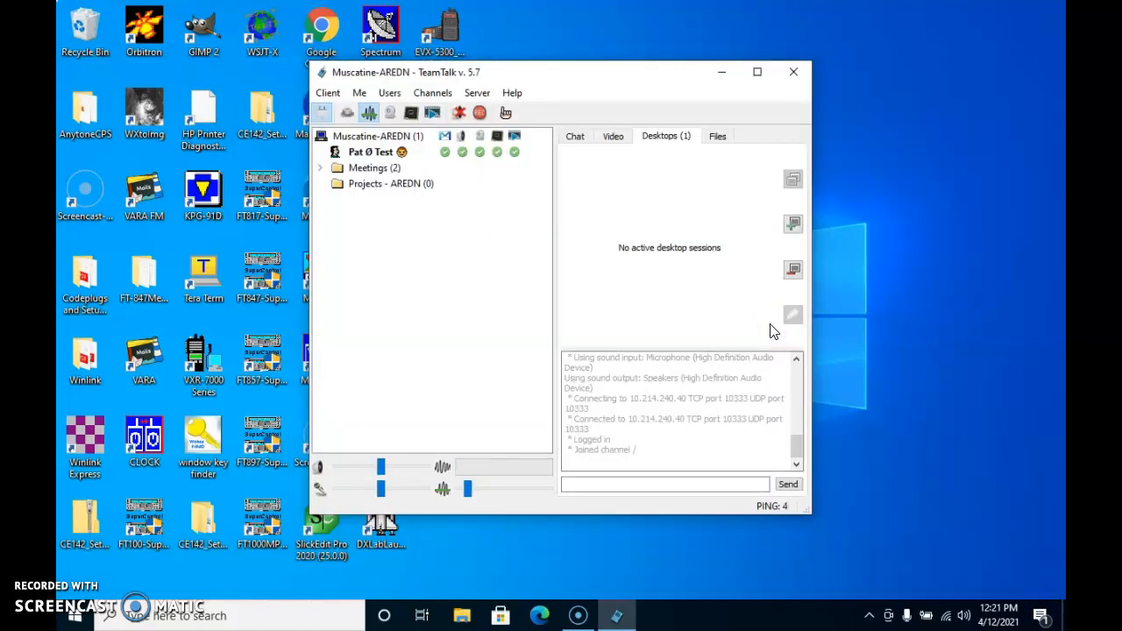